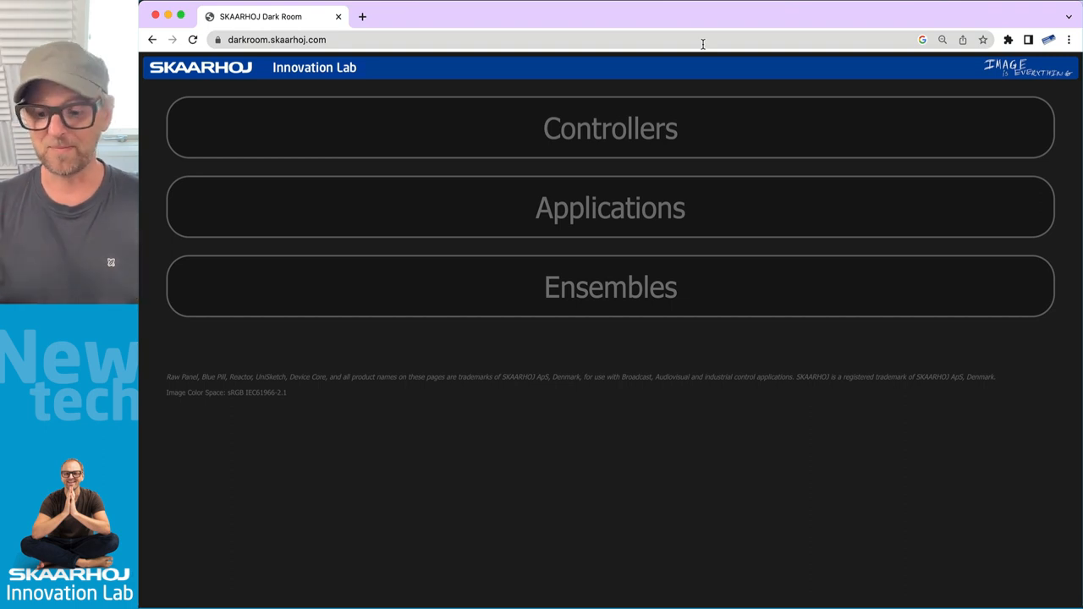
mouse_move(630, 112)
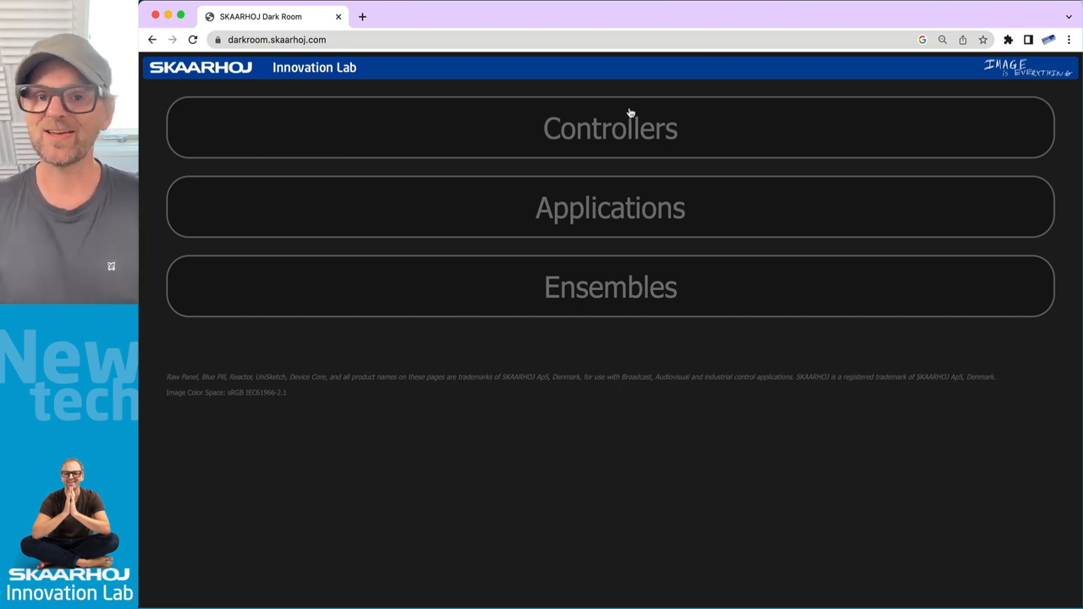
- Open the Controllers collection, search for 'air' and scroll through the matching products
left_click(610, 128)
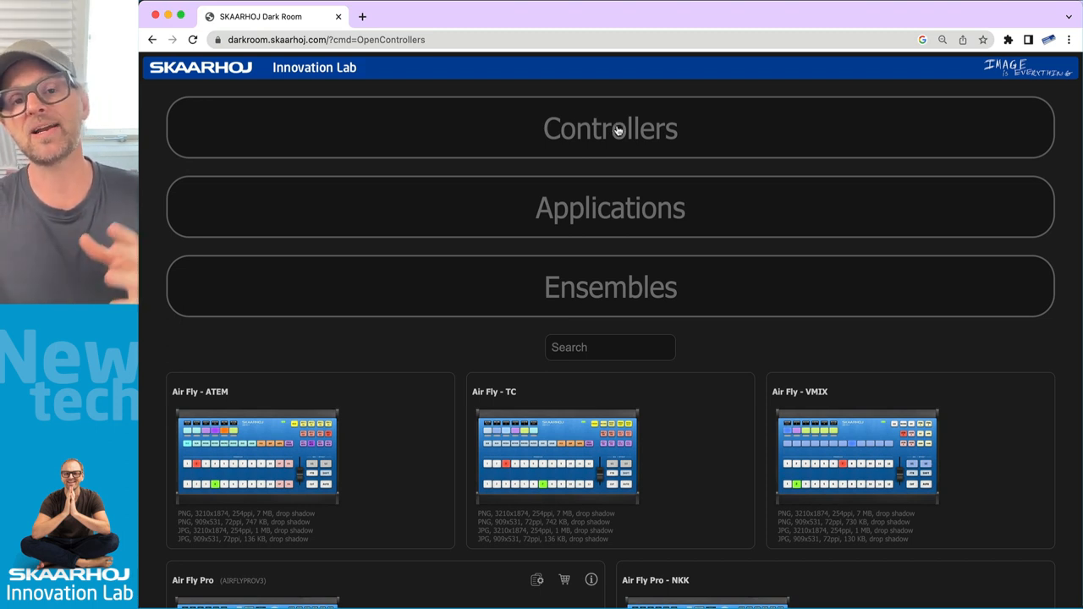
mouse_move(622, 173)
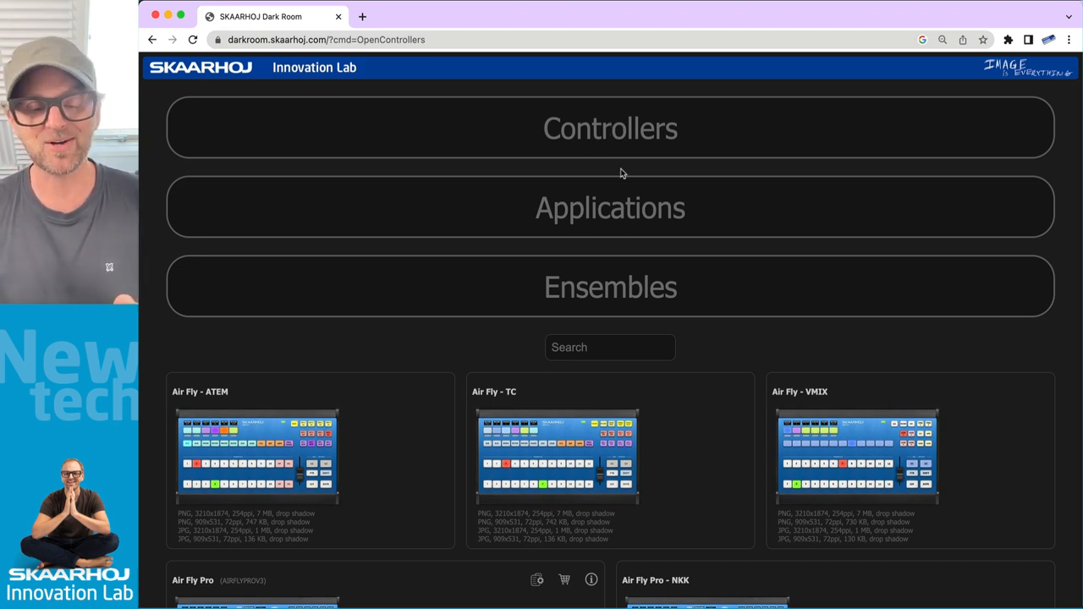
left_click(610, 347)
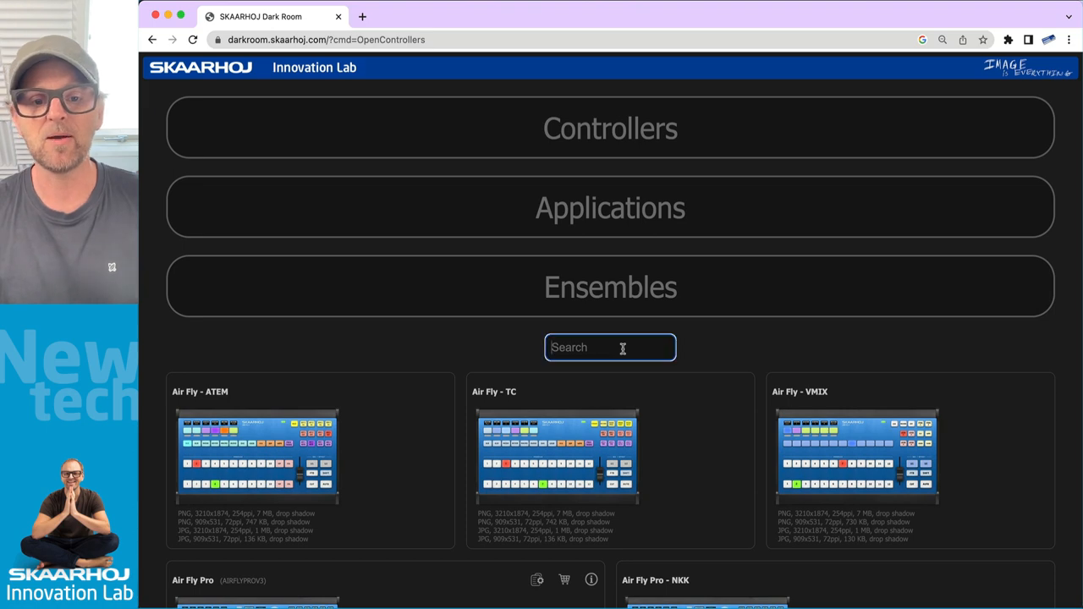
type("air")
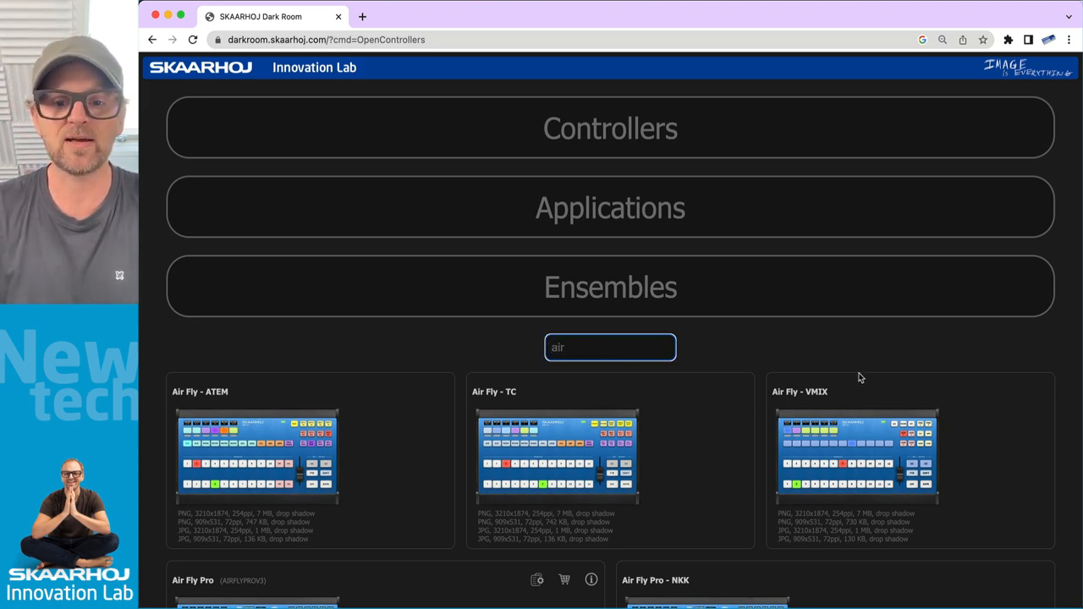
scroll("down", 3)
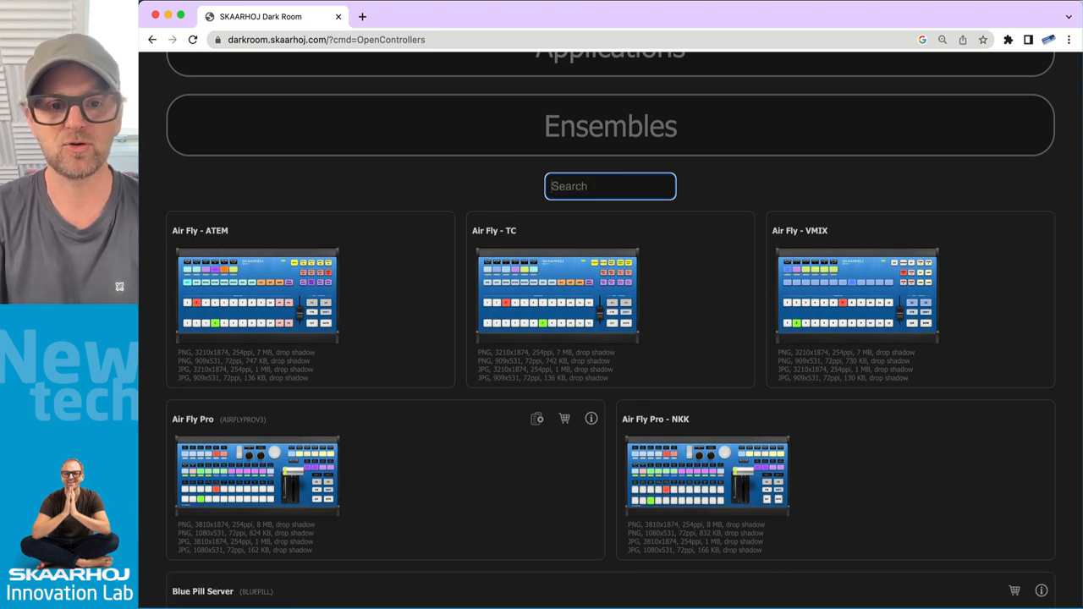
scroll("down", 3)
type("pro")
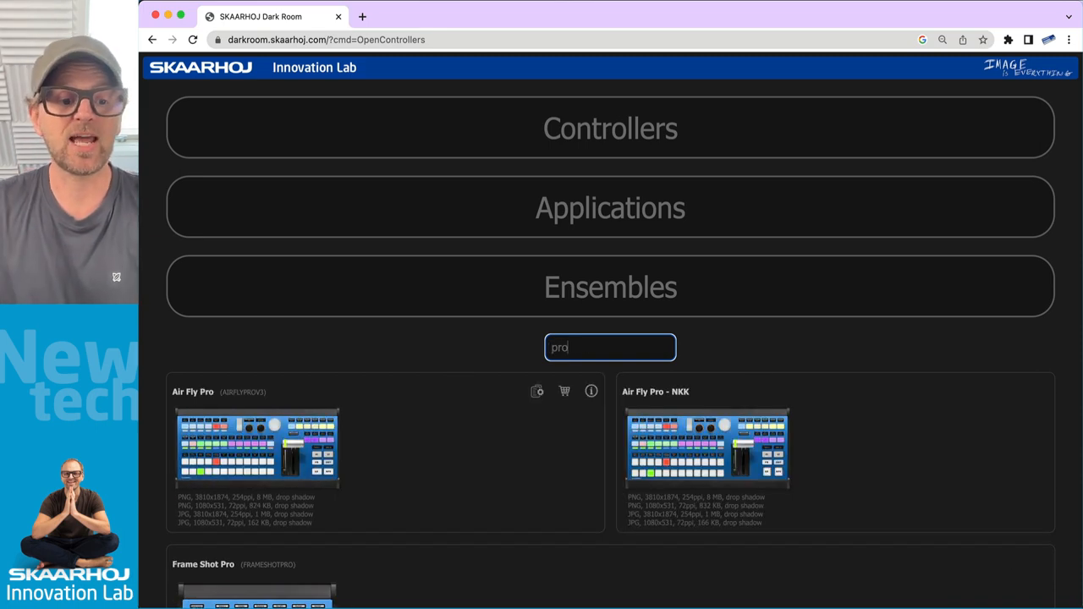
scroll("down", 3)
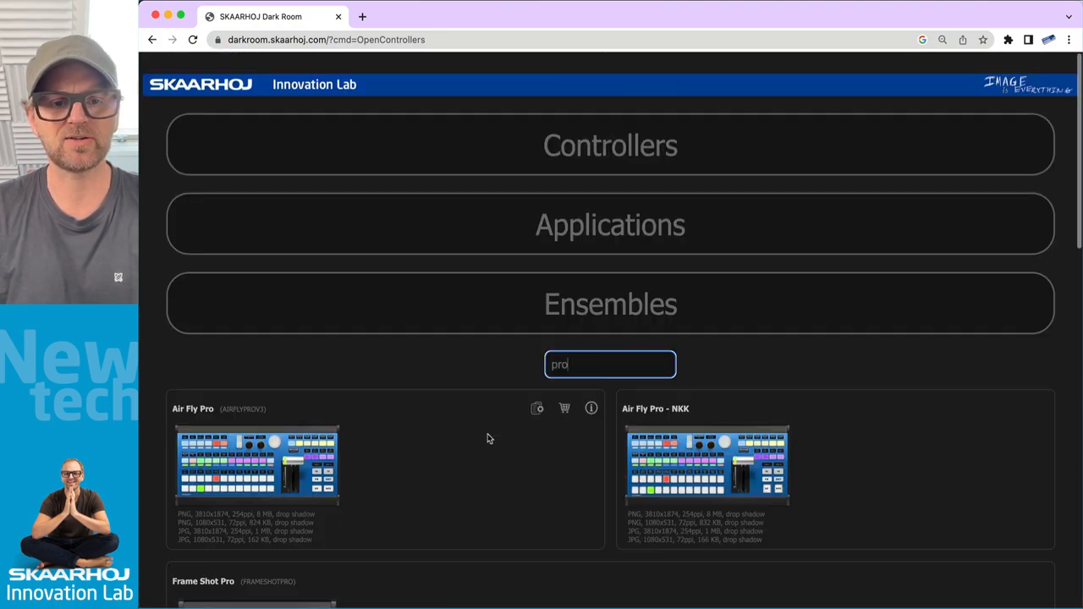
- Search for 'fram' and 'mka', then clear the search filter
type("frame")
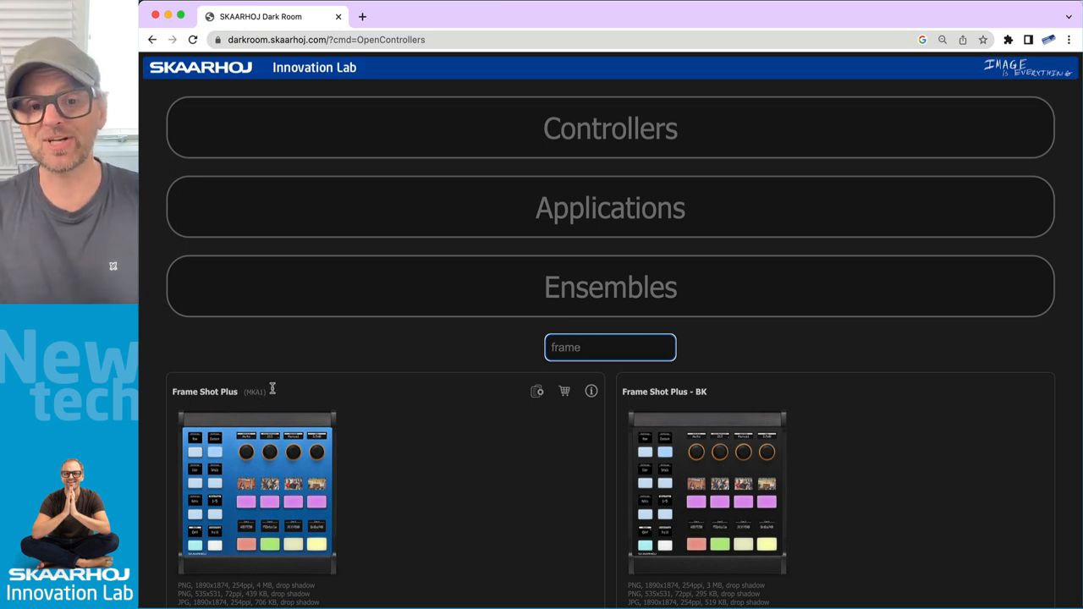
type("mka")
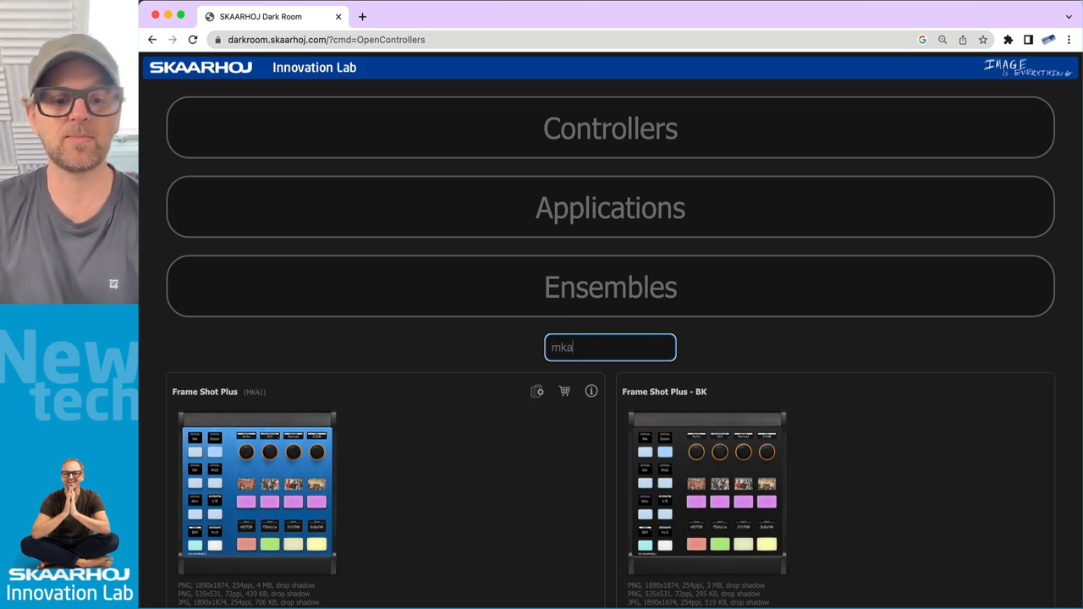
key("backspace")
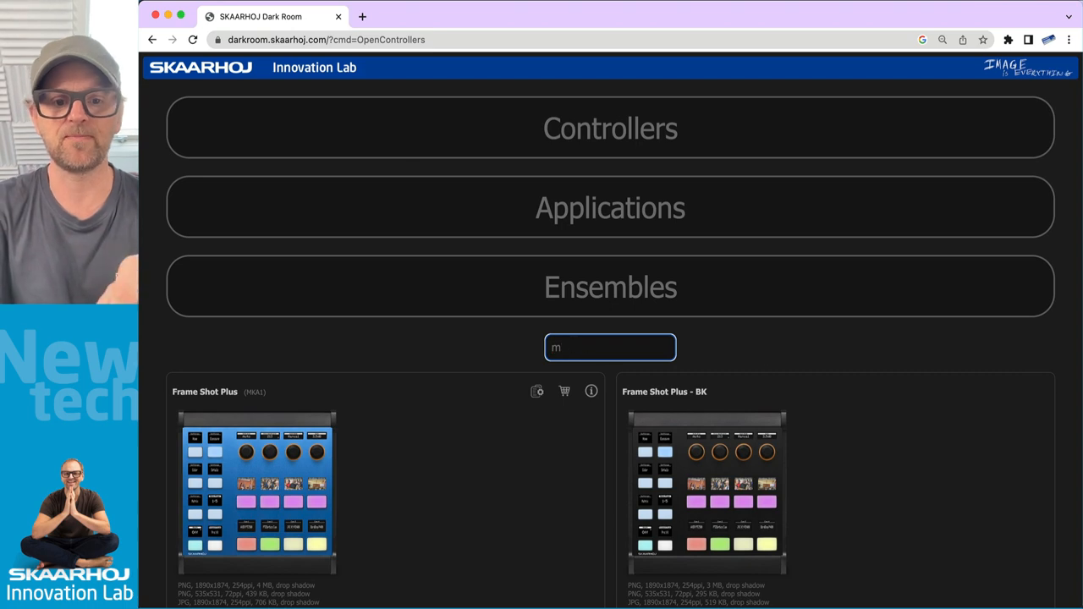
key("backspace")
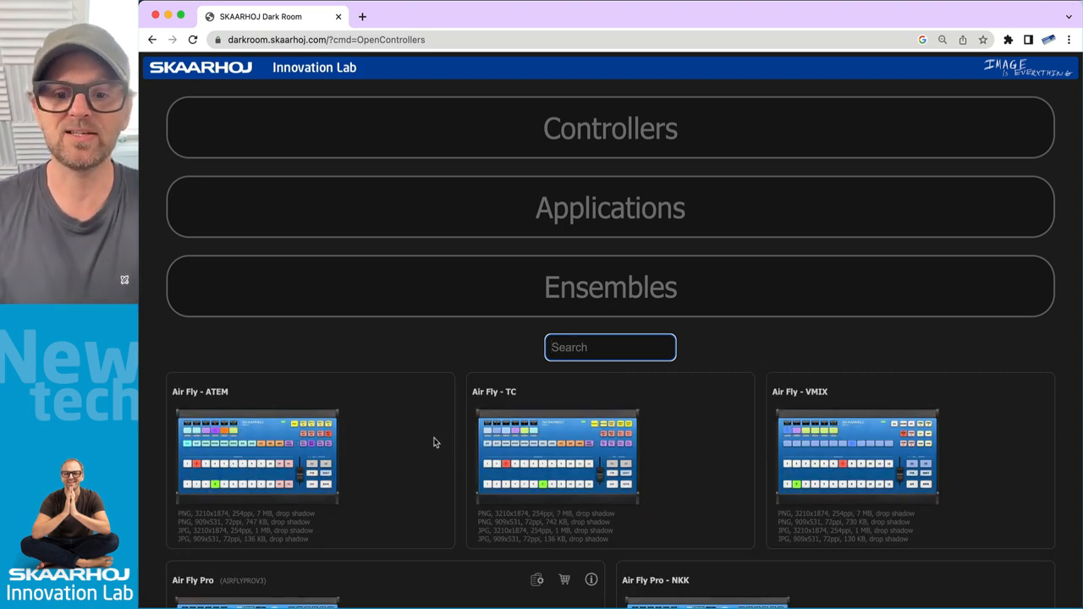
- View the Air Fly - ATEM press photo at full size
scroll("down", 3)
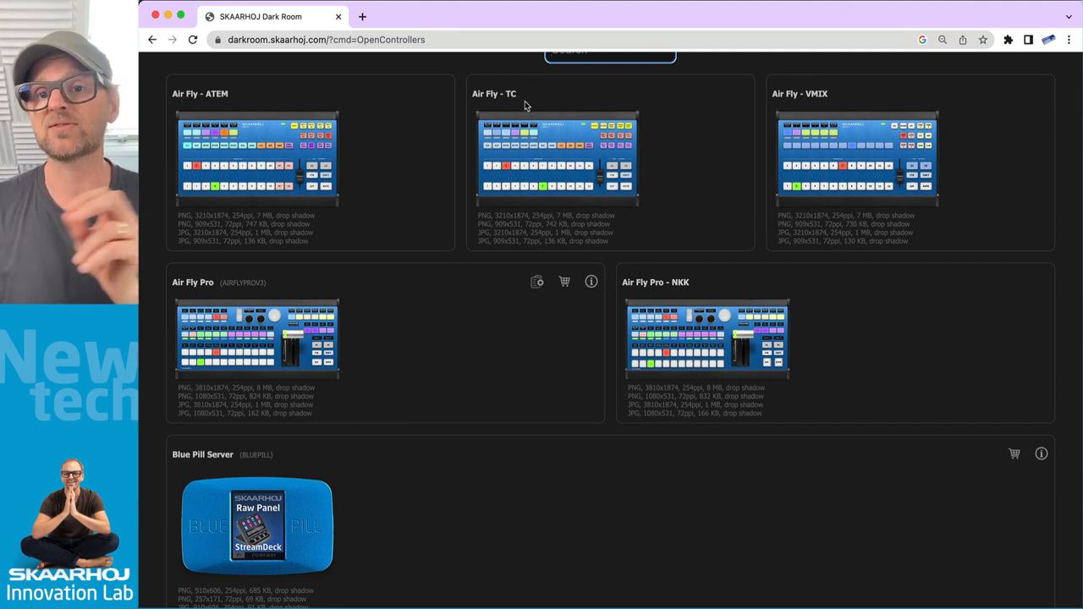
mouse_move(322, 135)
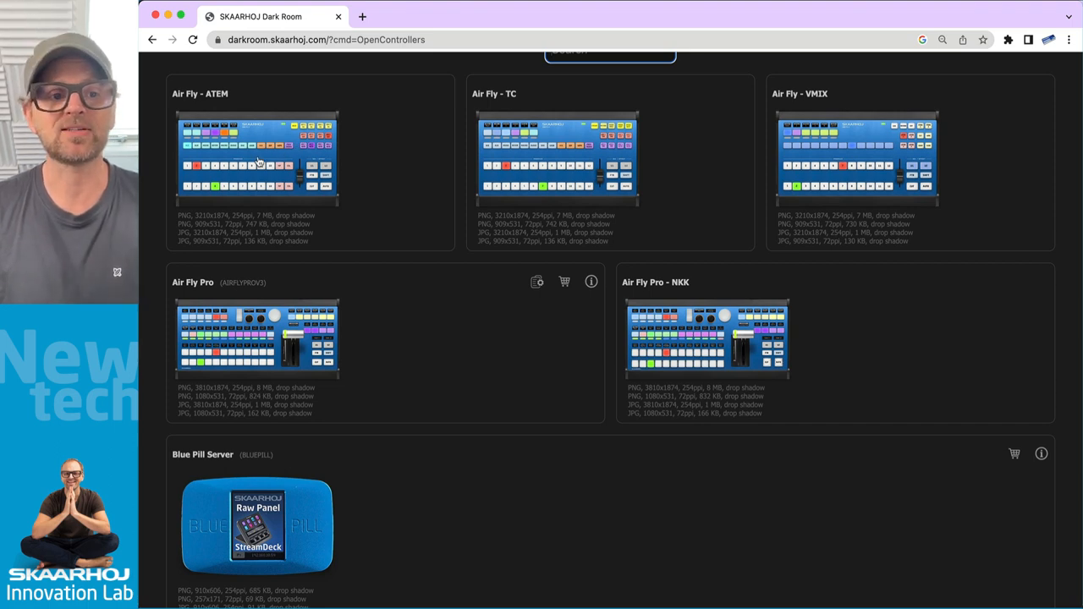
left_click(255, 158)
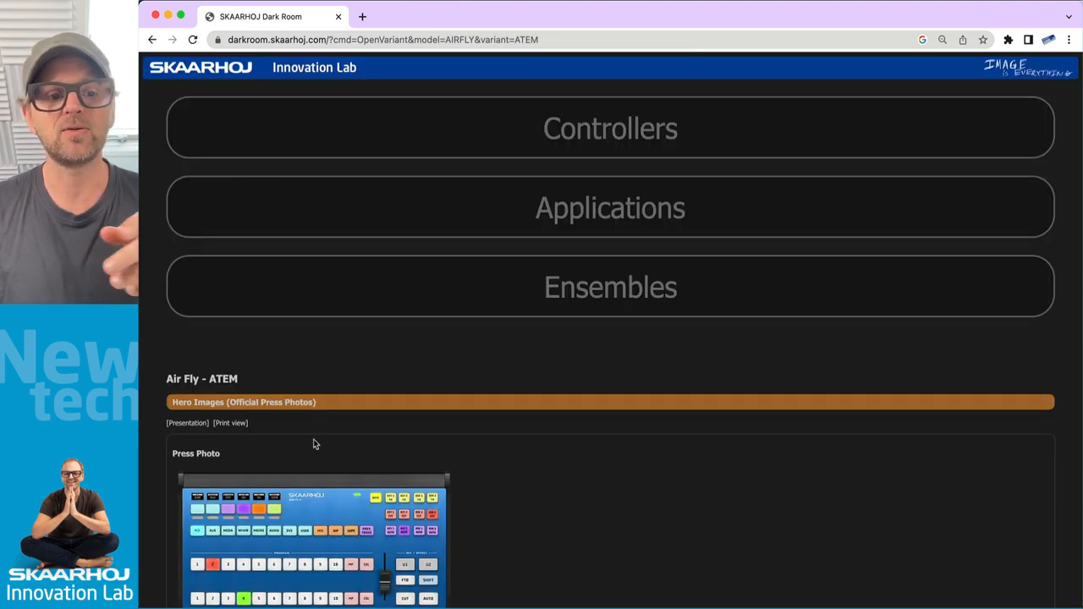
left_click(313, 542)
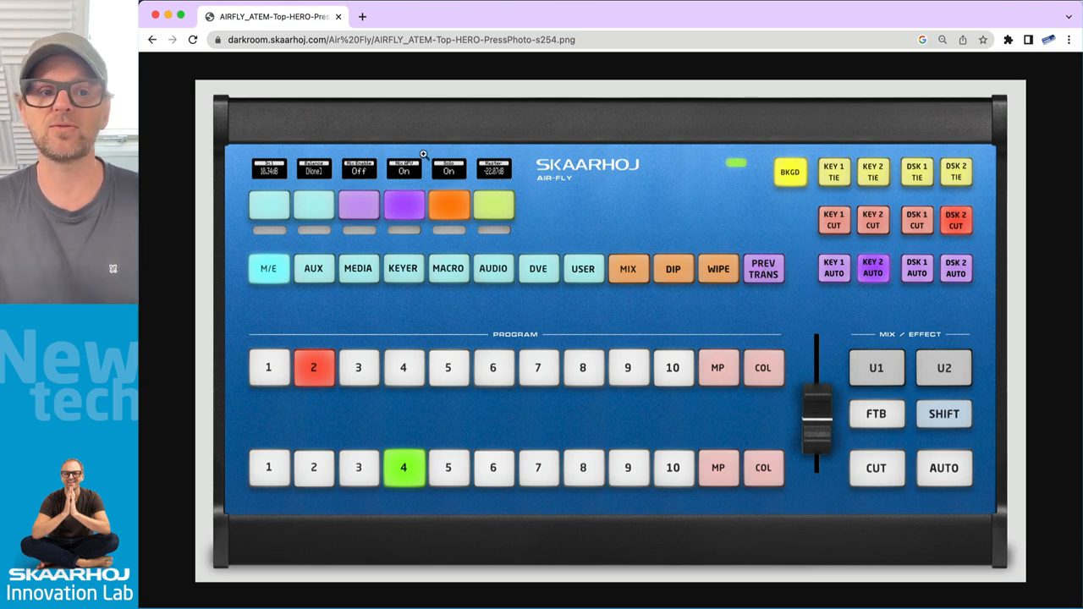
left_click(151, 40)
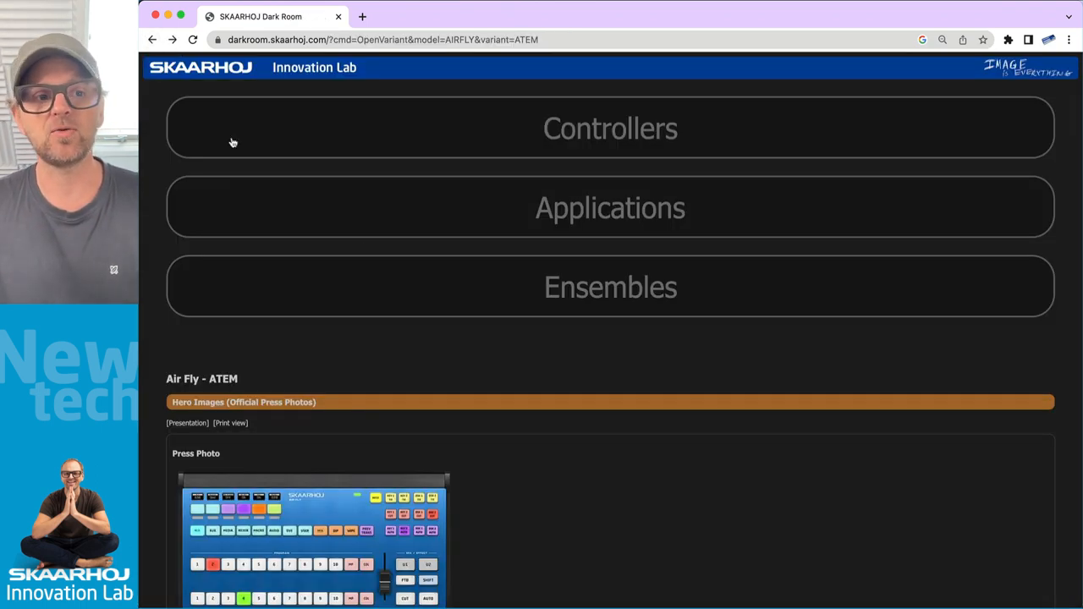
- Return to the controller list and view the Air Fly - VMIX press photo full size
left_click(610, 128)
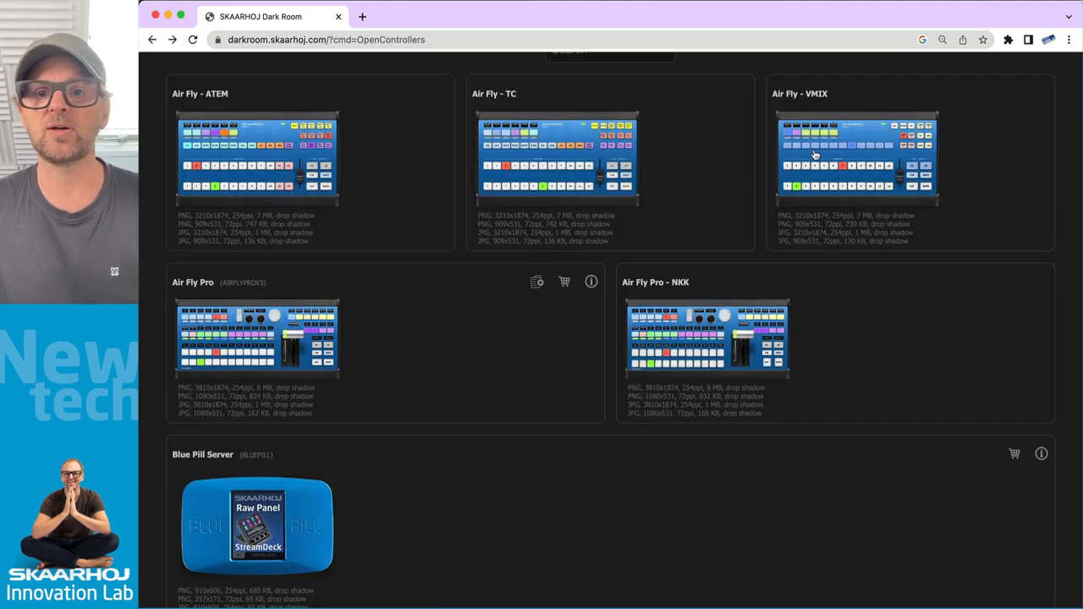
left_click(856, 158)
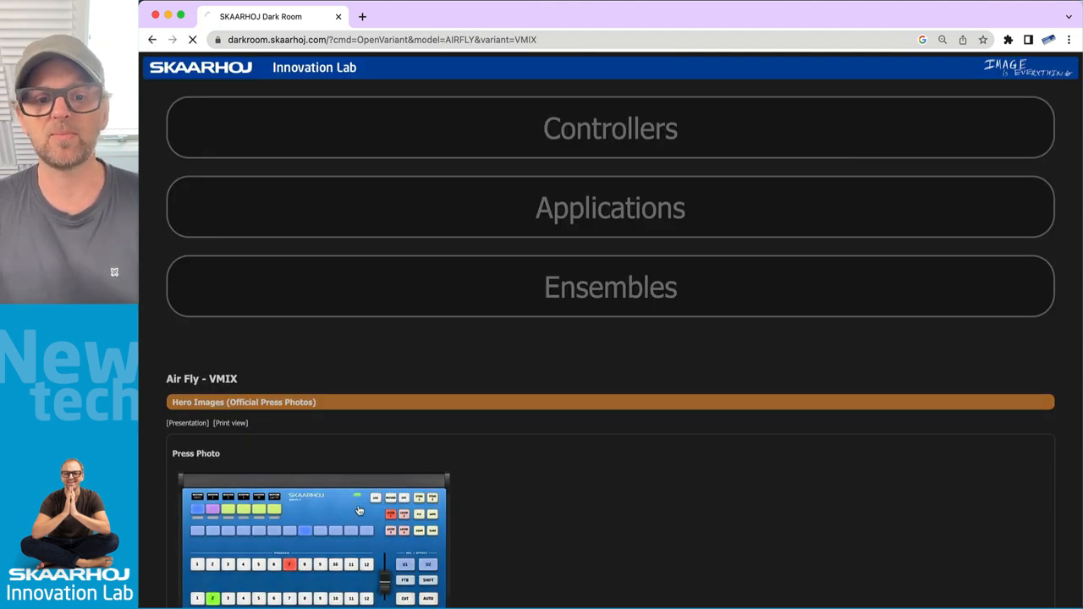
left_click(313, 533)
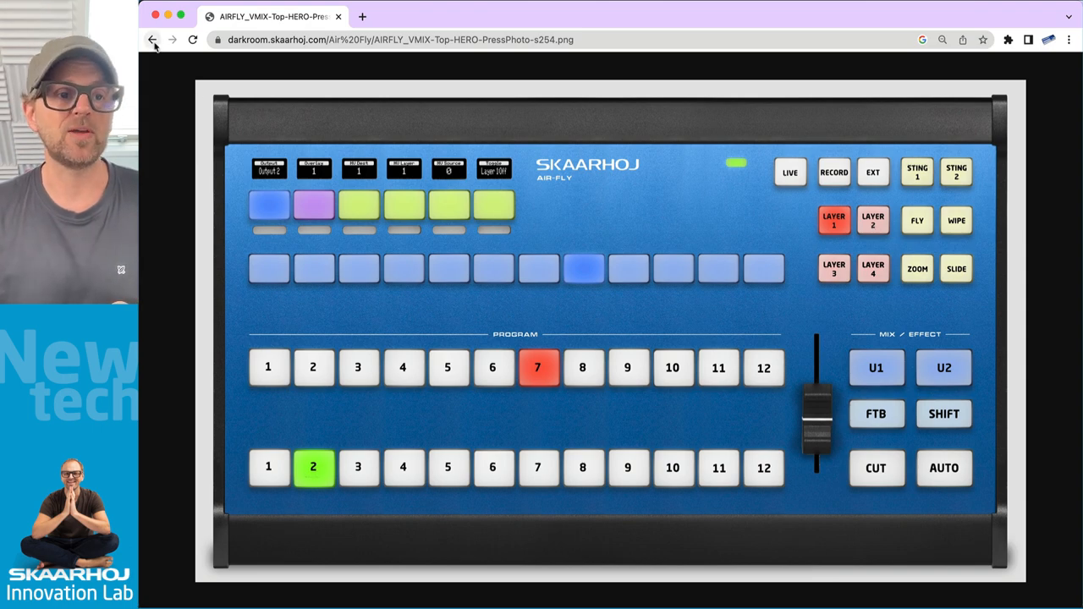
left_click(153, 40)
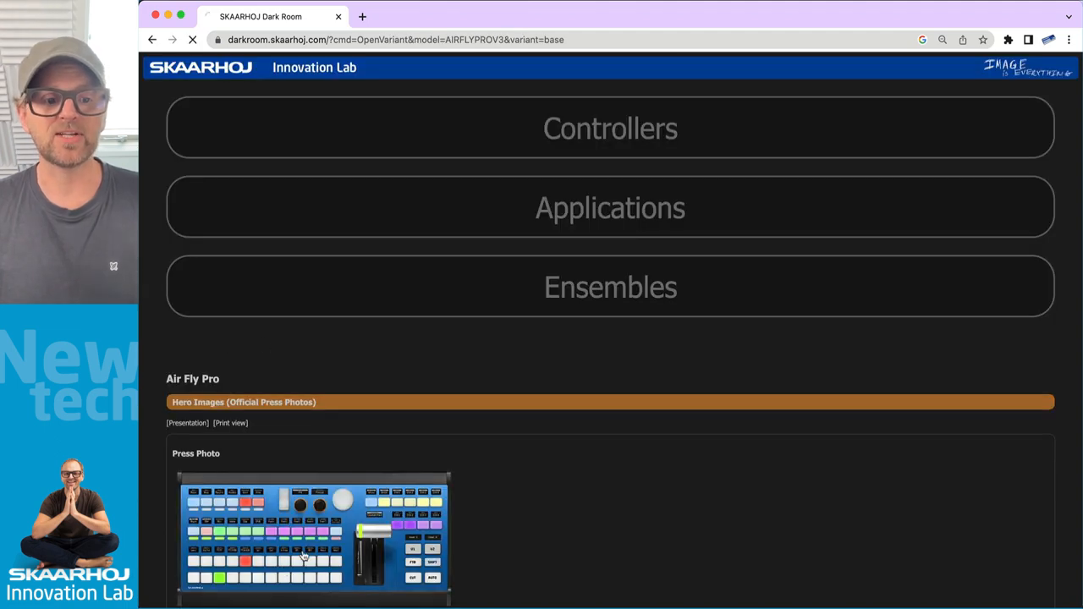
- View the full-size Air Fly Pro press photo, then the large Air Fly Pro - NKK PNG
left_click(313, 537)
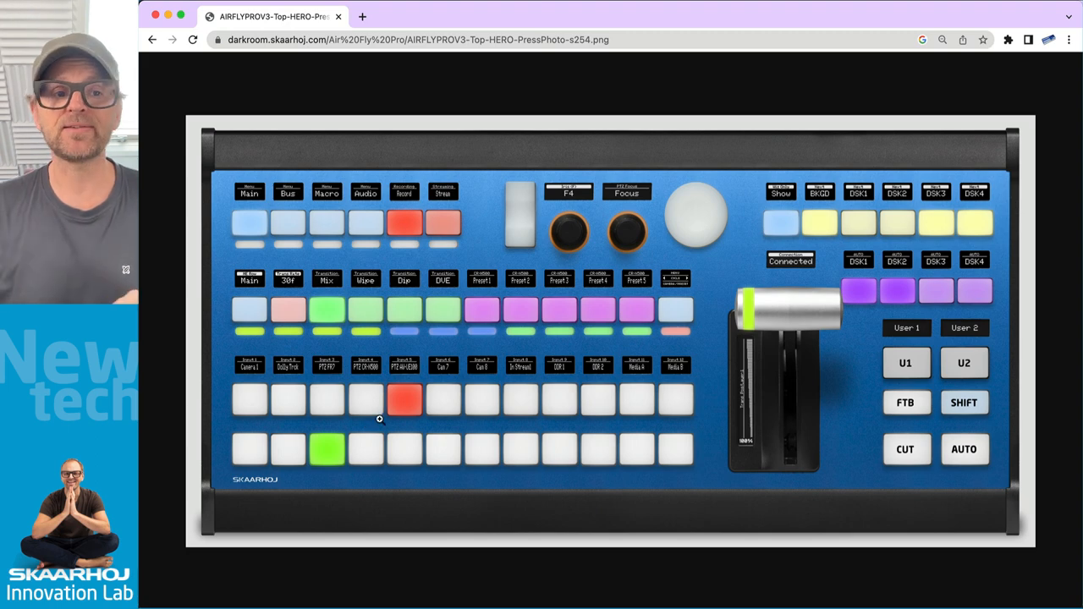
left_click(152, 40)
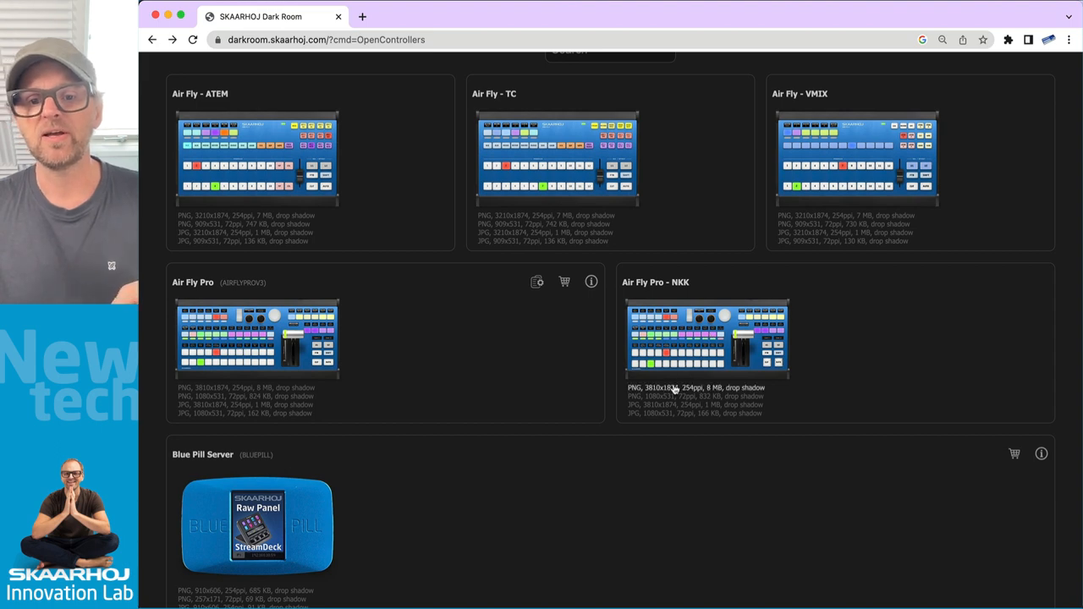
left_click(706, 338)
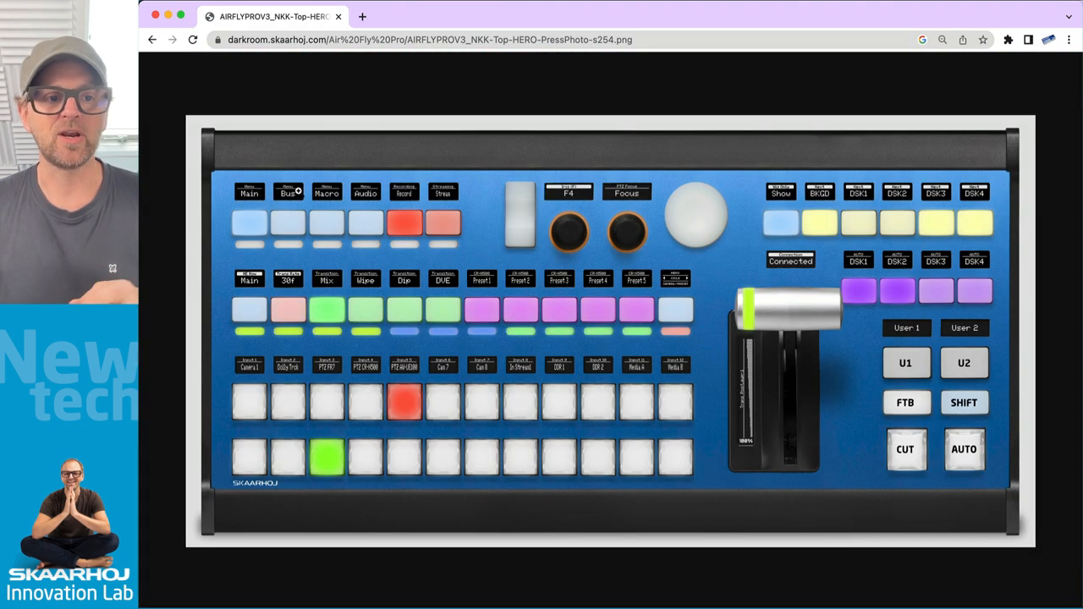
left_click(152, 40)
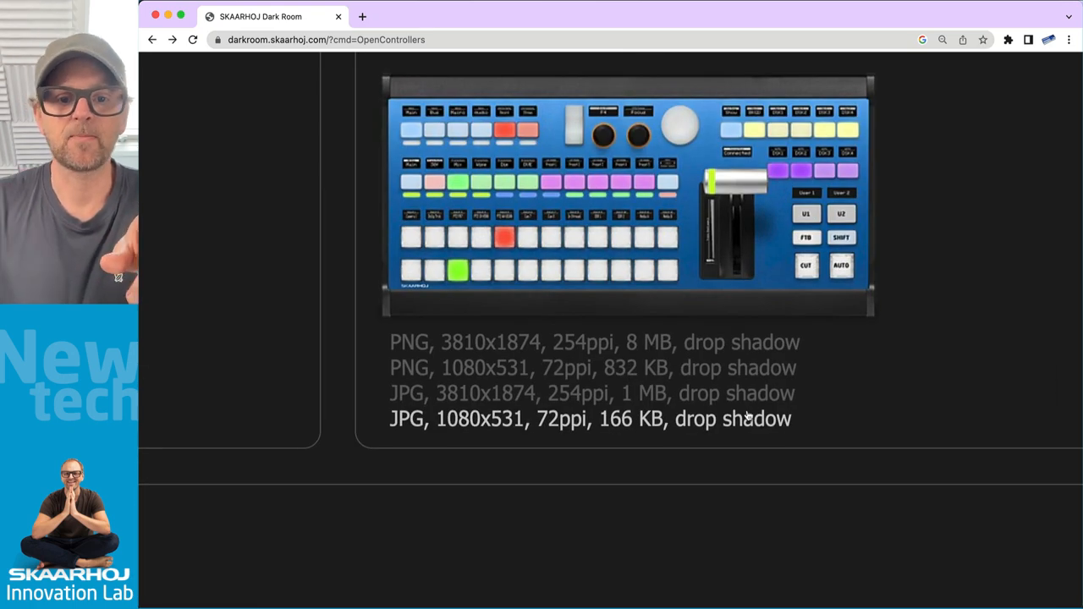
- Go back to the controller list showing Air Fly Pro - NKK's PNG and JPG options
left_click(594, 342)
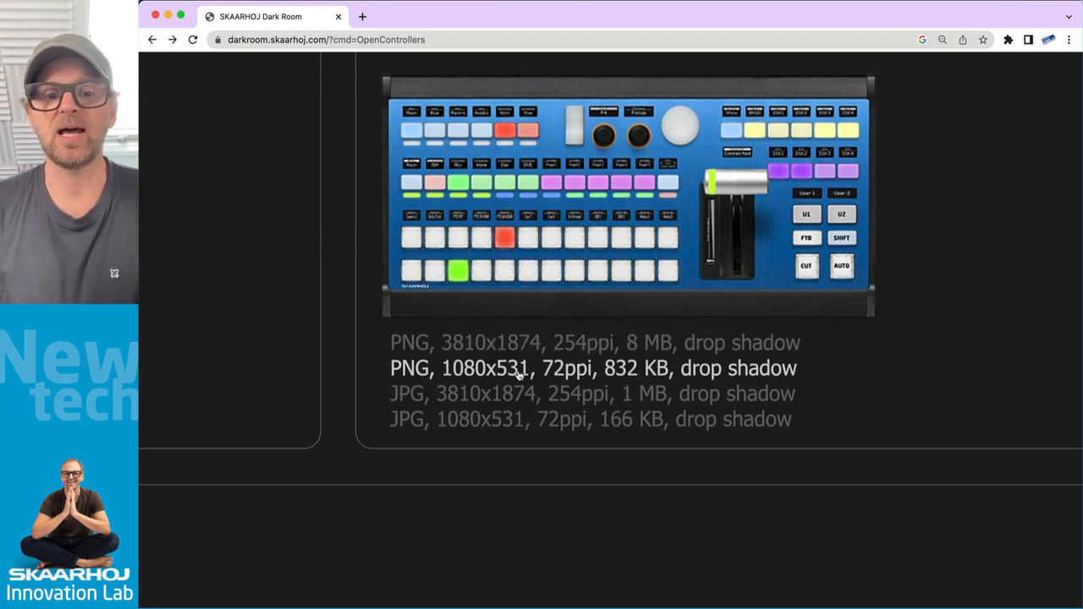
mouse_move(491, 371)
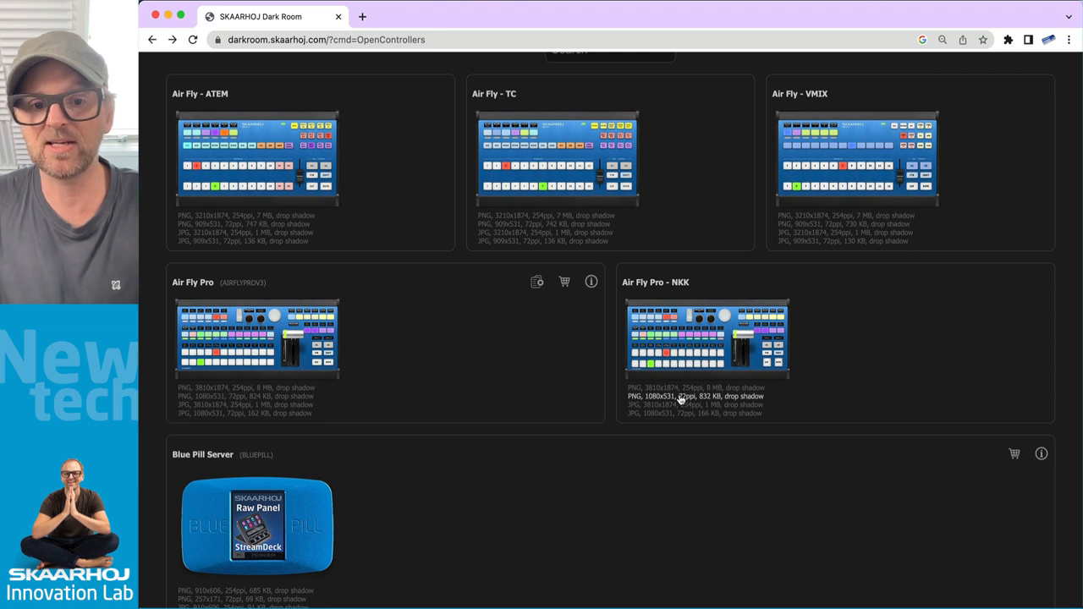
- Copy the 1080x531 Air Fly Pro - NKK PNG and paste it onto the Keynote slide
left_click(707, 338)
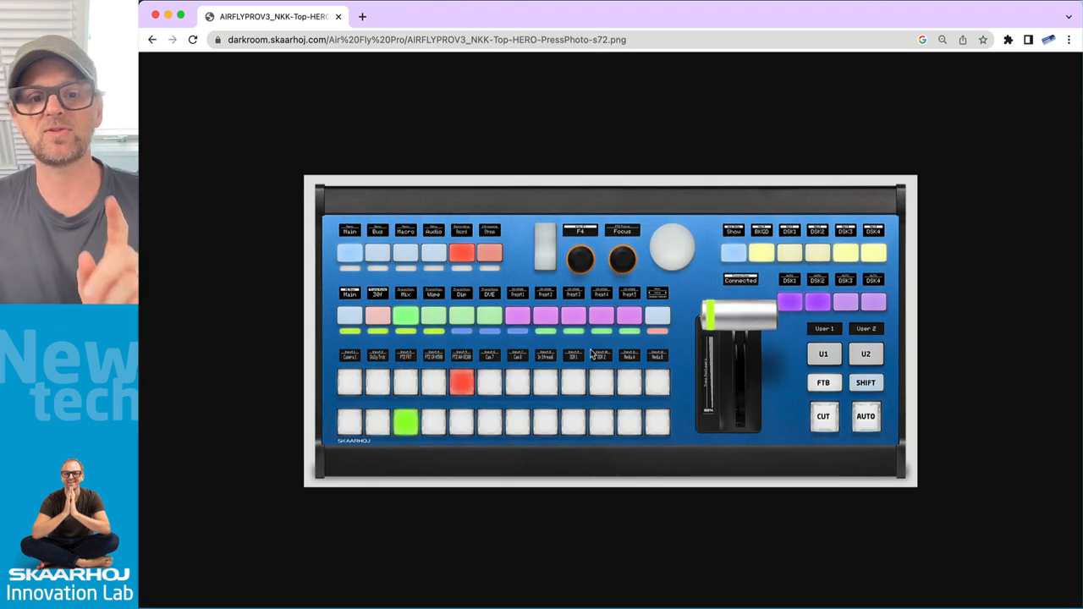
right_click(592, 355)
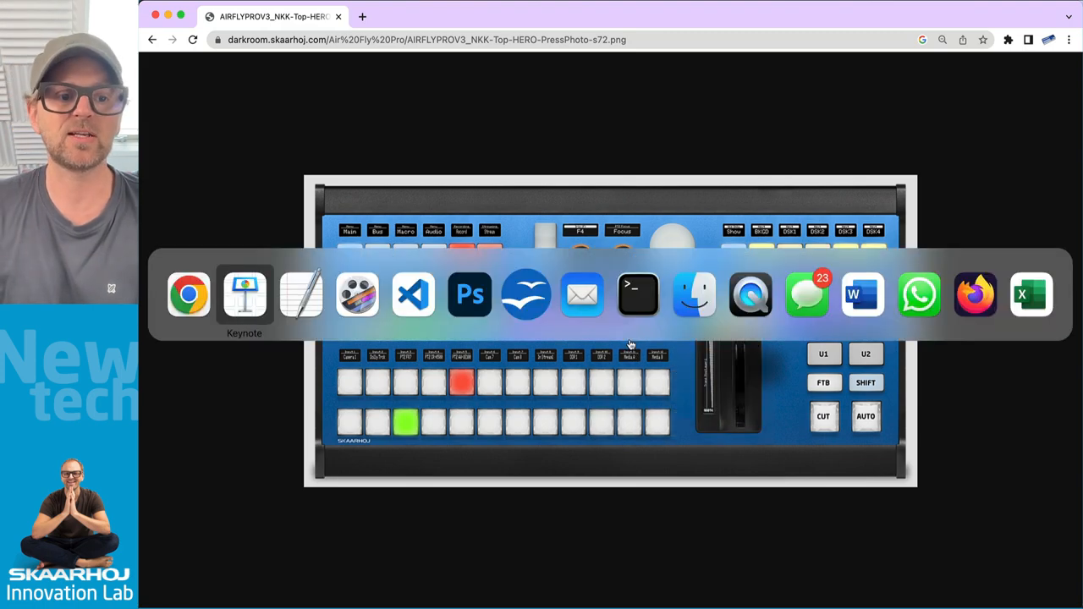
left_click(244, 295)
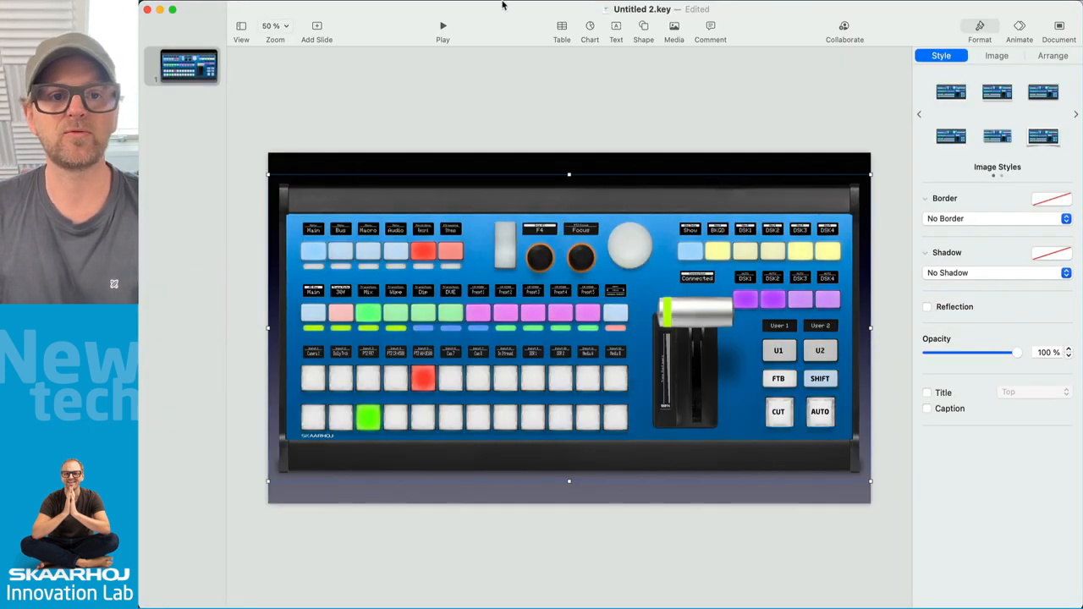
left_click(442, 26)
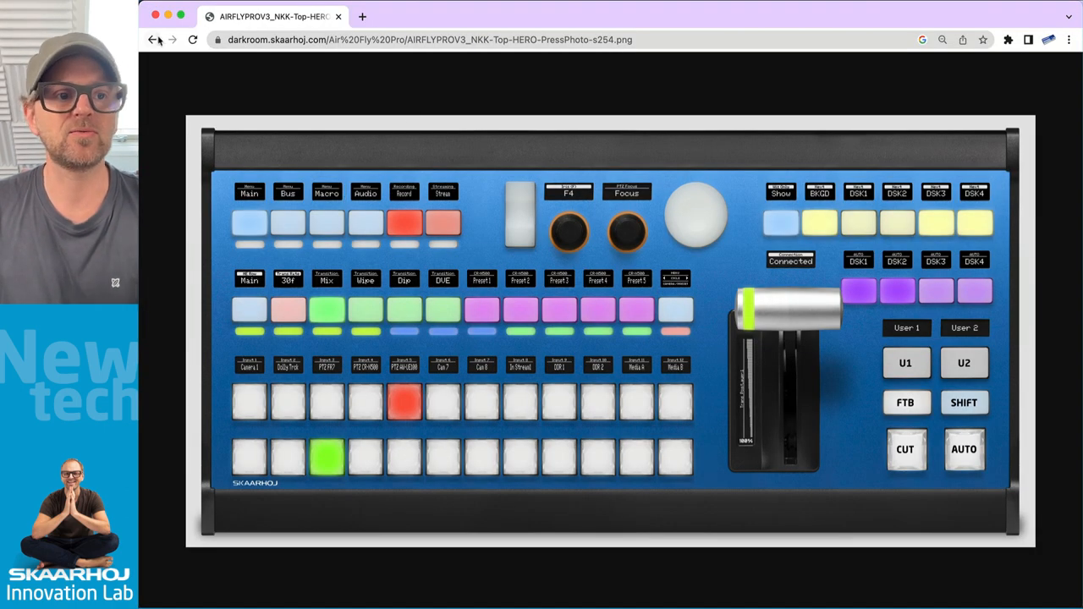
- Open the JPG version of the Air Fly Pro - NKK photo and copy it for the slide
left_click(151, 40)
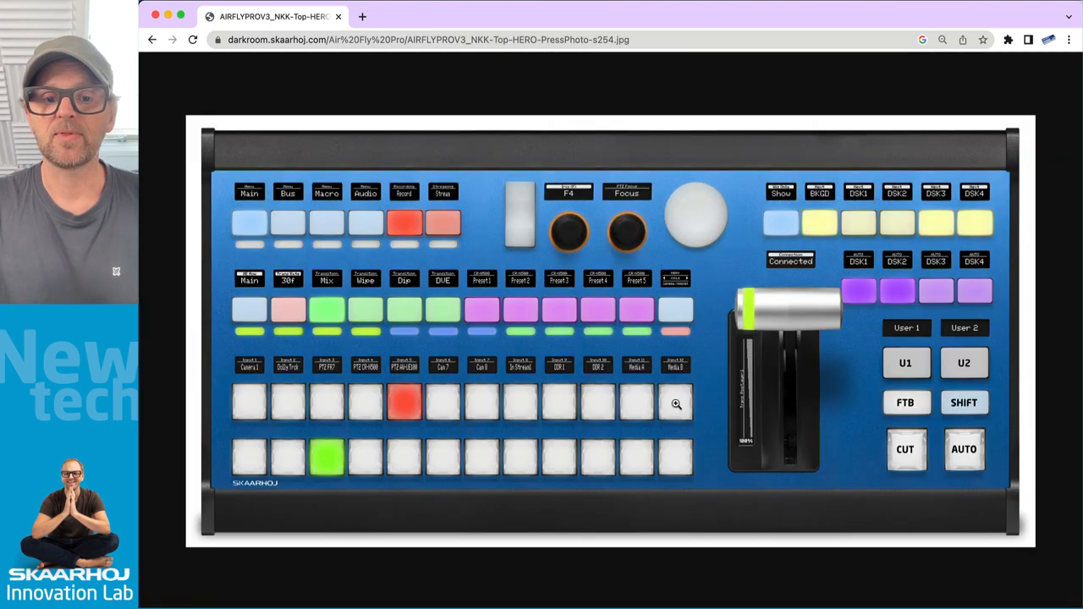
right_click(676, 404)
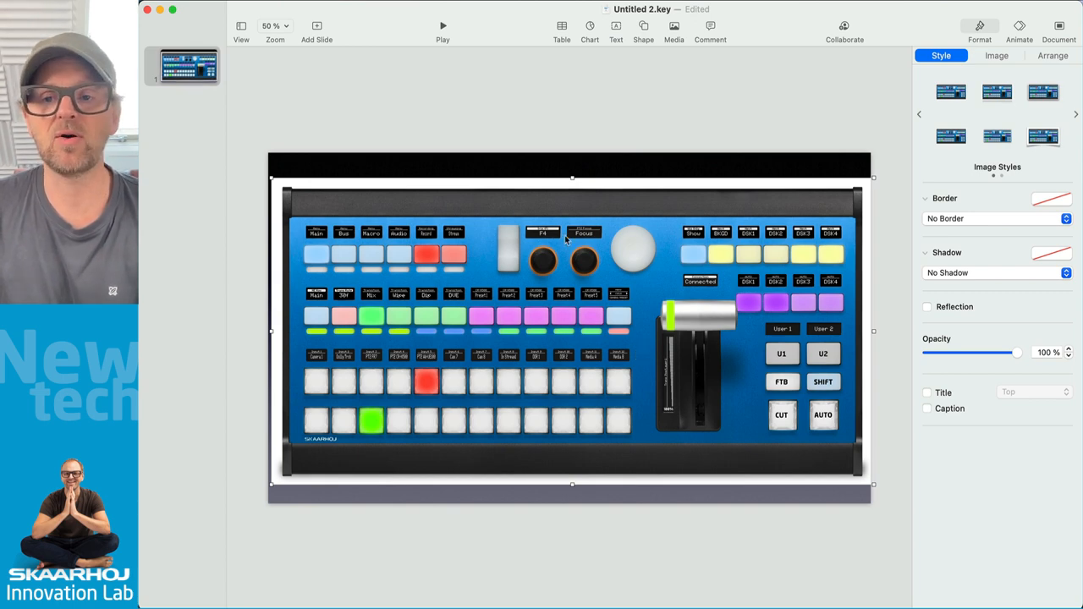
mouse_move(599, 235)
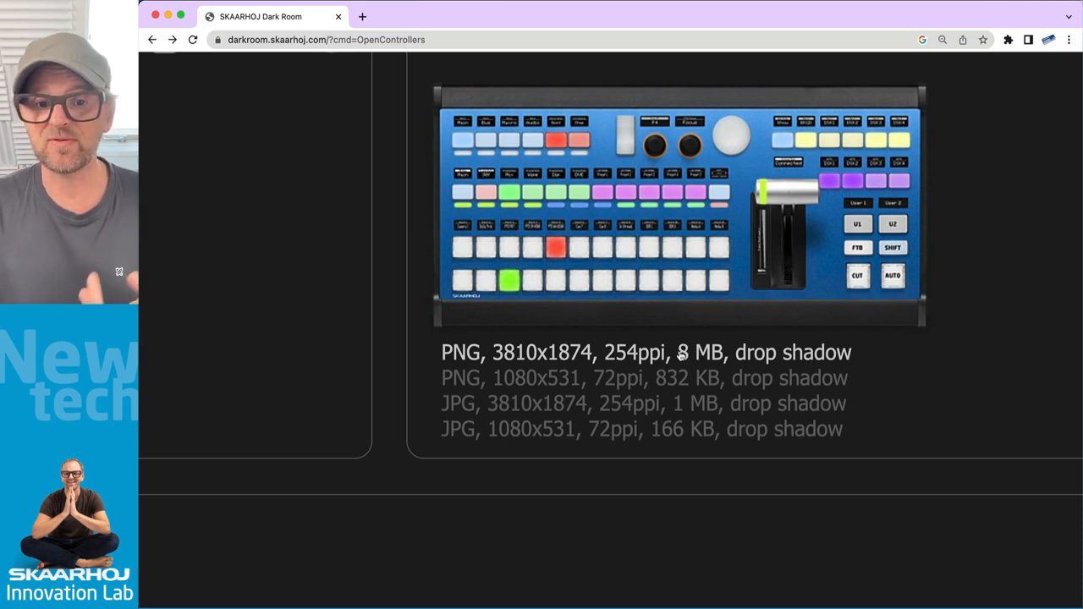
- Scroll up to Ensembles and open the Air Fly Pro V3B product info document
scroll("up", 3)
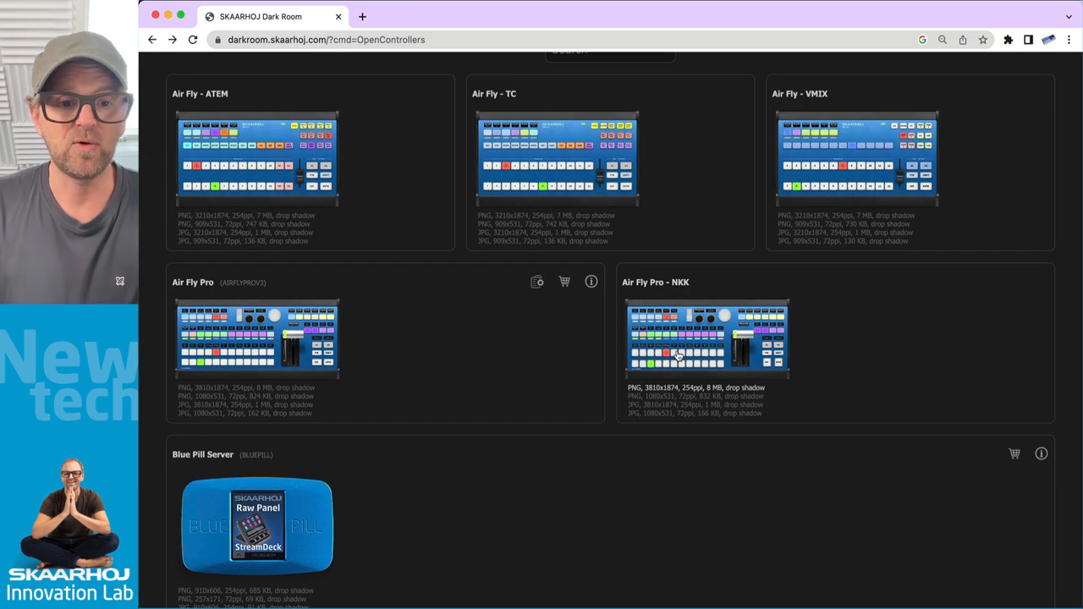
mouse_move(272, 438)
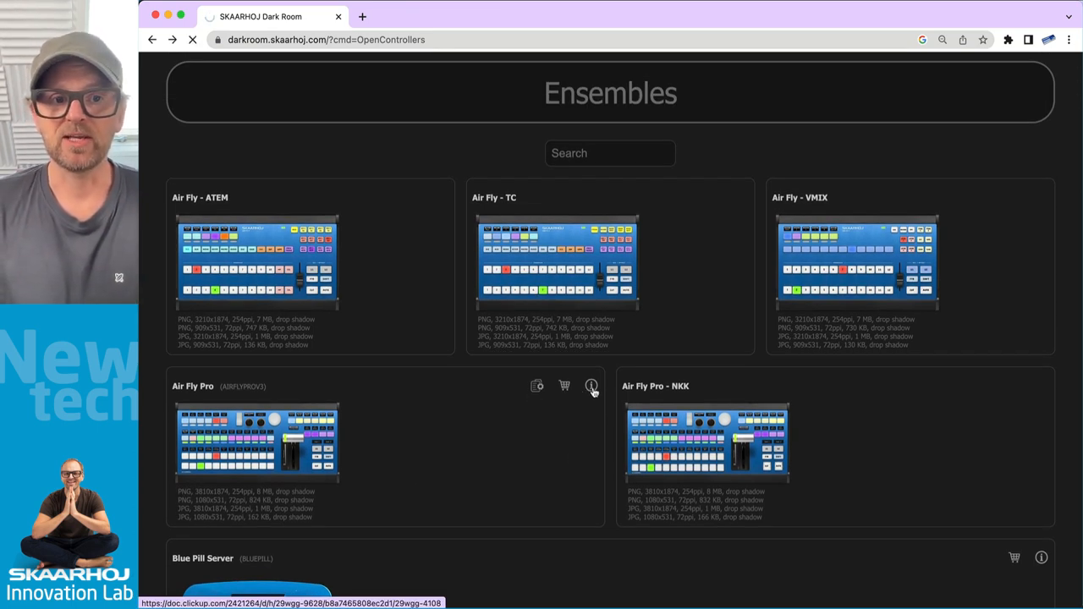
left_click(591, 386)
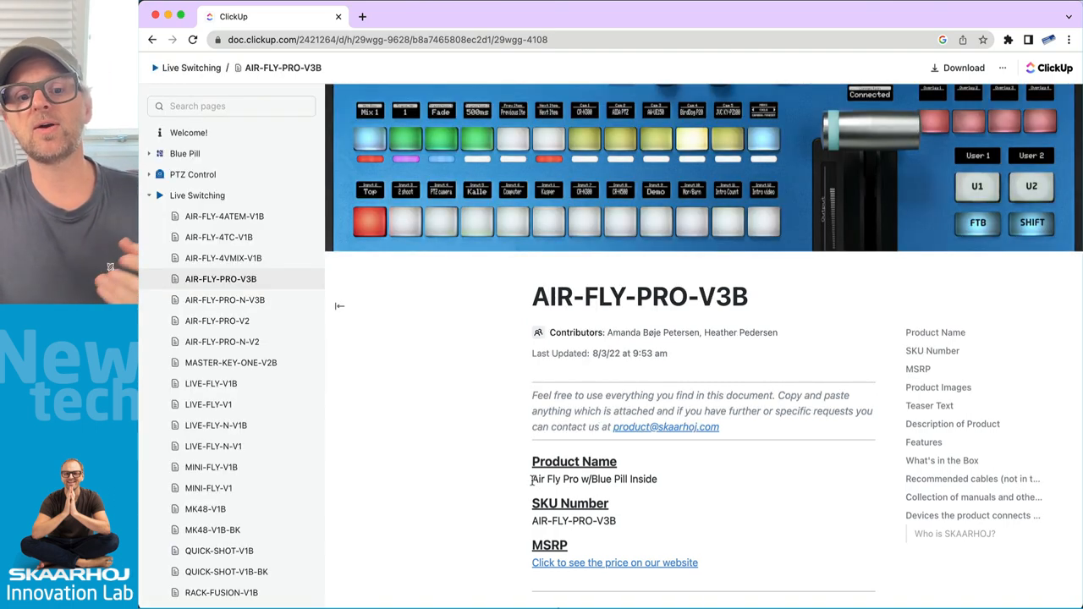
scroll("down", 3)
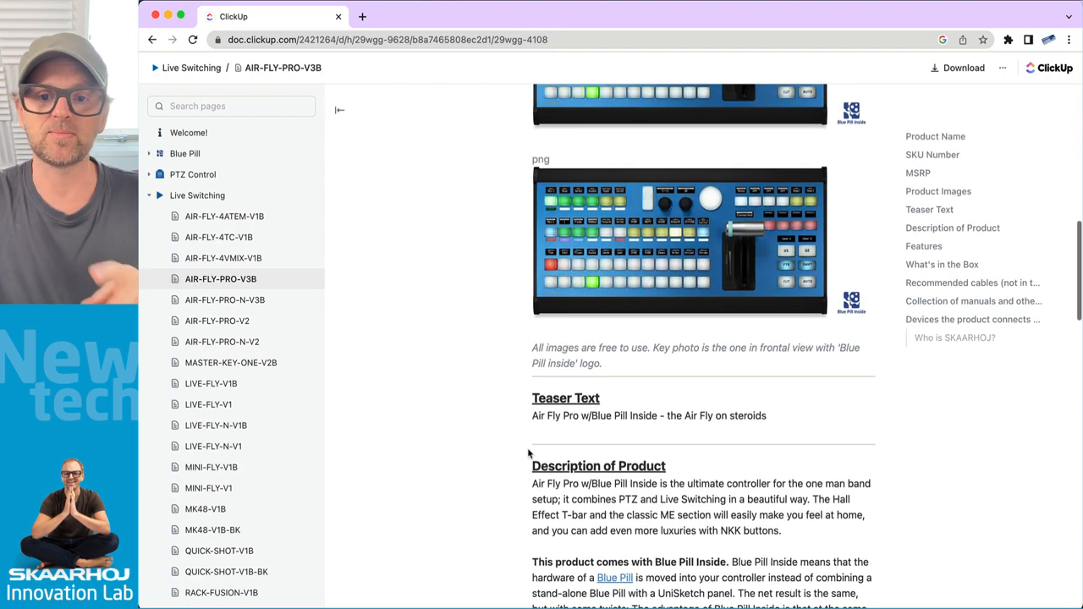
scroll("down", 3)
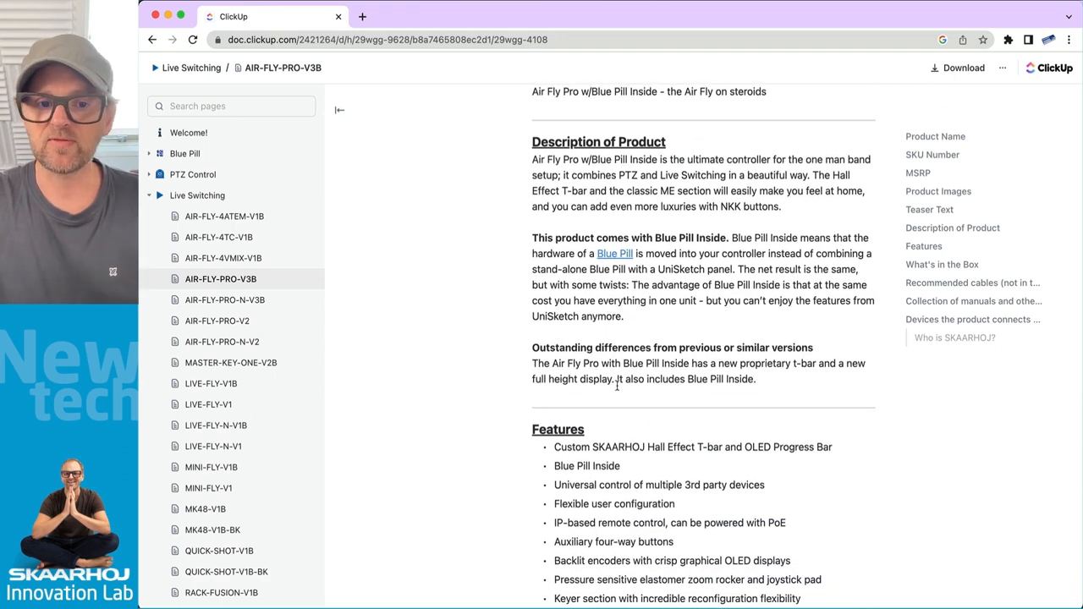
scroll("down", 3)
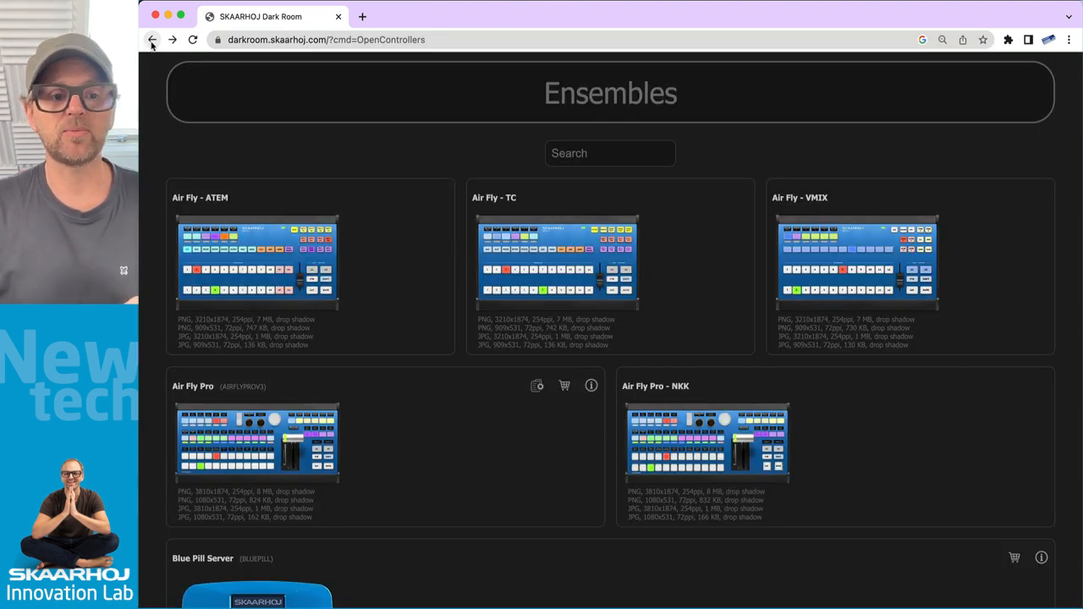
- Open the Air Fly Pro device-support page and scroll to Default Reactor Configurations
scroll("down", 3)
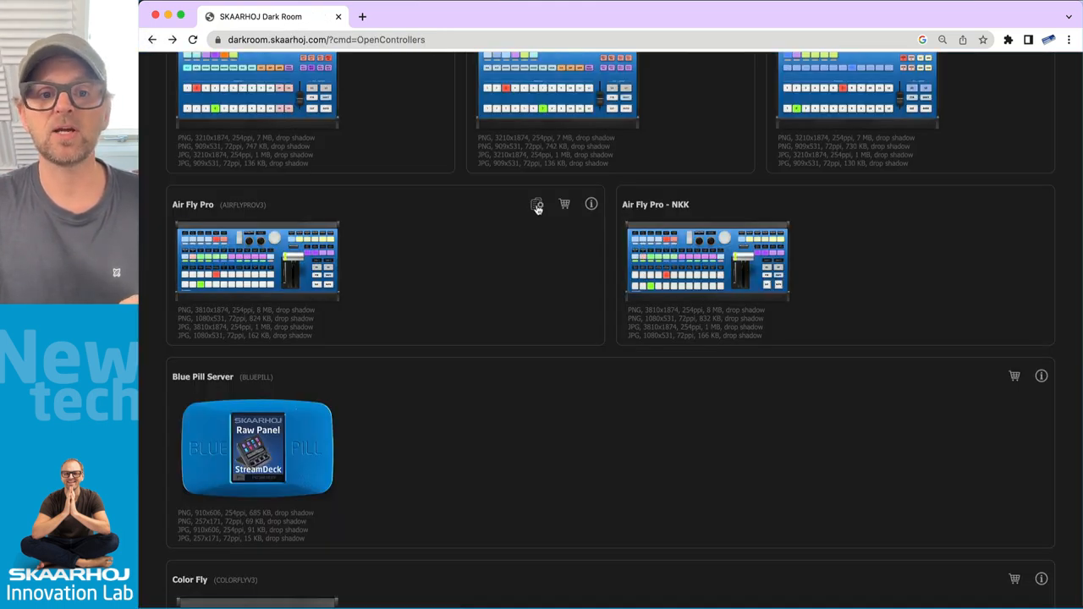
left_click(536, 204)
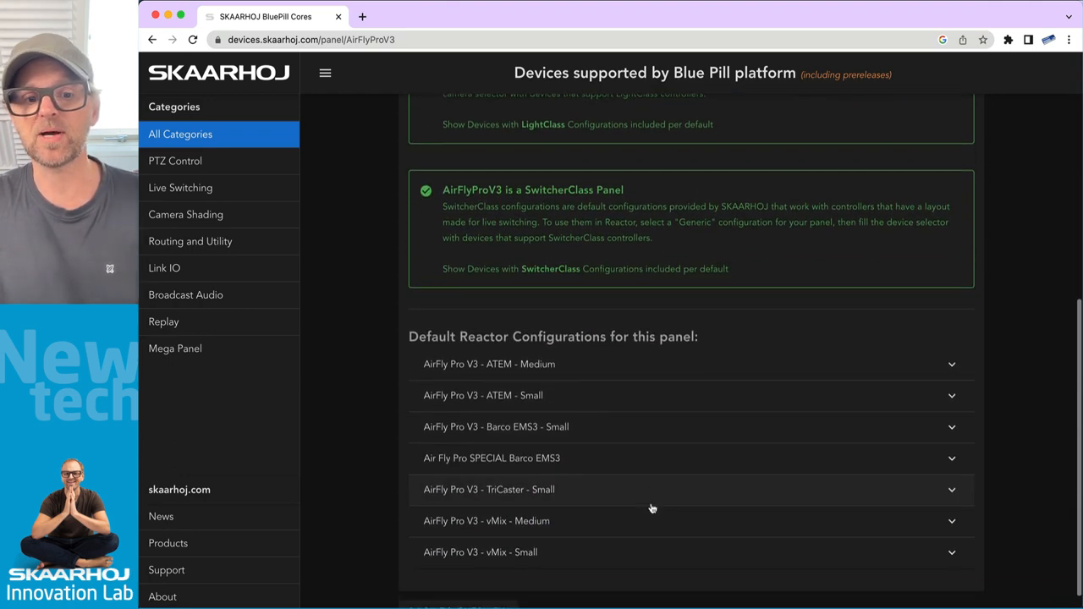
scroll("down", 3)
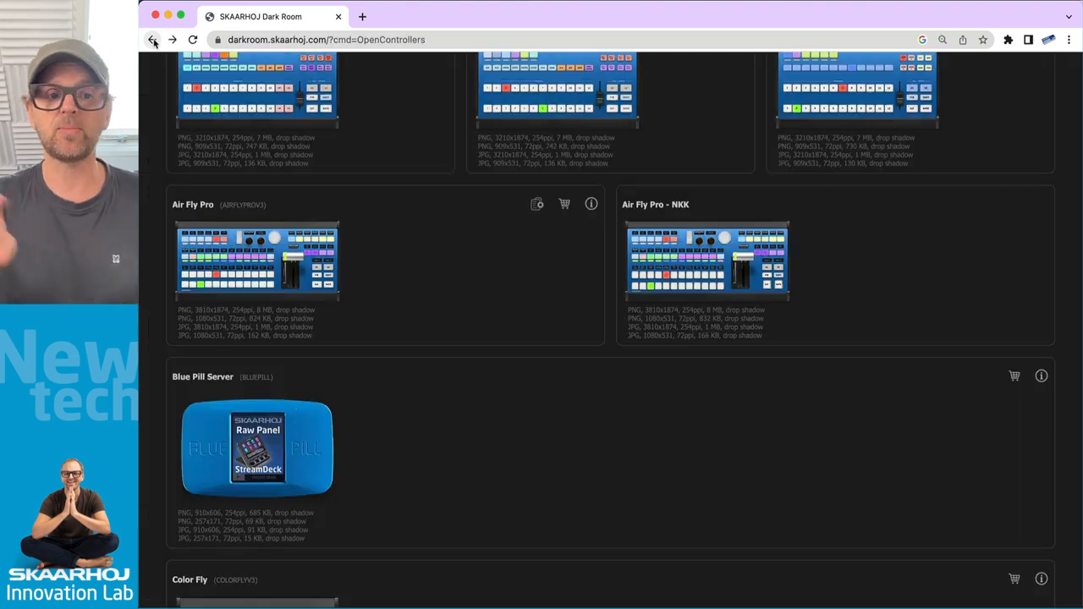
mouse_move(344, 380)
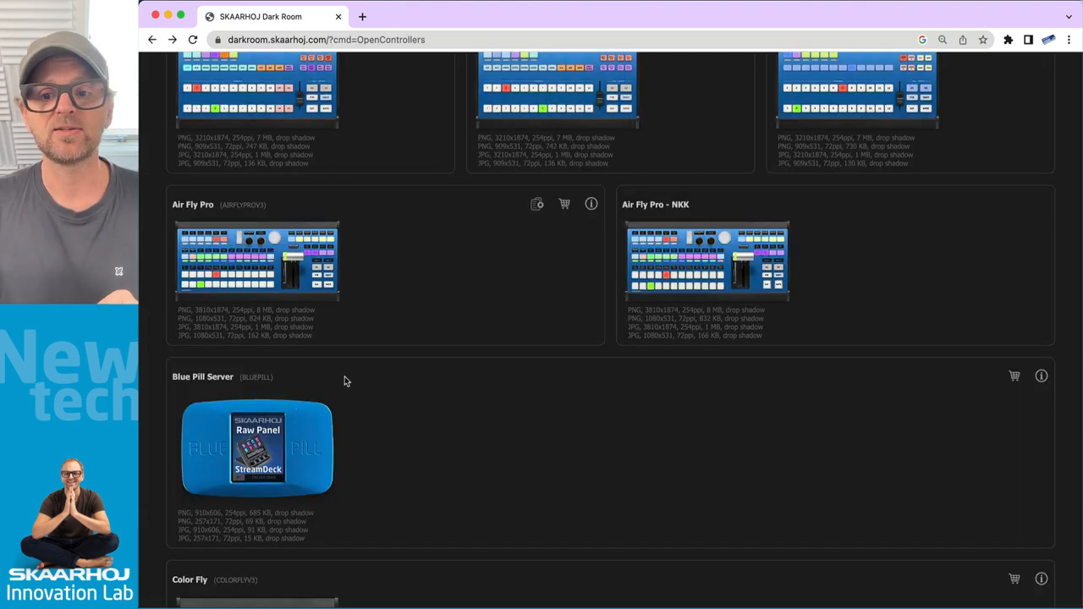
- Scroll the ensembles list past Color Fly, PTZ and RCP models to the Rack panels
scroll("down", 3)
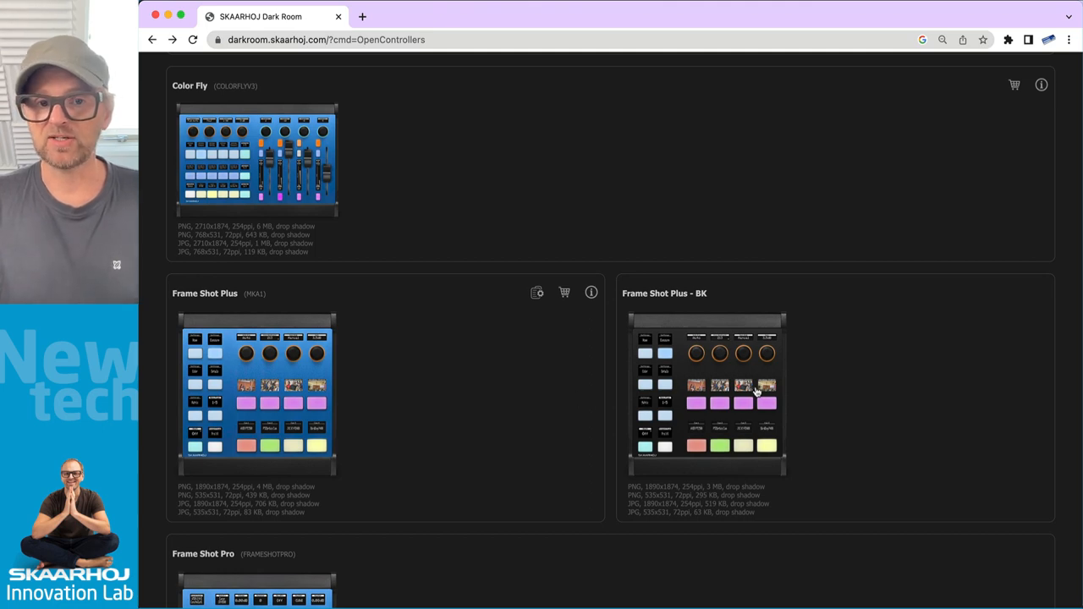
scroll("down", 3)
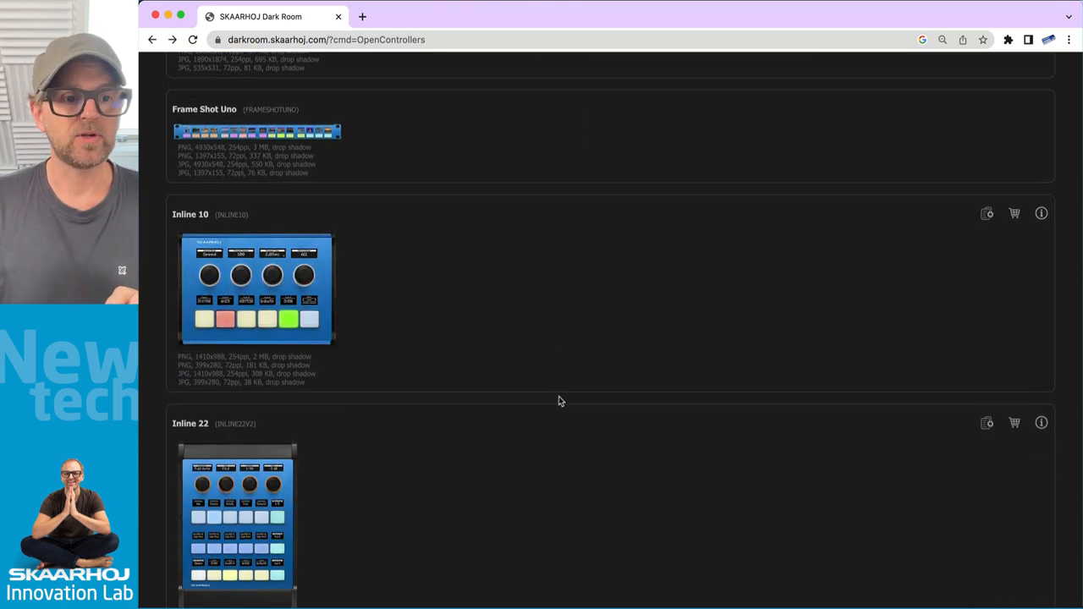
scroll("down", 3)
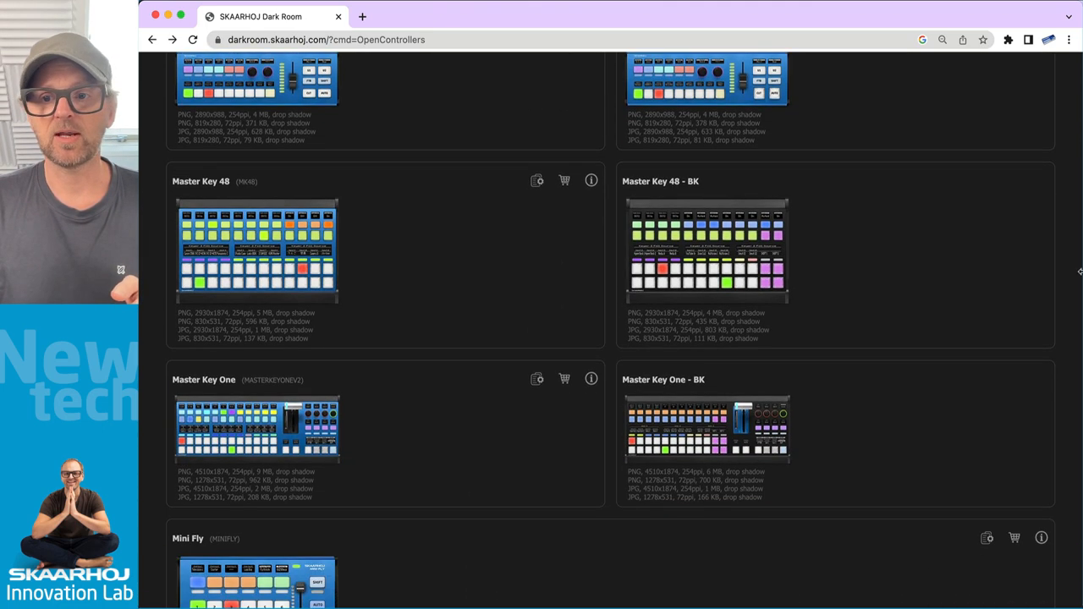
scroll("down", 3)
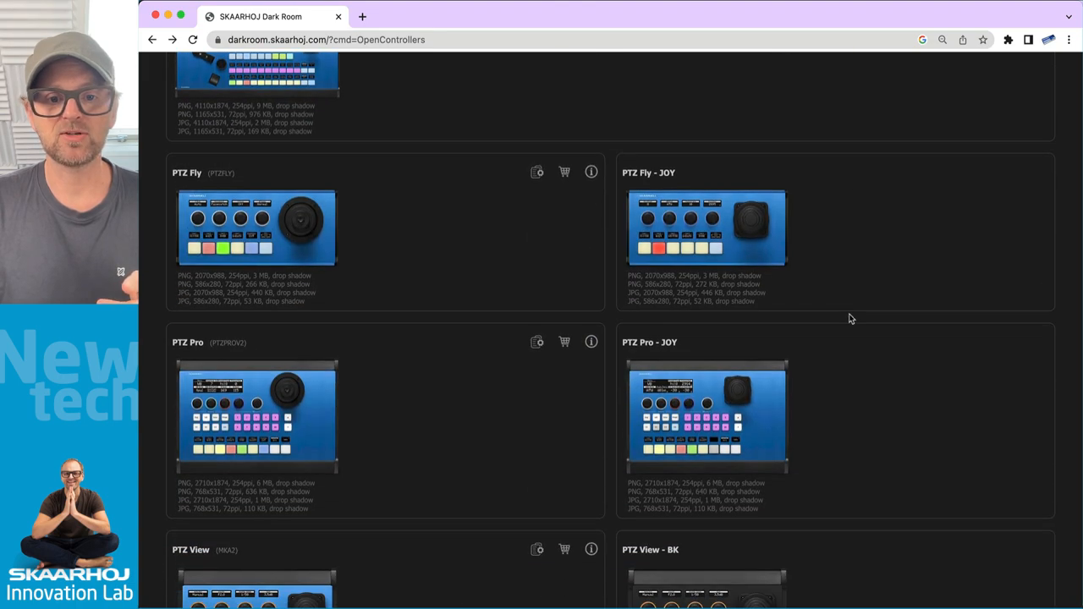
scroll("down", 3)
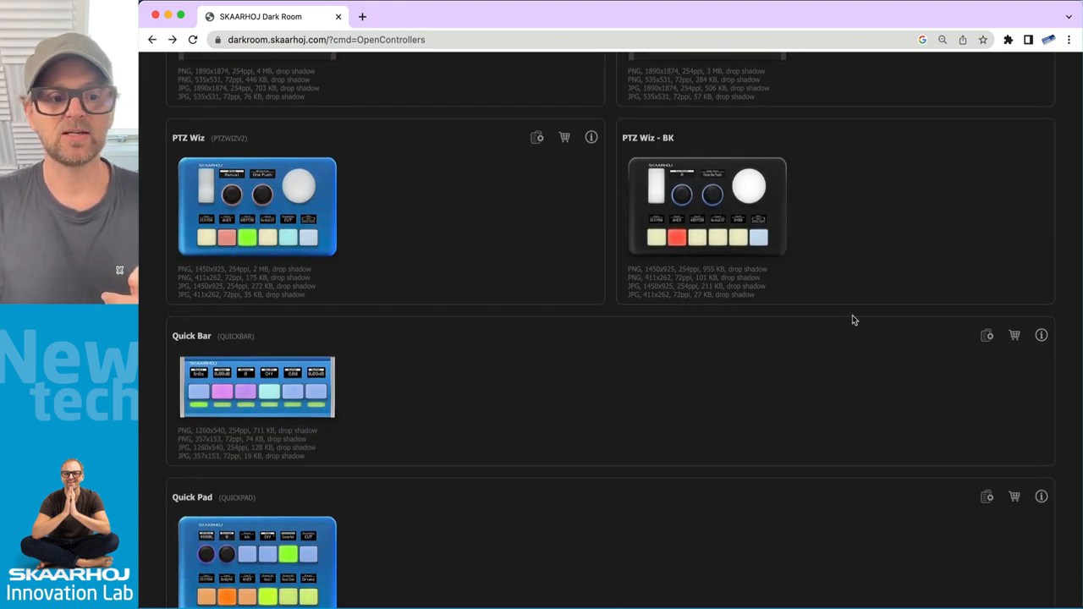
scroll("down", 3)
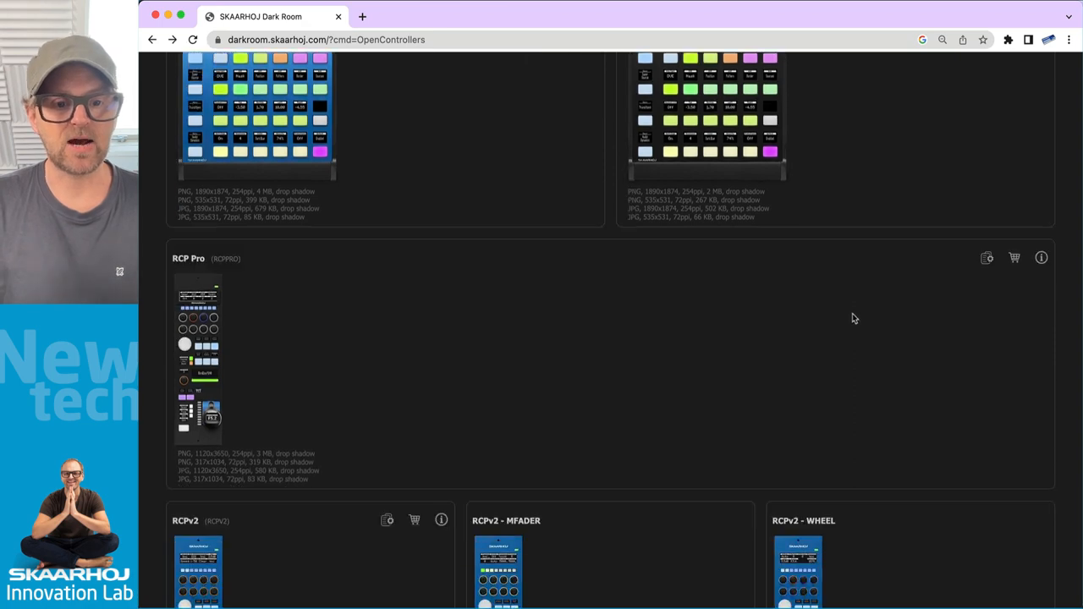
scroll("down", 3)
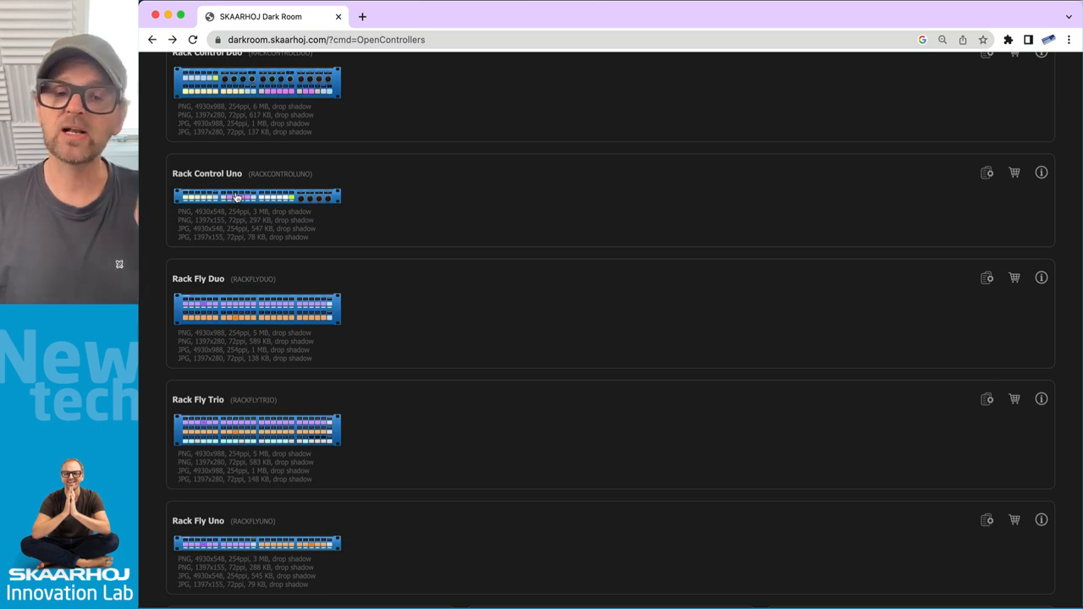
- Open the Rack Control Uno image page and scroll down to its Unboxed images
left_click(257, 196)
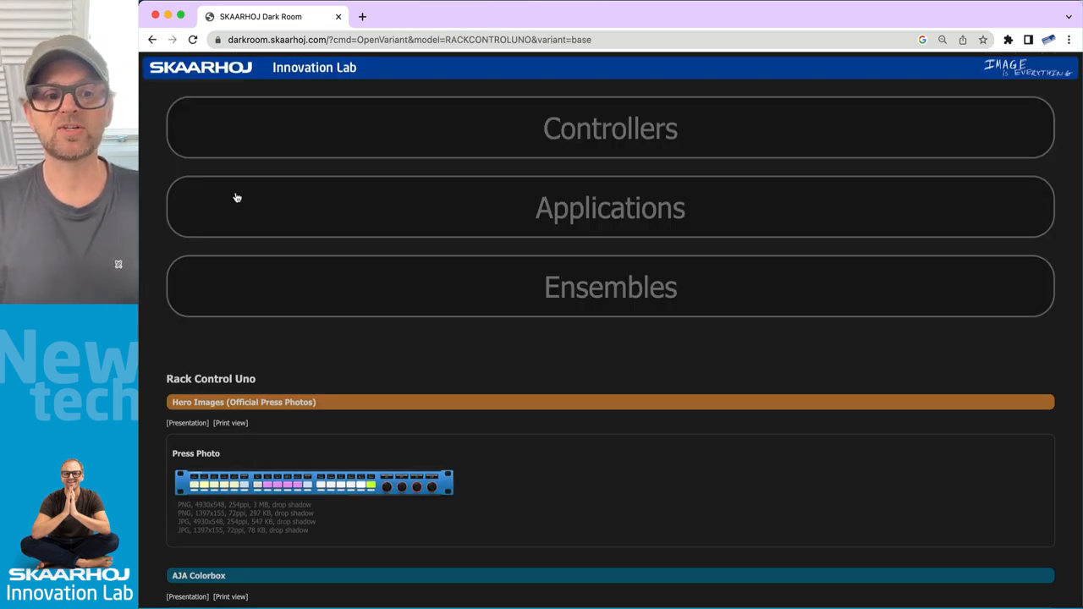
scroll("down", 3)
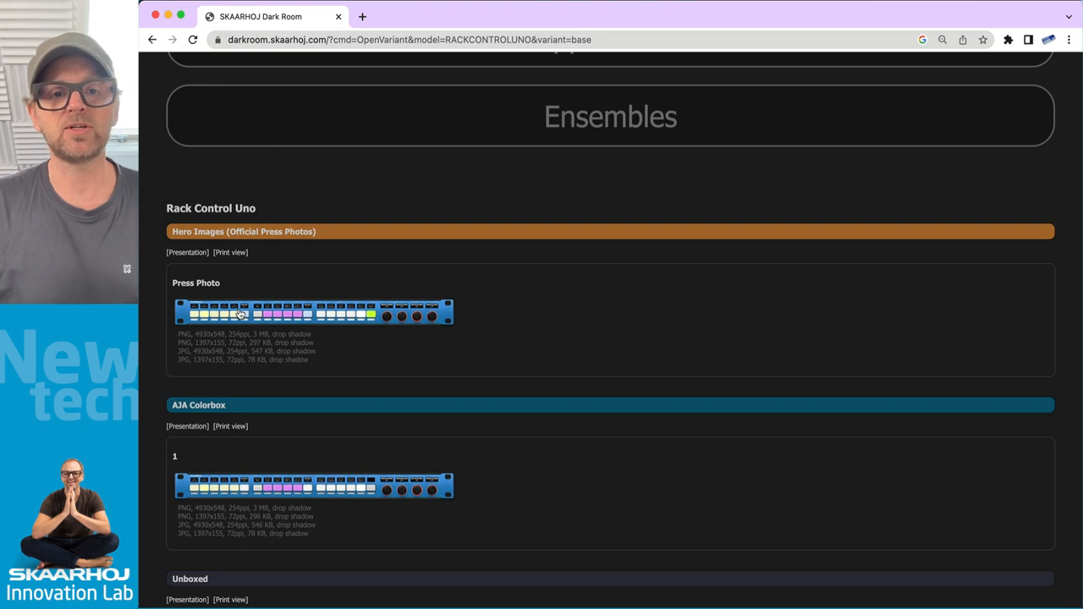
mouse_move(248, 289)
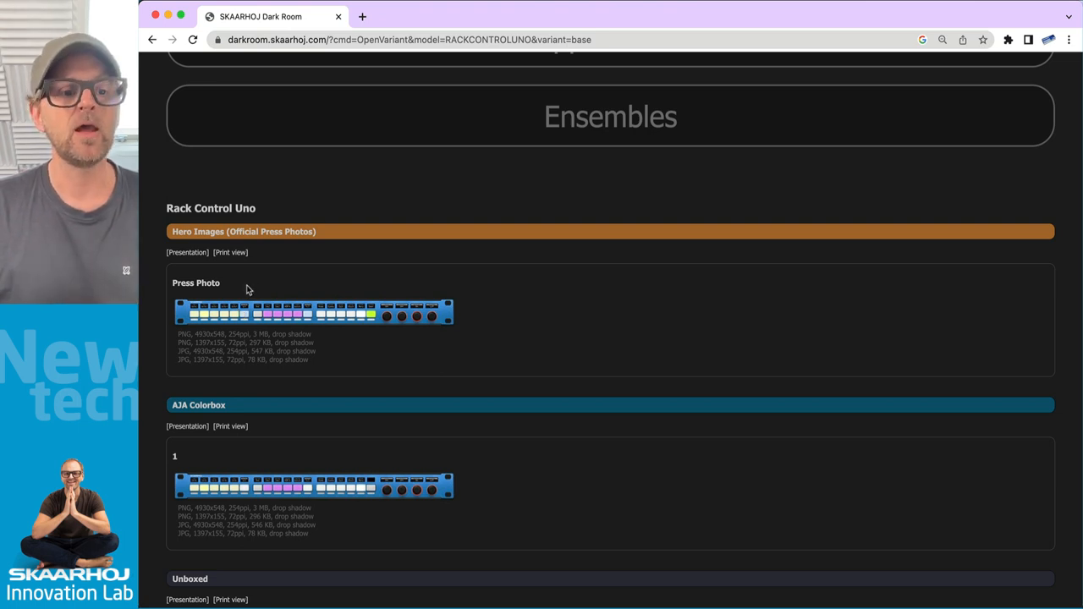
scroll("down", 3)
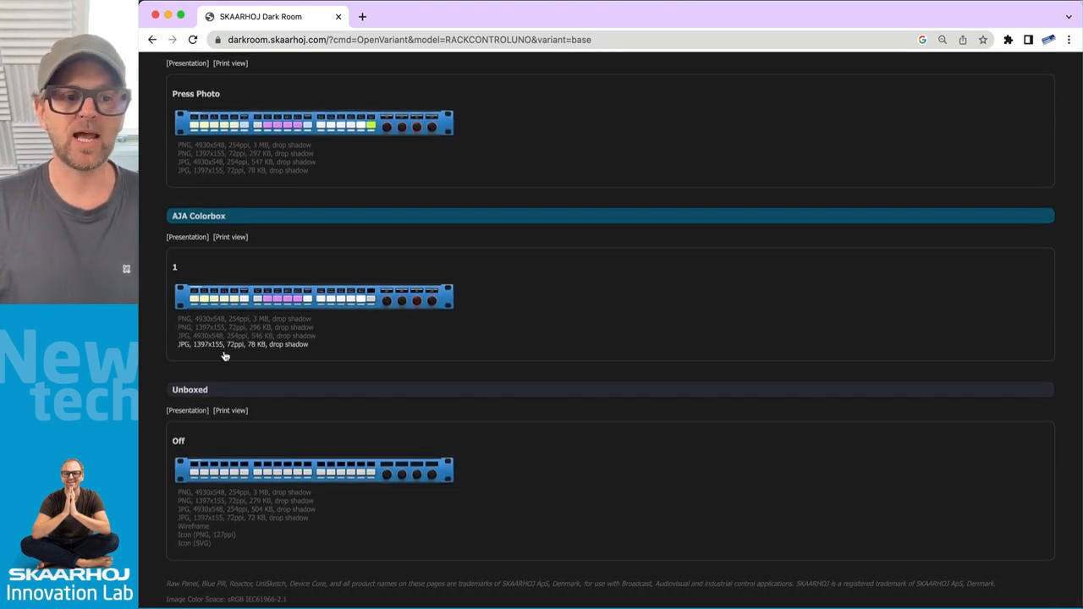
mouse_move(290, 311)
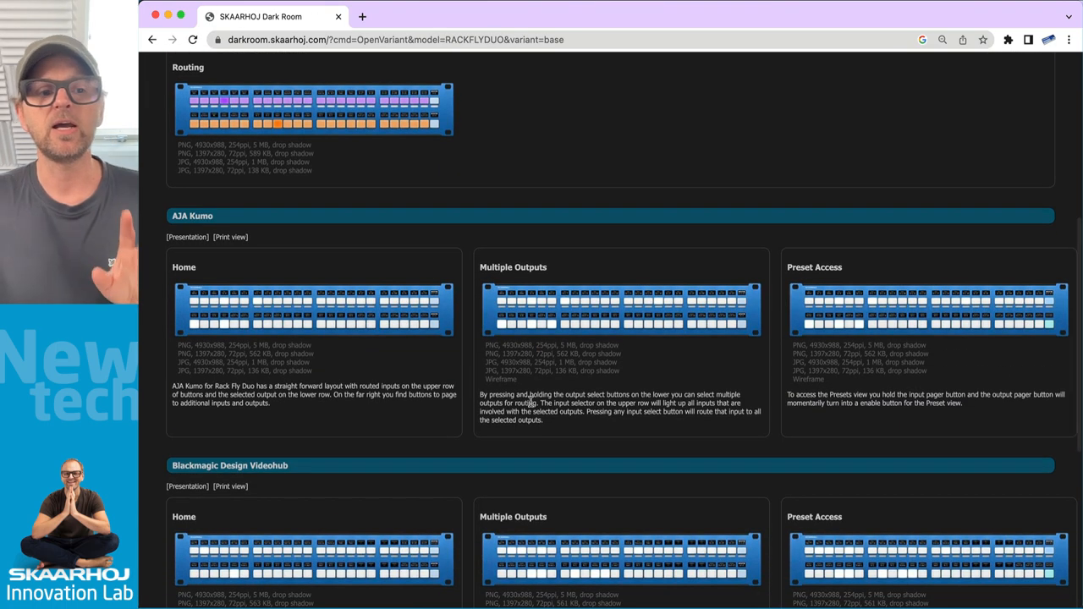
mouse_move(544, 401)
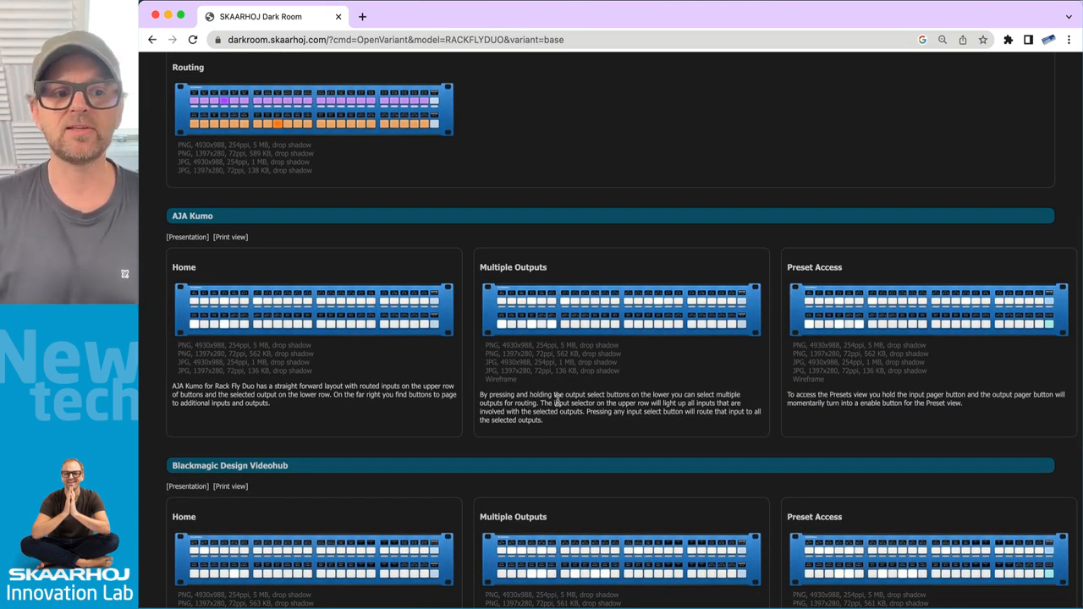
scroll("up", 3)
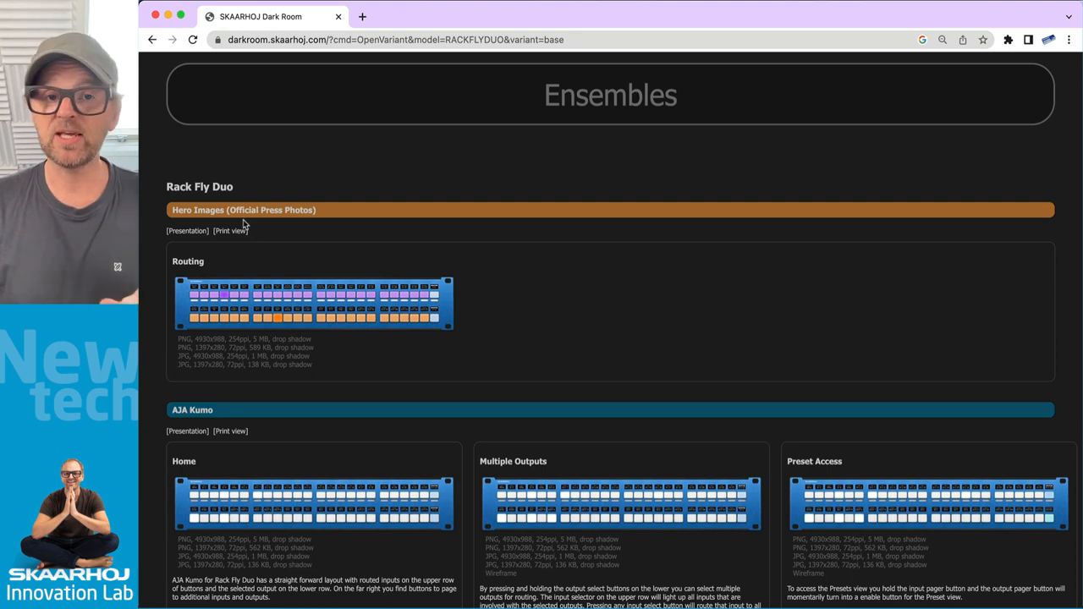
mouse_move(472, 491)
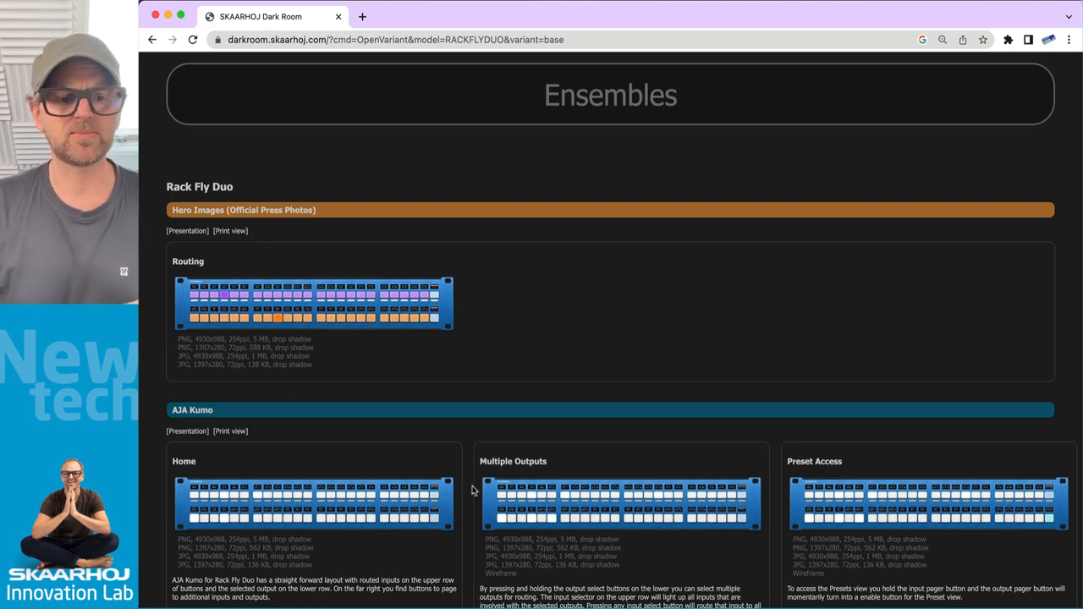
scroll("down", 3)
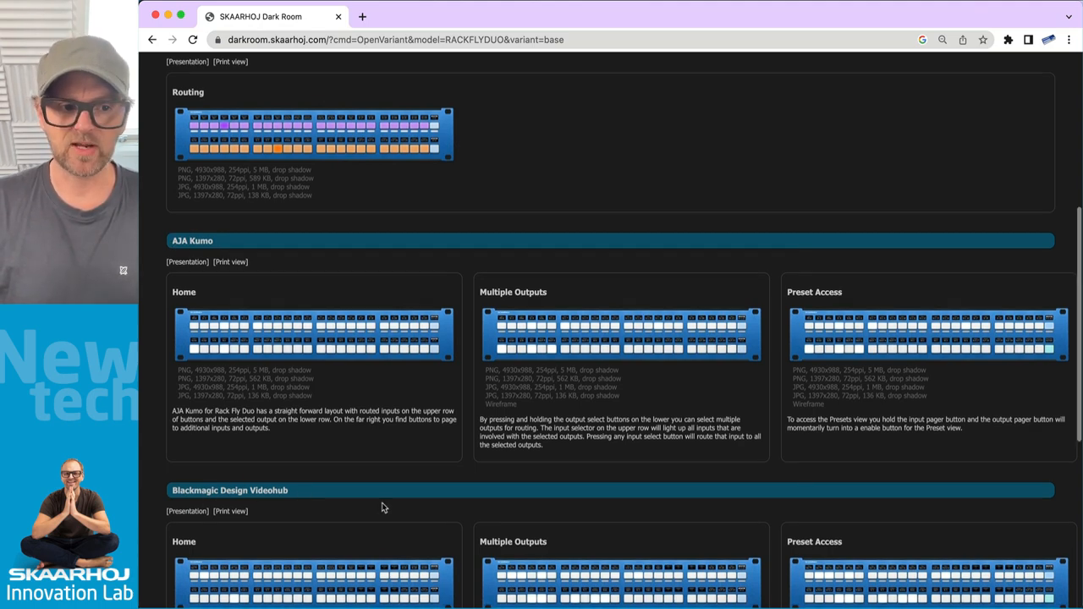
scroll("down", 3)
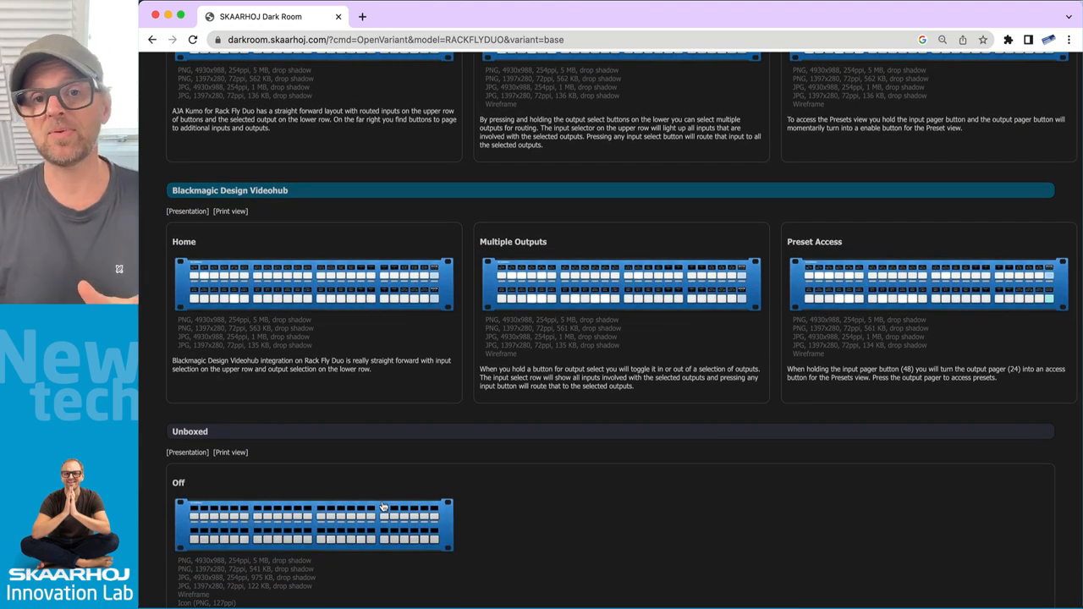
scroll("down", 3)
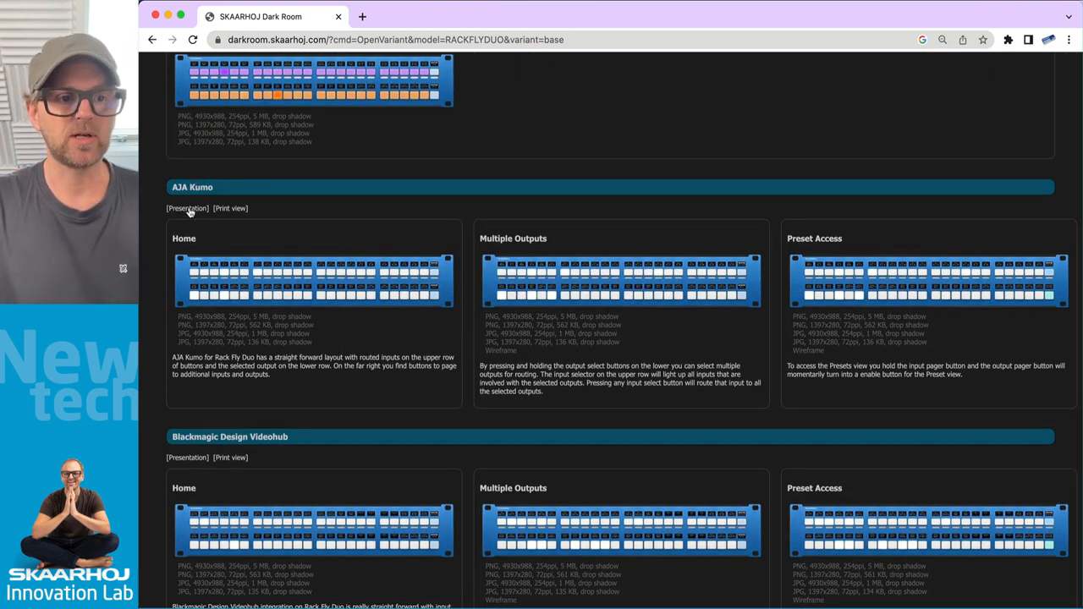
- Open the AJA Kumo presentation and view the Home, Multiple Outputs, Preset Access and Presets images
left_click(187, 208)
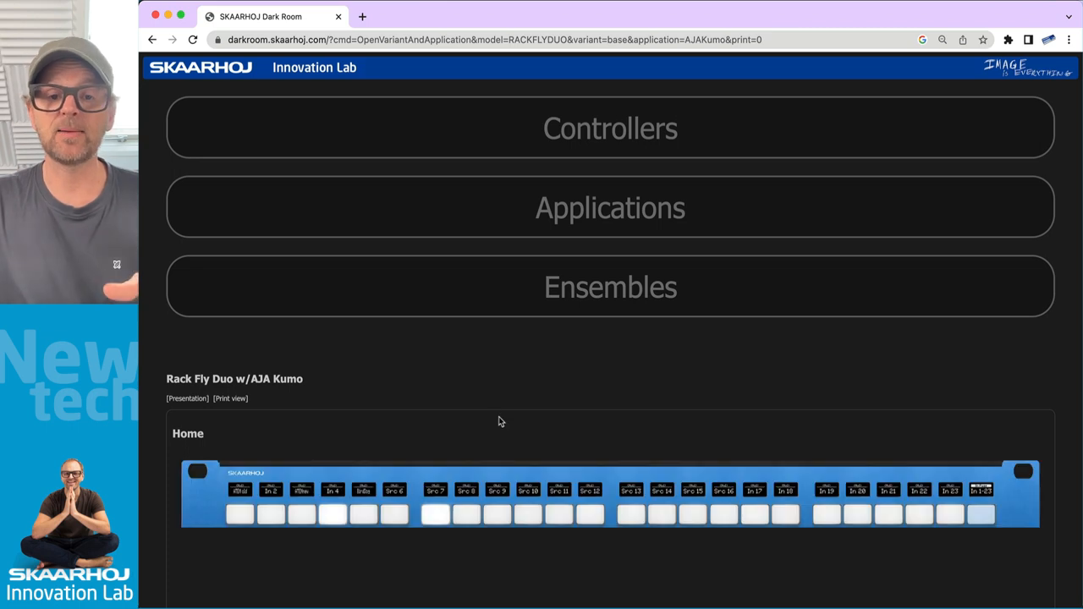
scroll("down", 3)
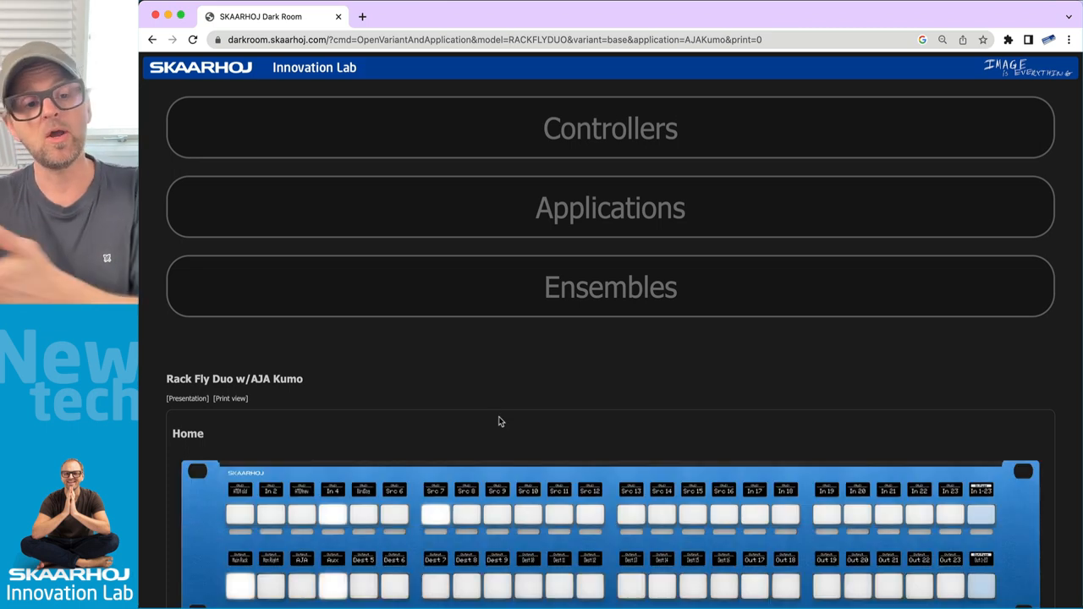
scroll("down", 3)
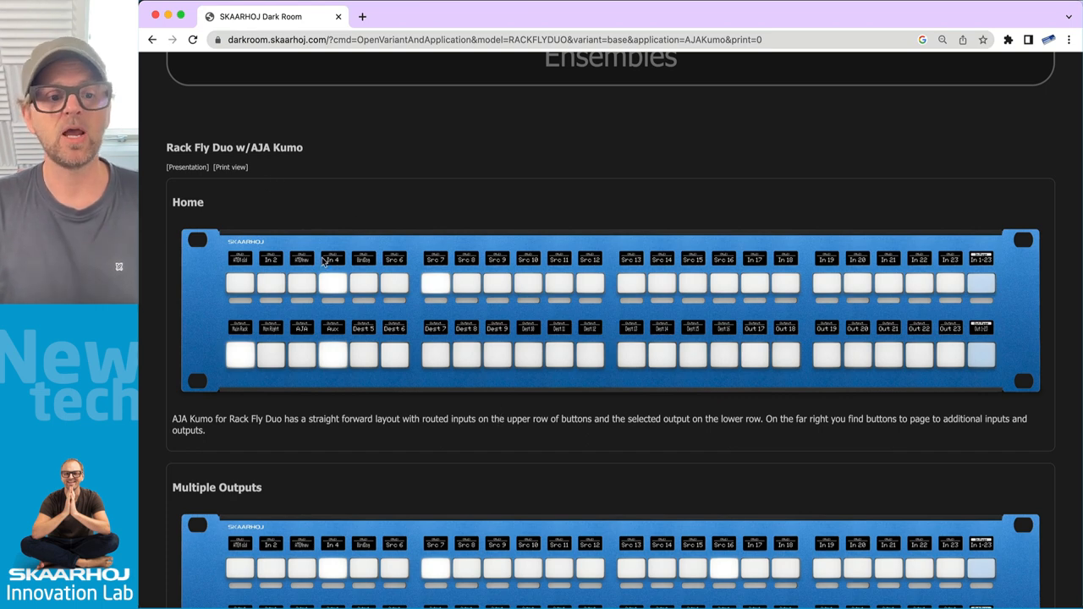
scroll("down", 3)
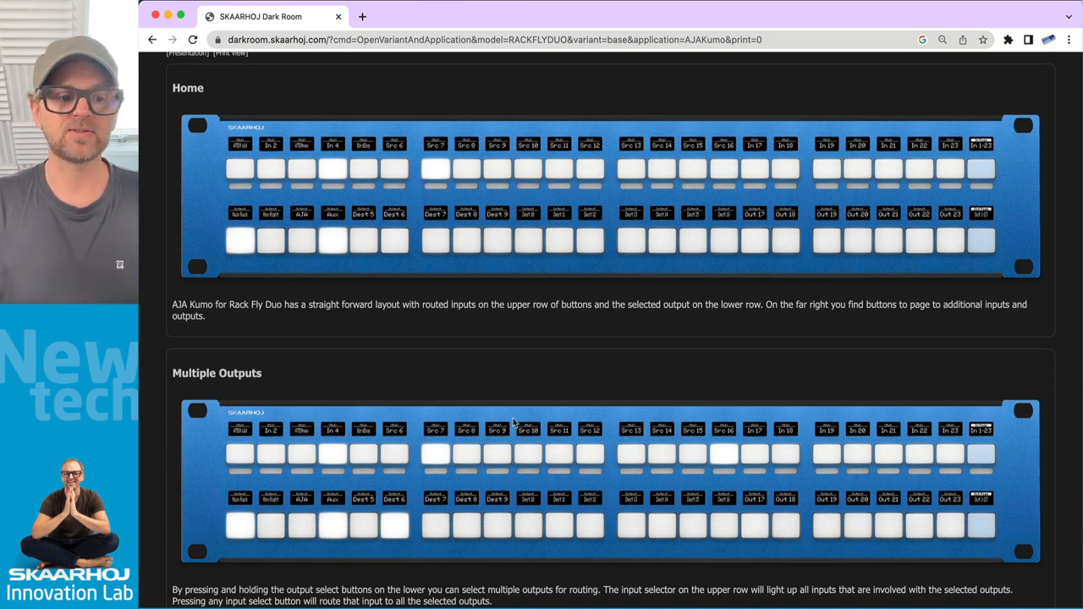
scroll("down", 3)
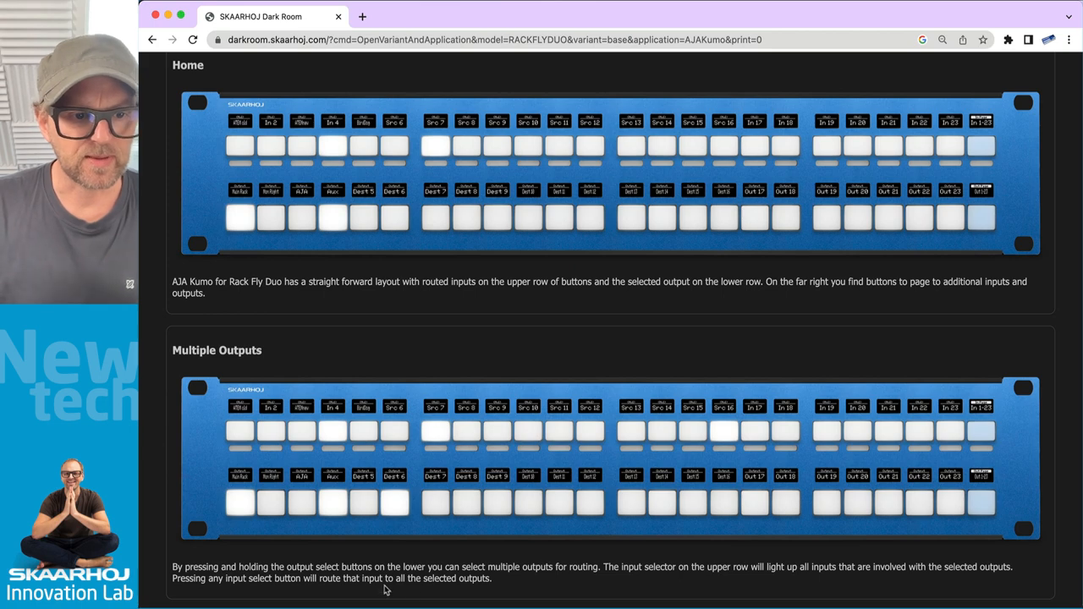
mouse_move(951, 448)
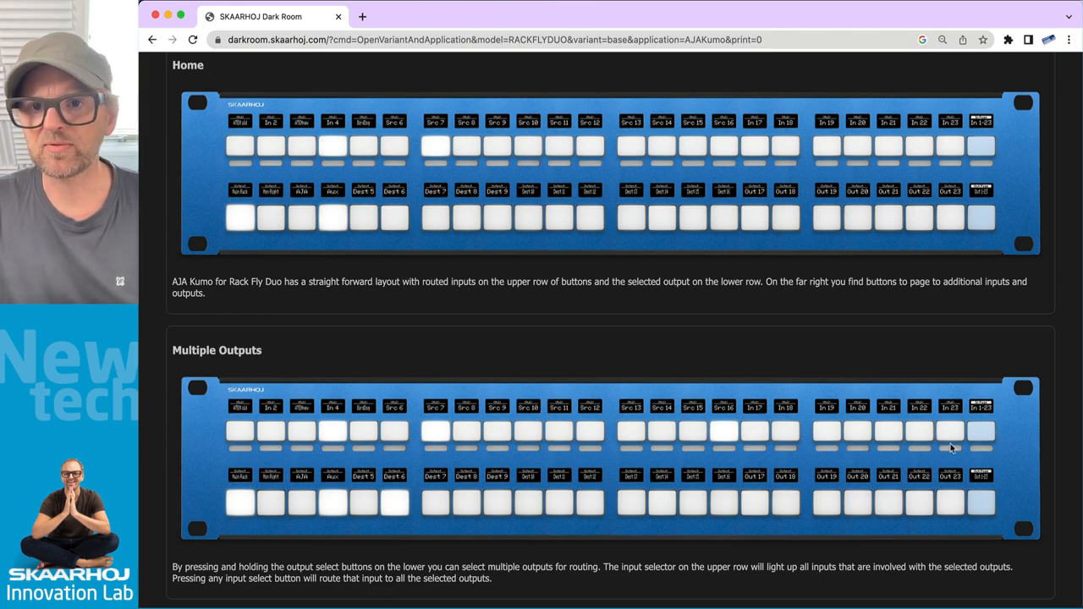
scroll("down", 3)
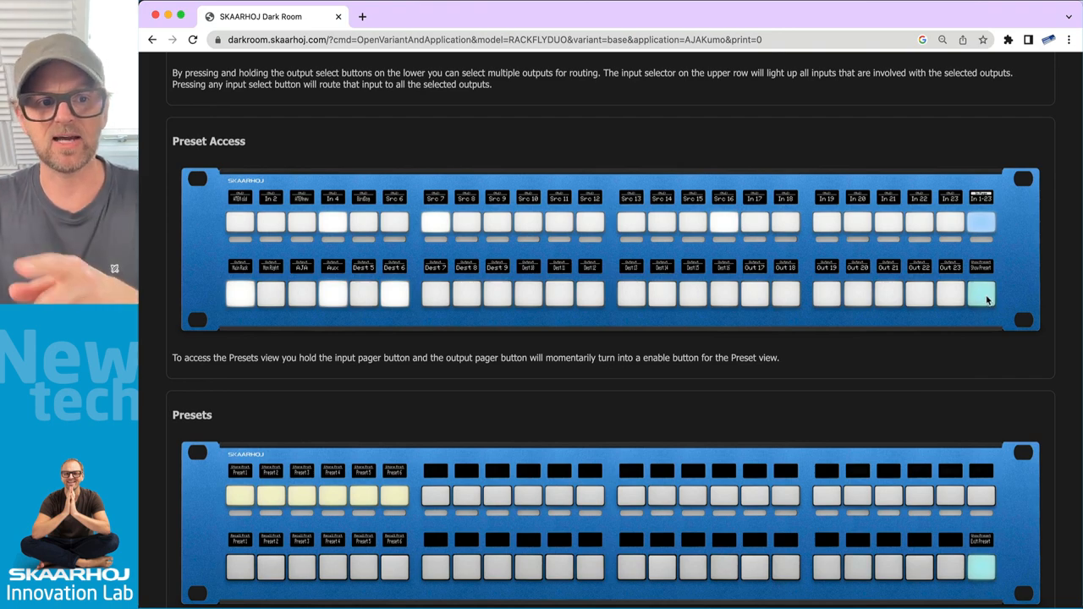
scroll("down", 3)
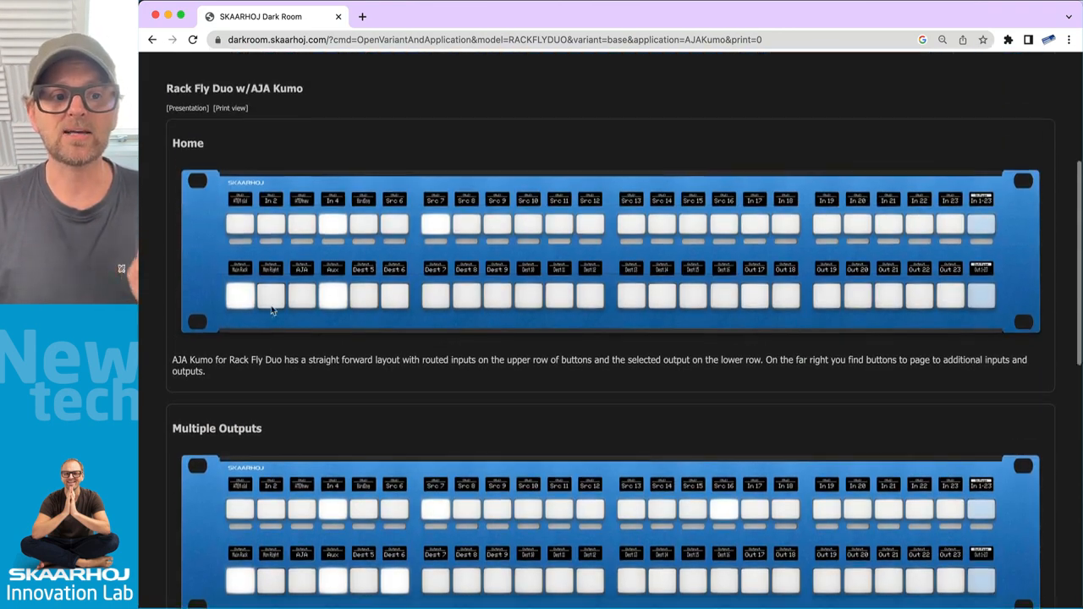
scroll("up", 3)
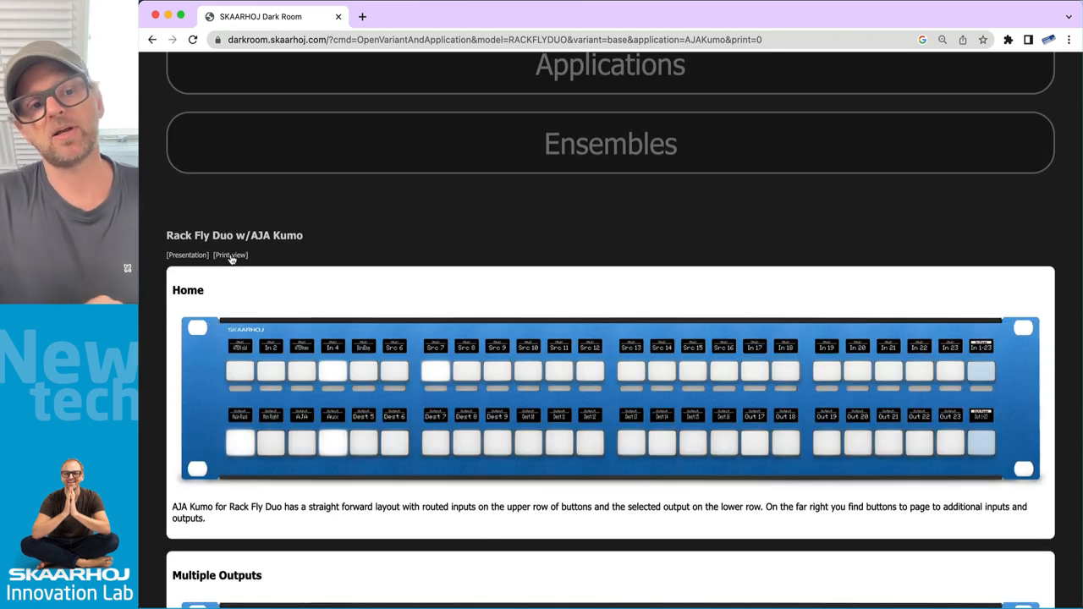
- Scroll through the white-background Rack Fly Duo w/AJA Kumo print layouts, starting from Home
scroll("down", 3)
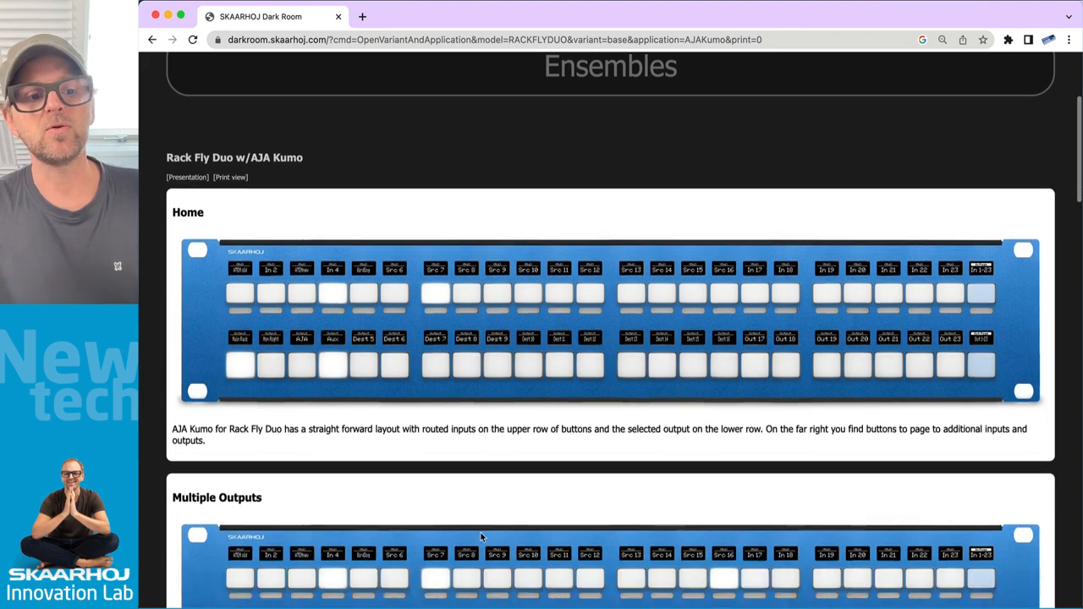
scroll("down", 3)
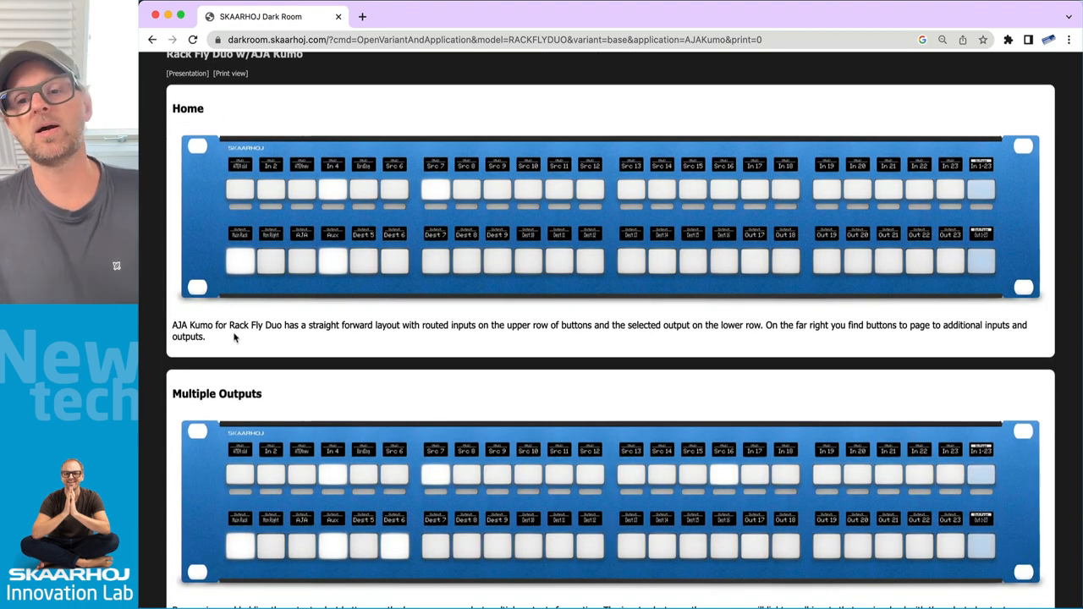
scroll("down", 3)
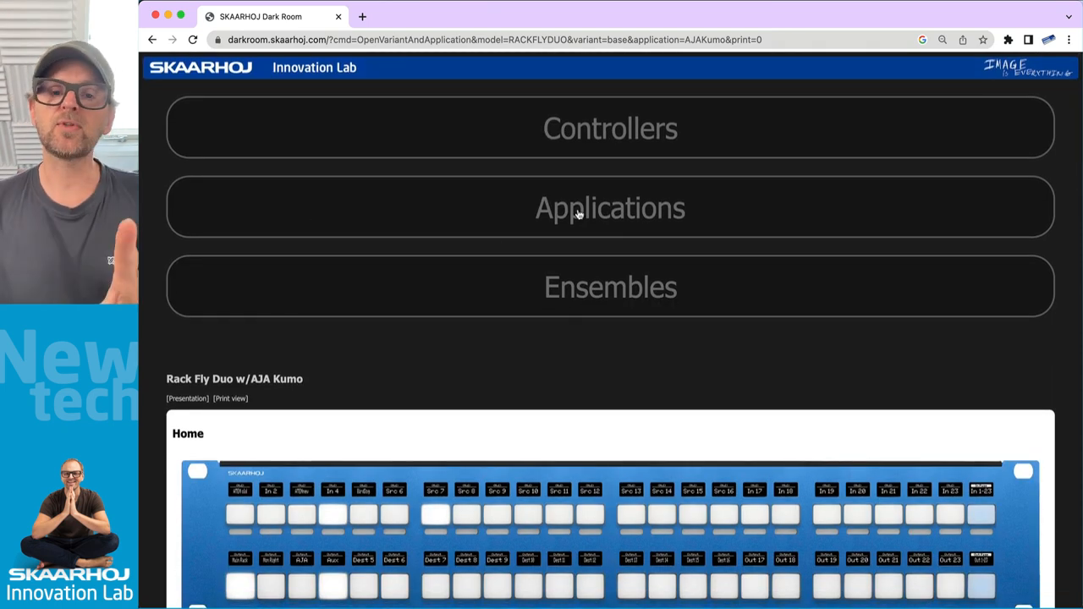
- Open Marshall CV730 from the Applications list, showing PTZ Extreme, PTZ Fly and PTZ Wiz
left_click(610, 208)
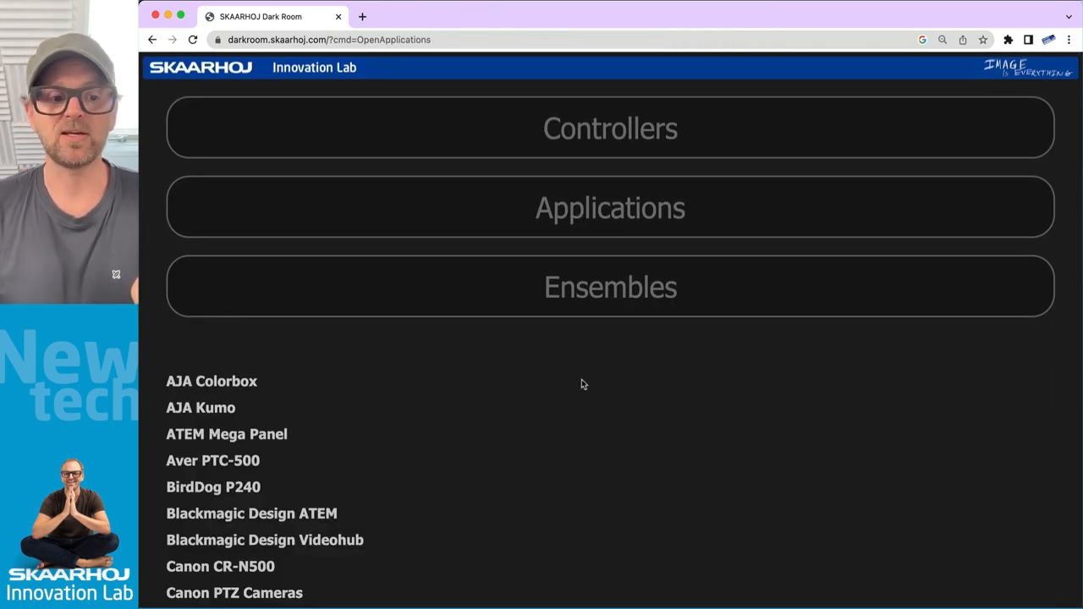
scroll("down", 3)
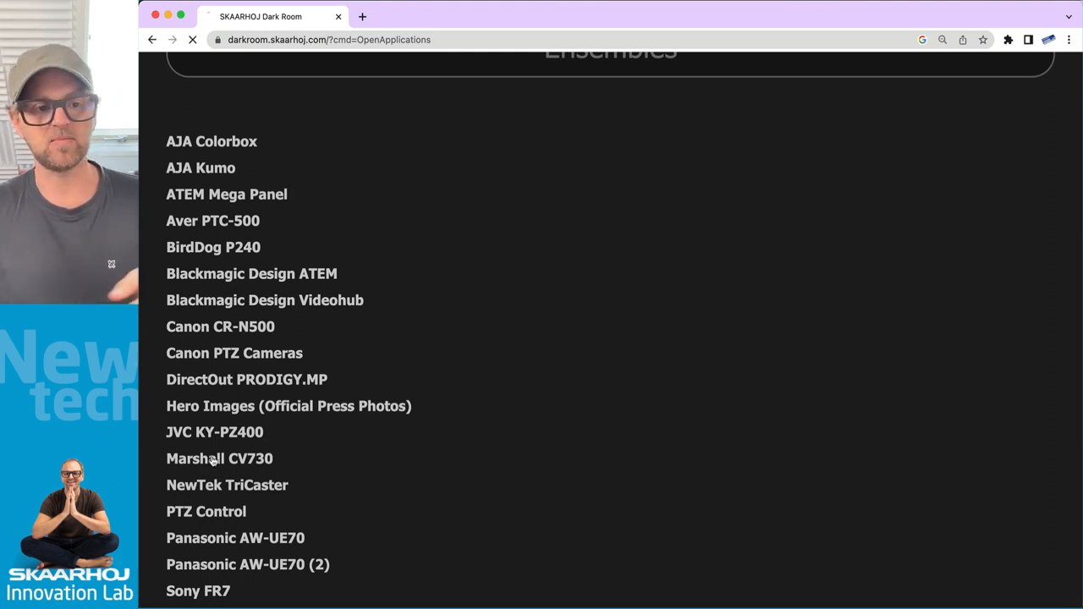
left_click(219, 459)
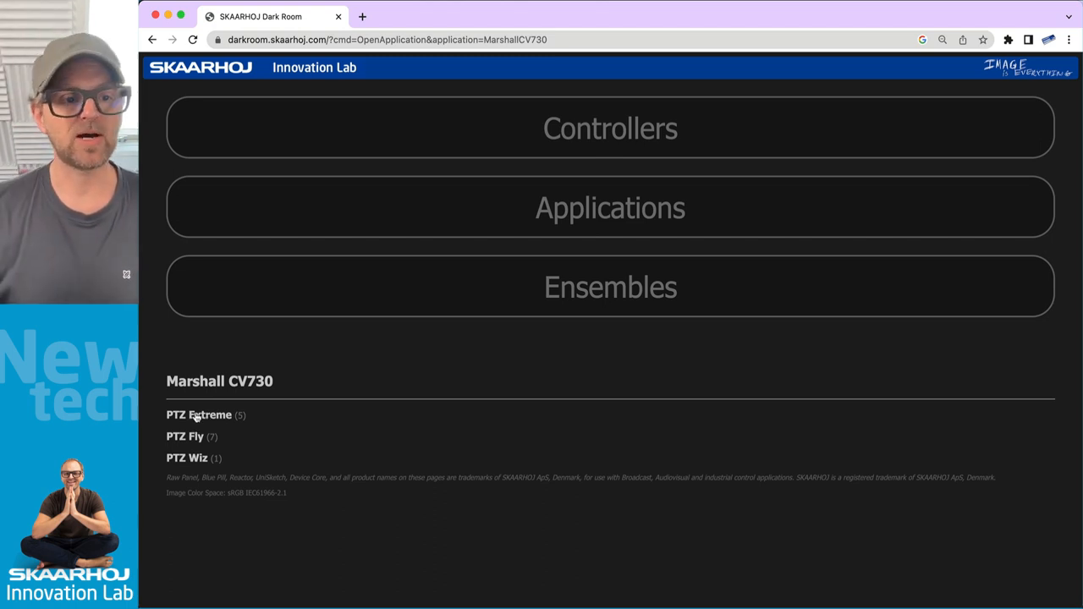
- Open the Marshall CV730 on PTZ Fly page and scroll through its Home layout
left_click(185, 436)
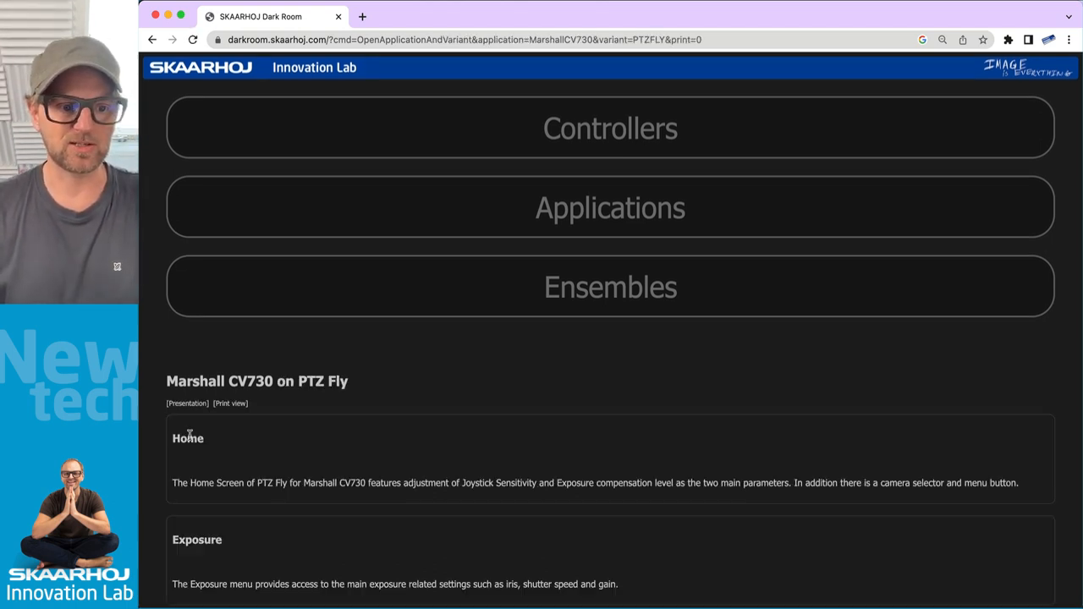
scroll("down", 3)
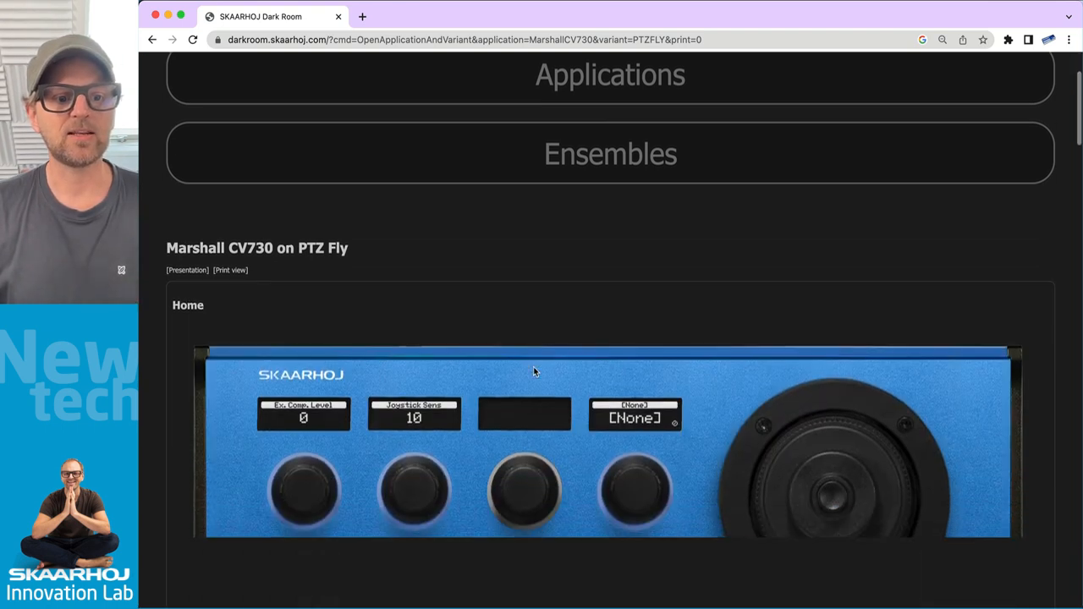
scroll("down", 3)
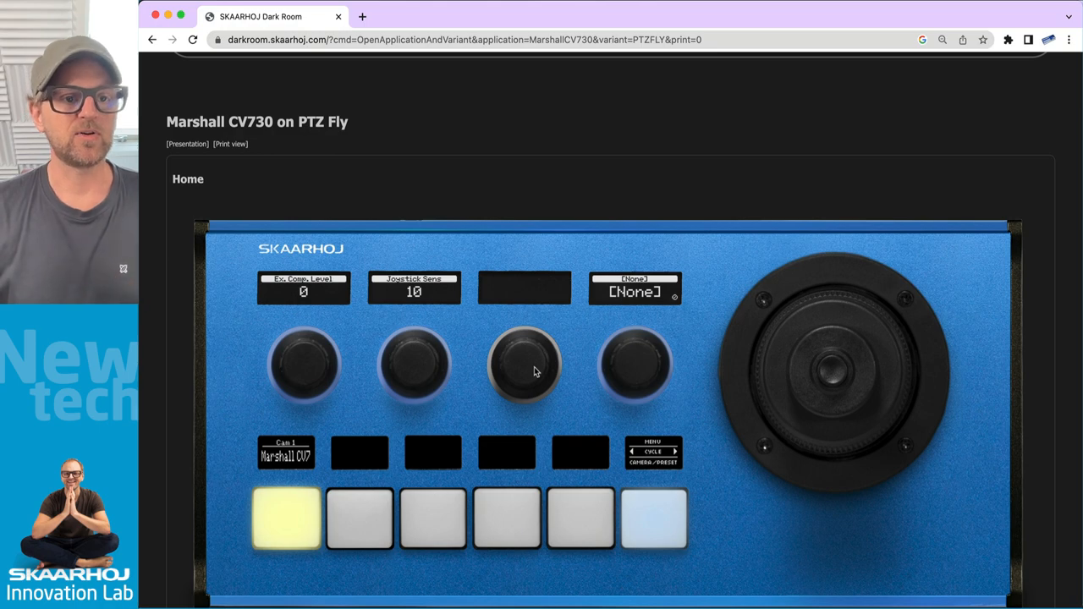
mouse_move(438, 255)
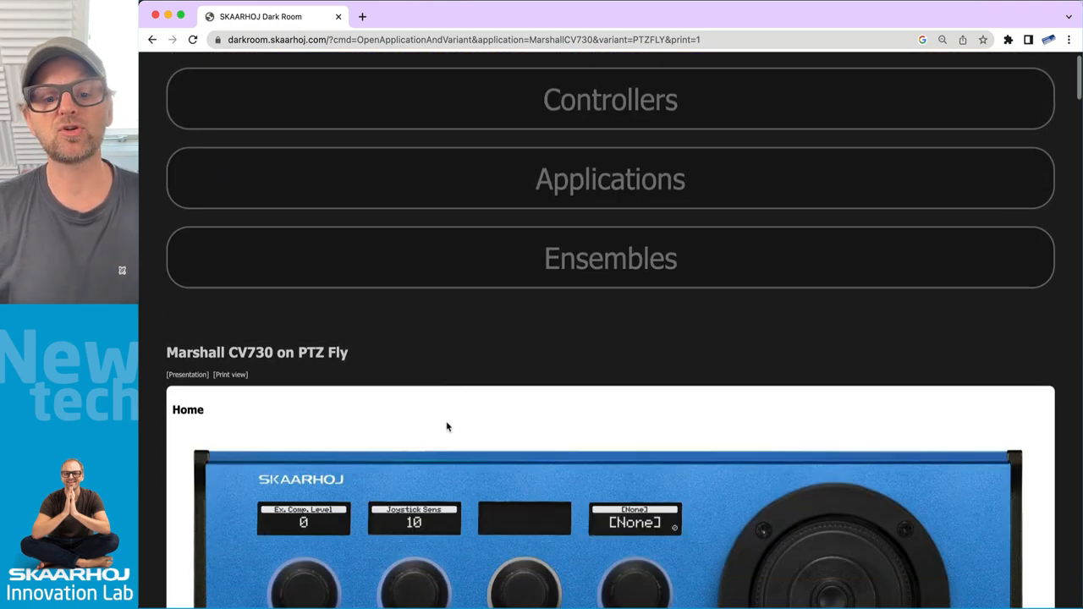
- Scroll the Marshall CV730 PTZ Fly print view through the Exposure, White Balance and Focus sections
scroll("down", 3)
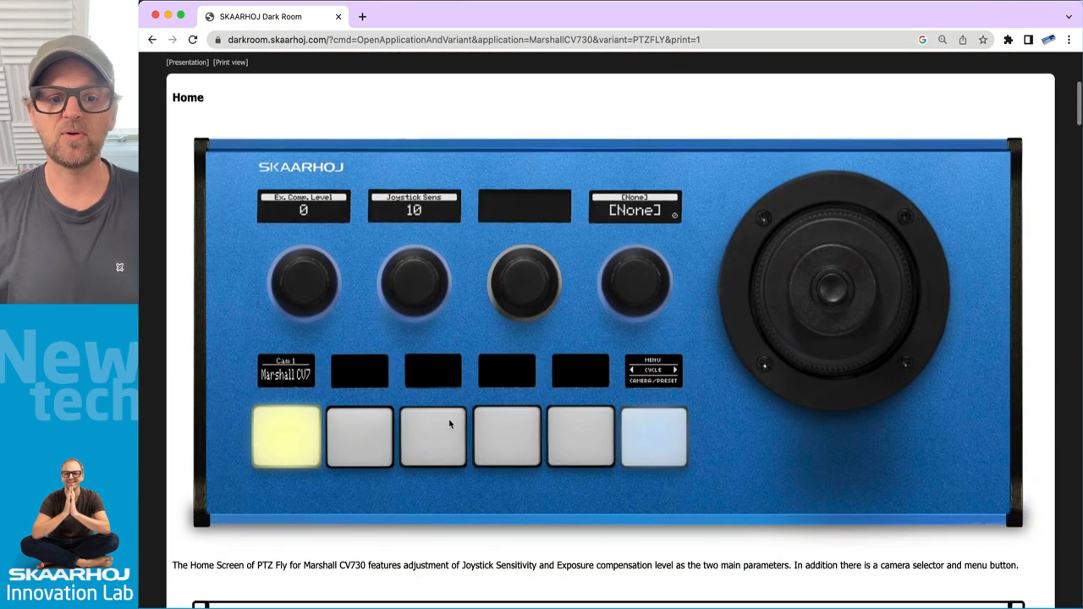
scroll("down", 3)
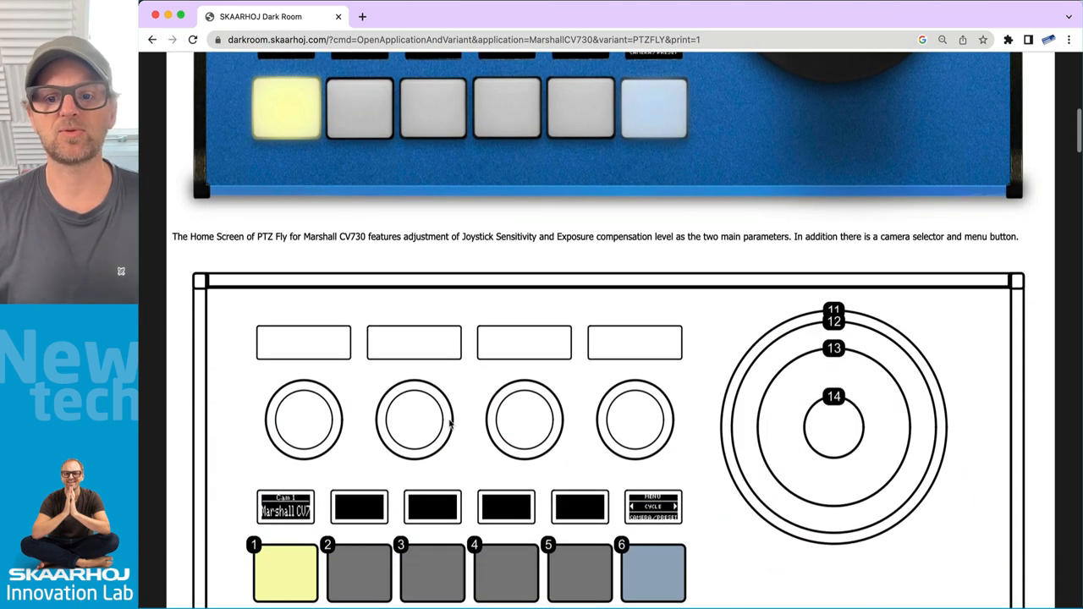
scroll("down", 3)
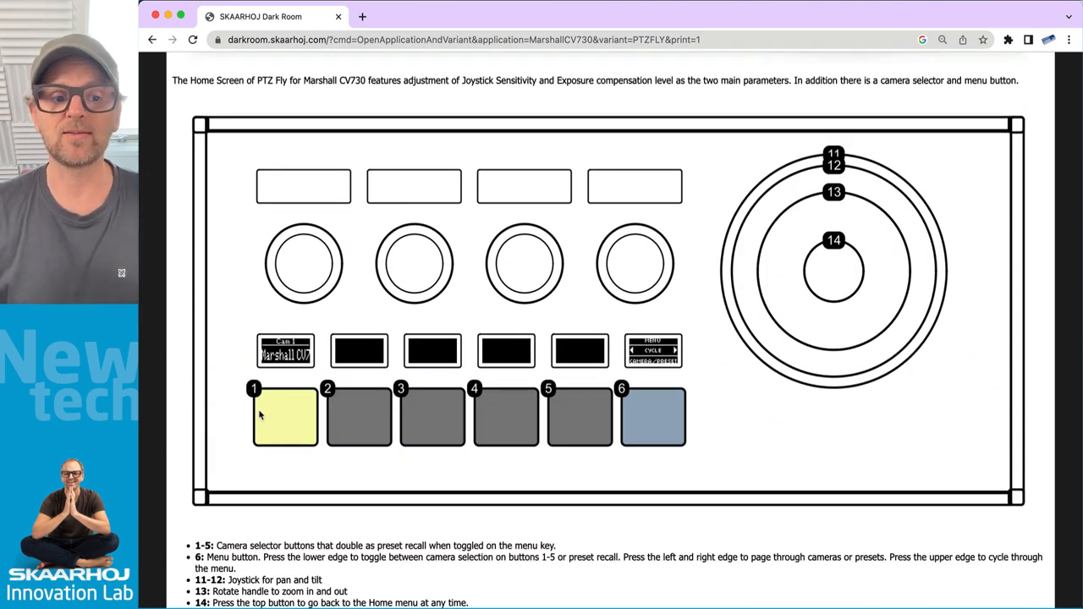
mouse_move(711, 447)
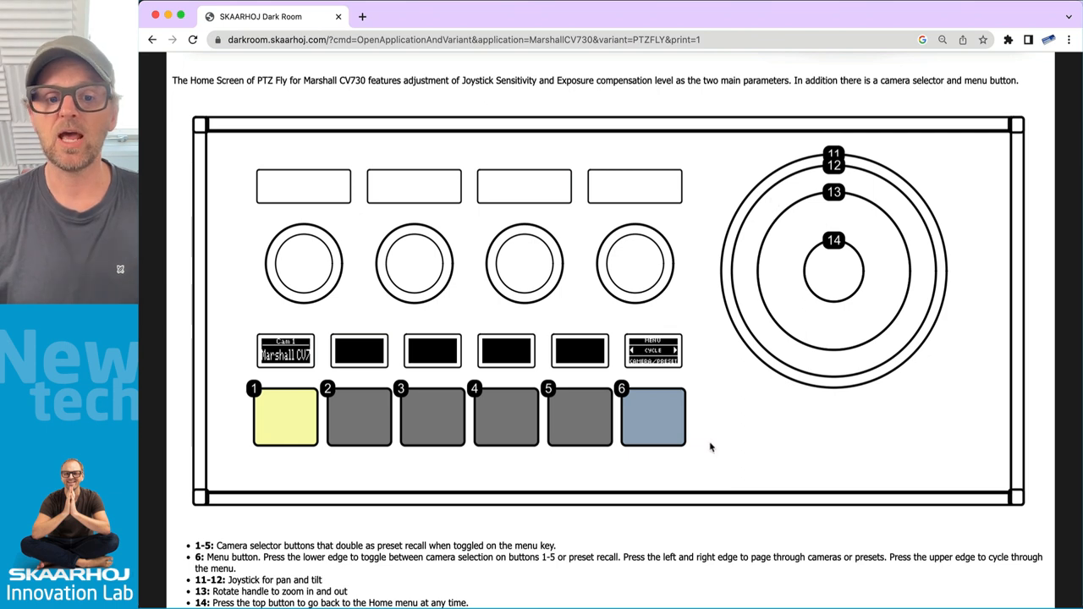
scroll("down", 3)
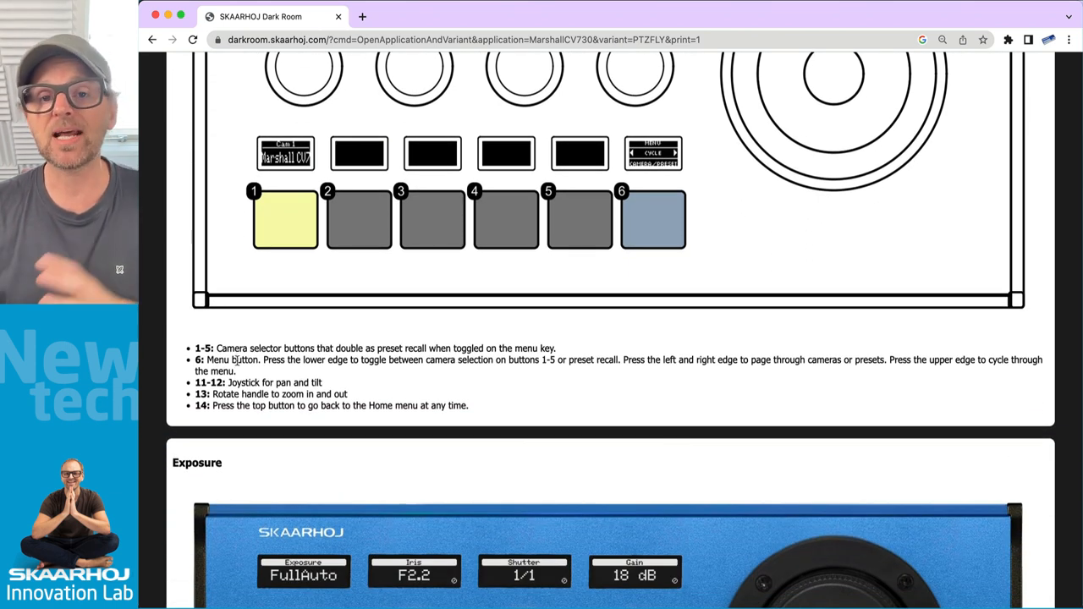
scroll("down", 3)
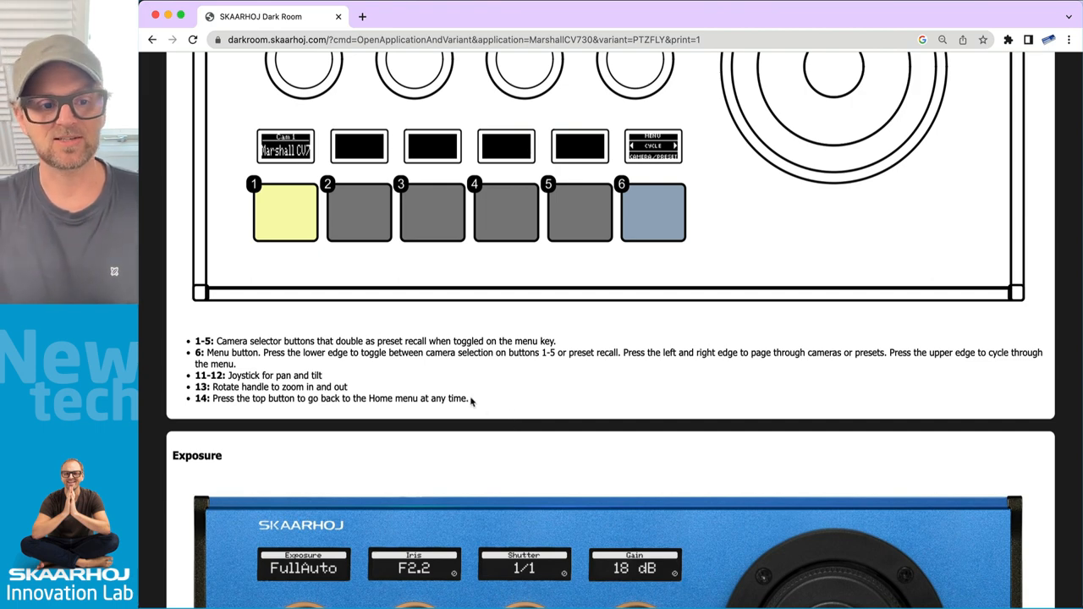
scroll("down", 3)
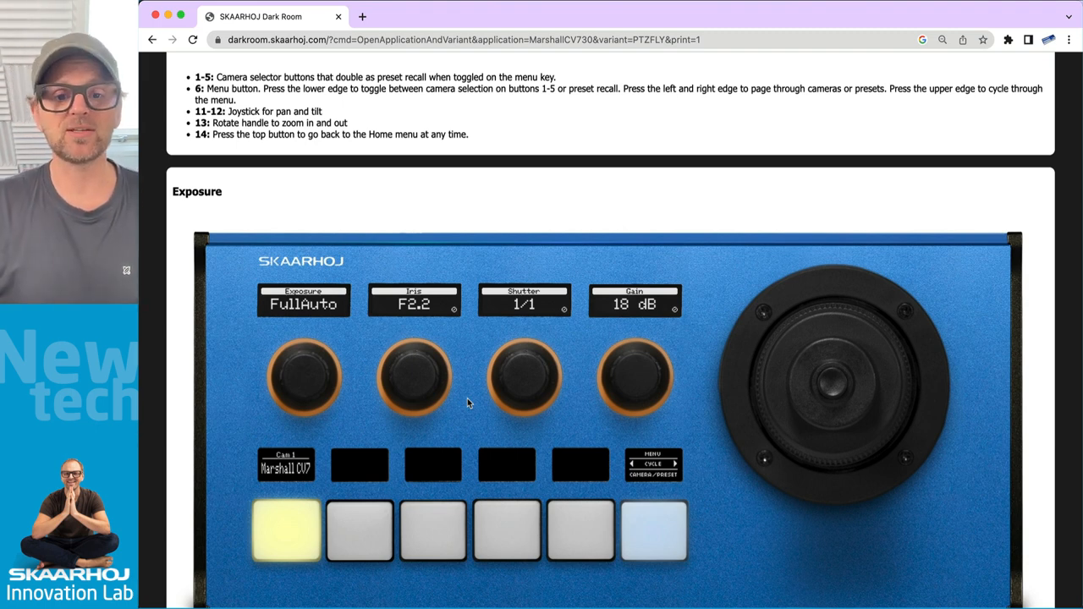
mouse_move(520, 437)
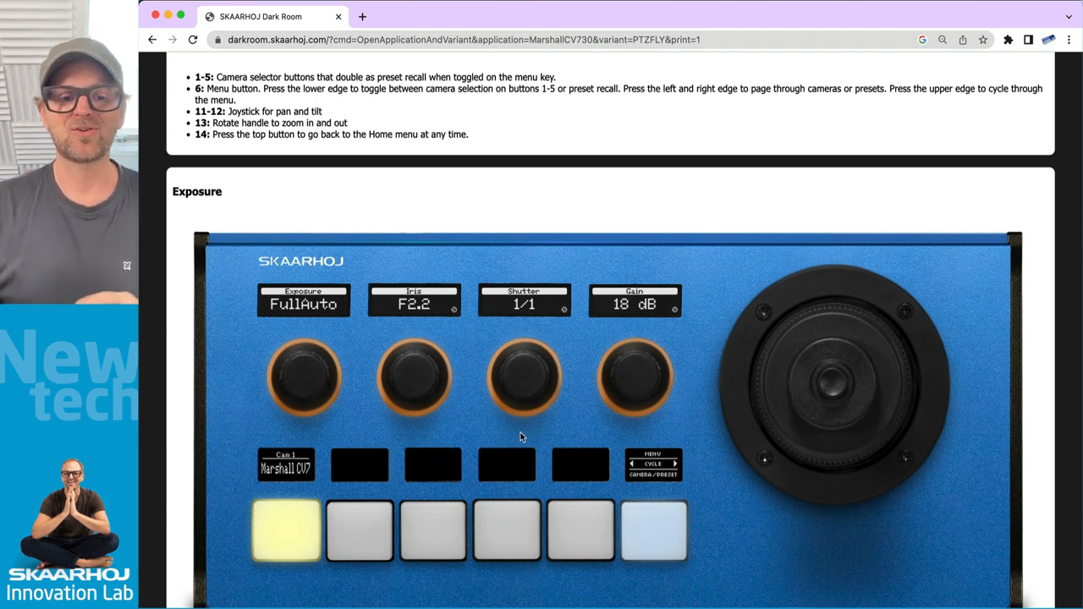
scroll("down", 3)
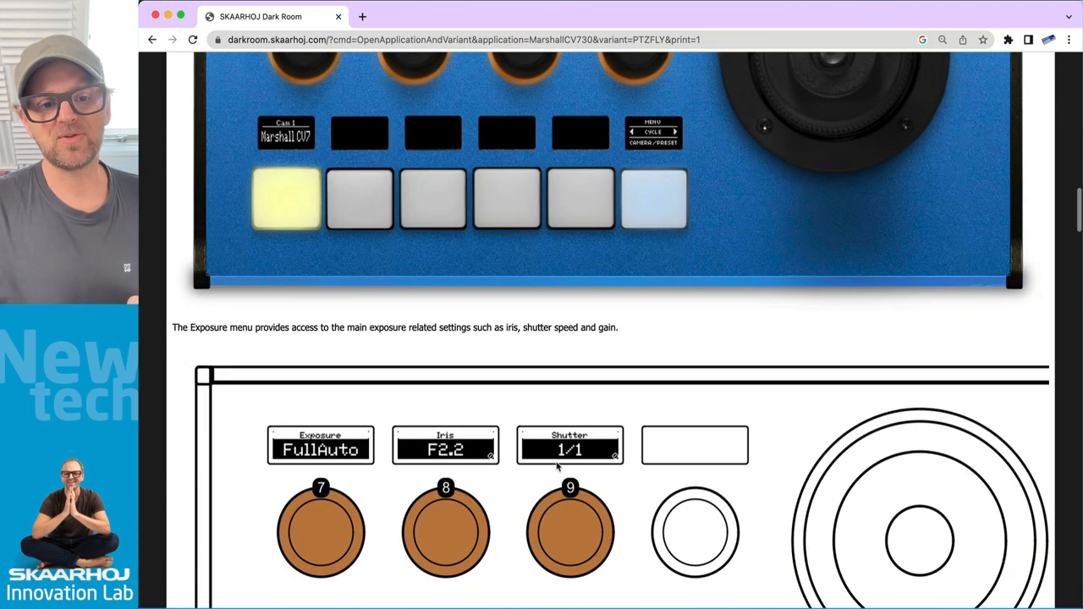
scroll("down", 3)
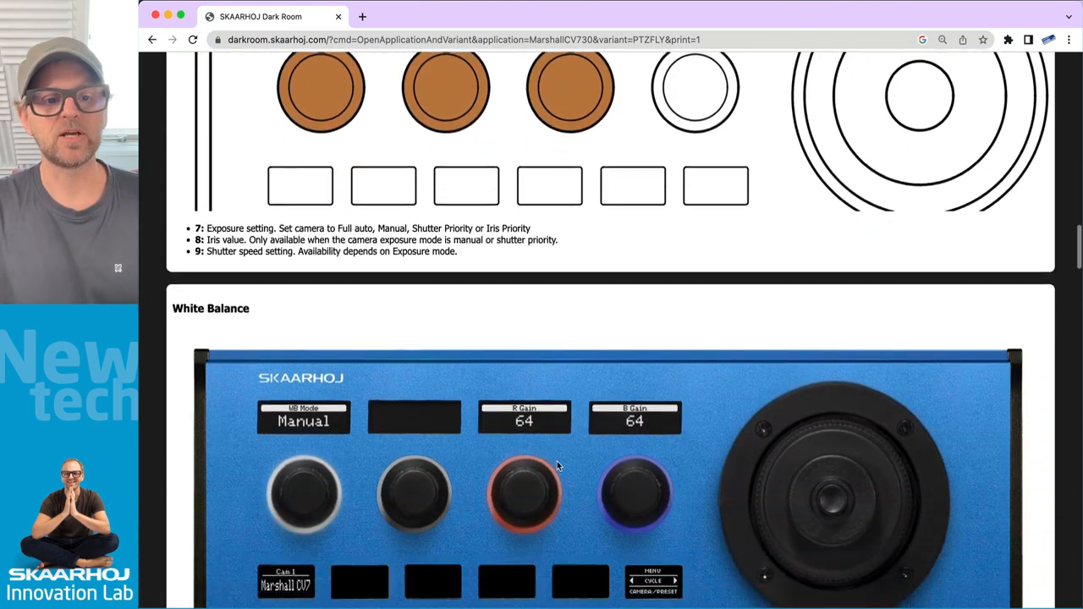
scroll("down", 3)
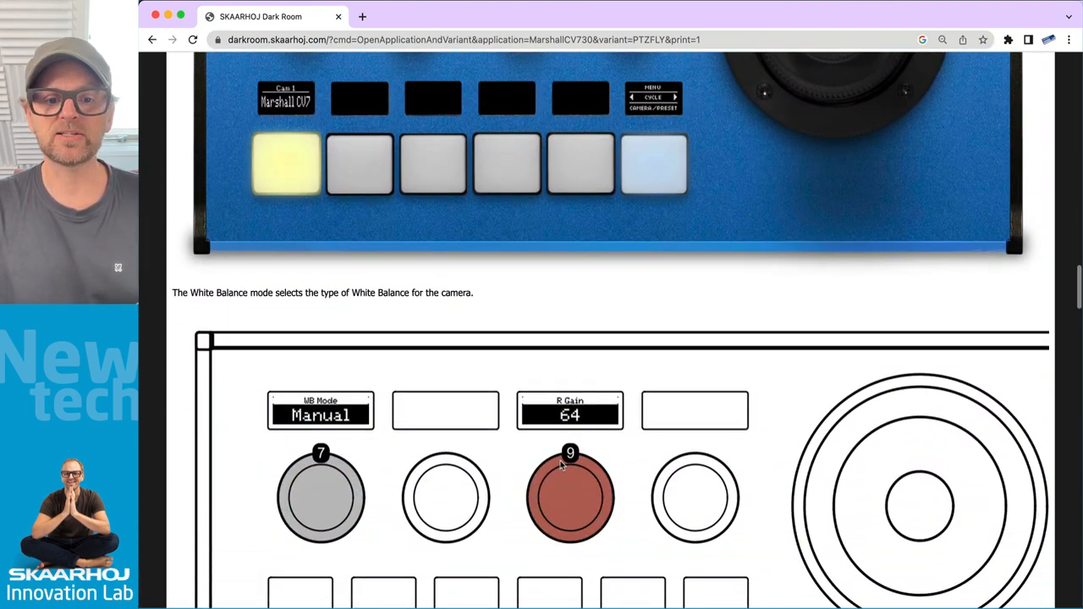
scroll("down", 3)
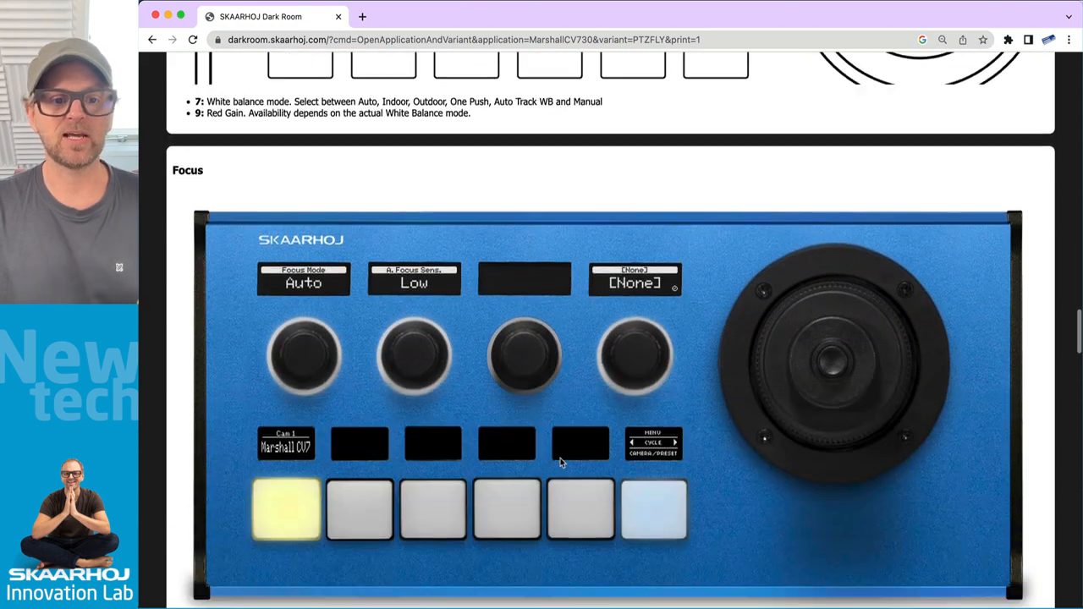
scroll("down", 3)
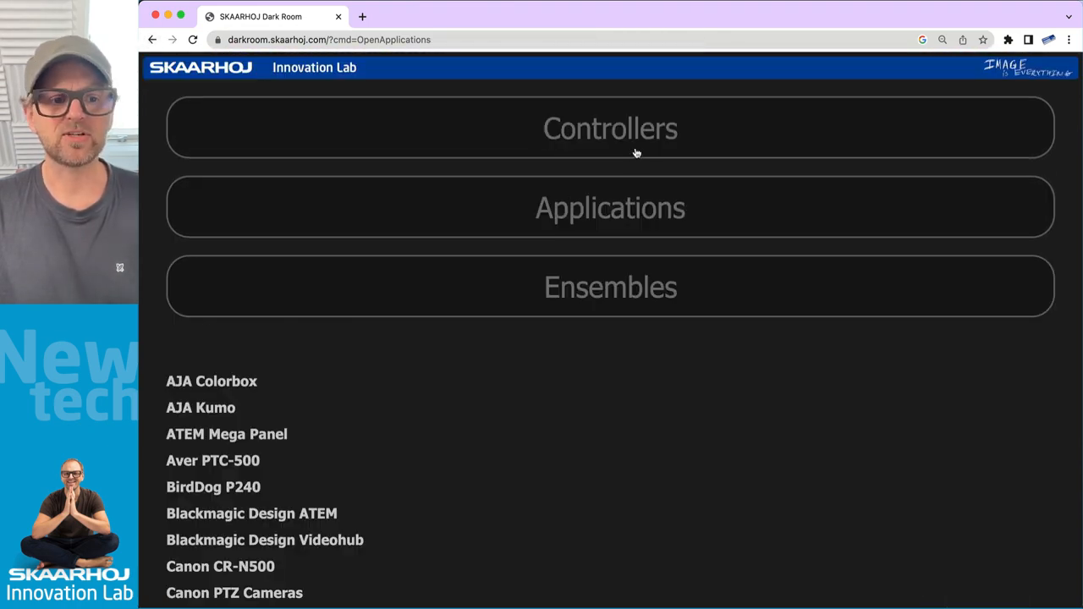
- Scroll the Applications list and open vMix, listing controllers from Air Fly to Wave Board
scroll("down", 3)
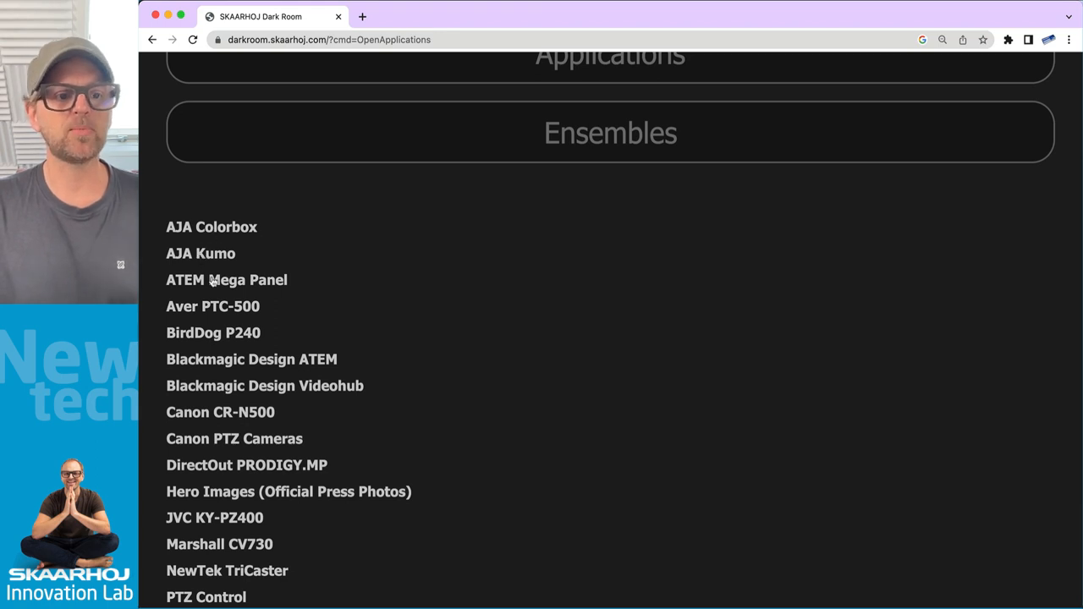
mouse_move(204, 315)
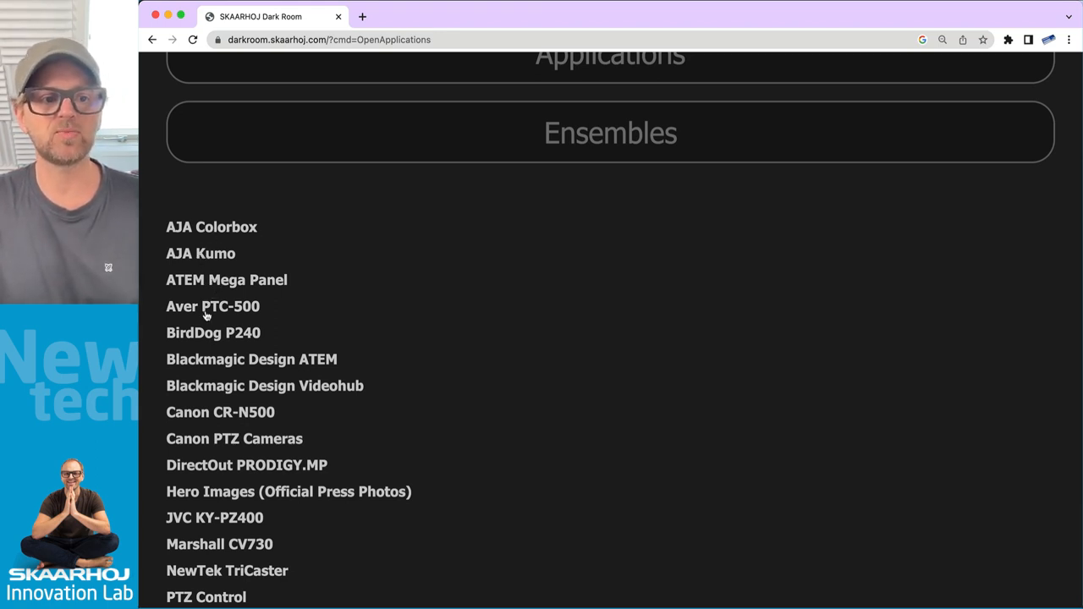
mouse_move(242, 390)
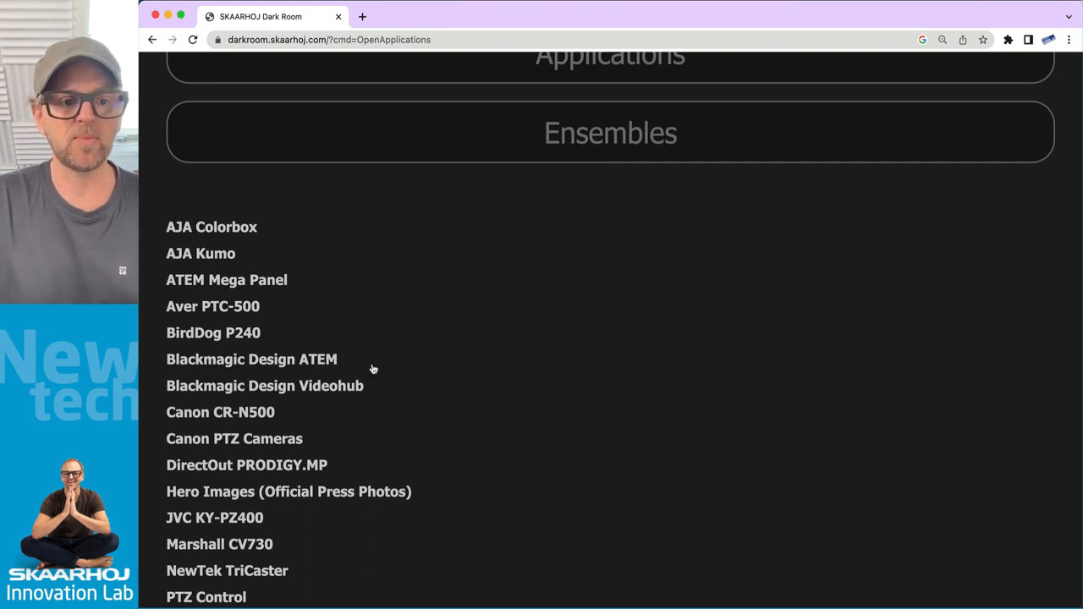
scroll("down", 3)
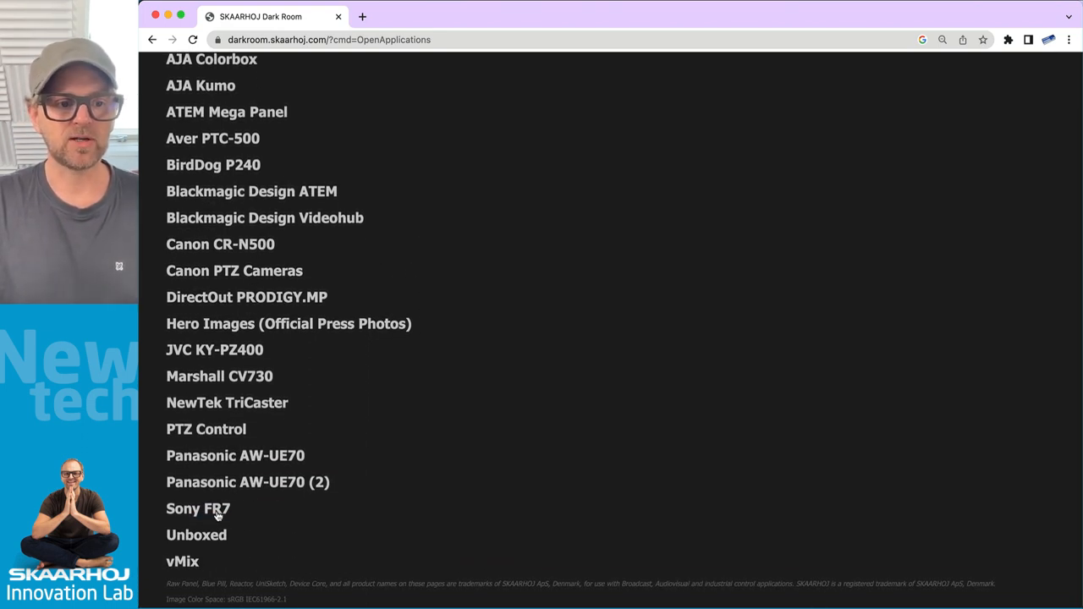
left_click(182, 561)
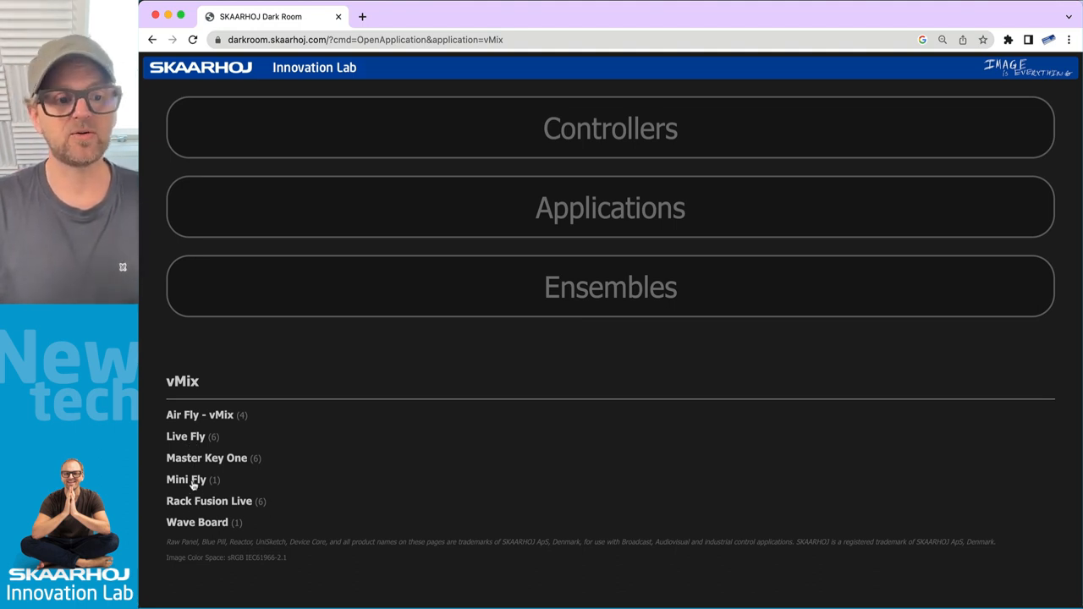
left_click(186, 480)
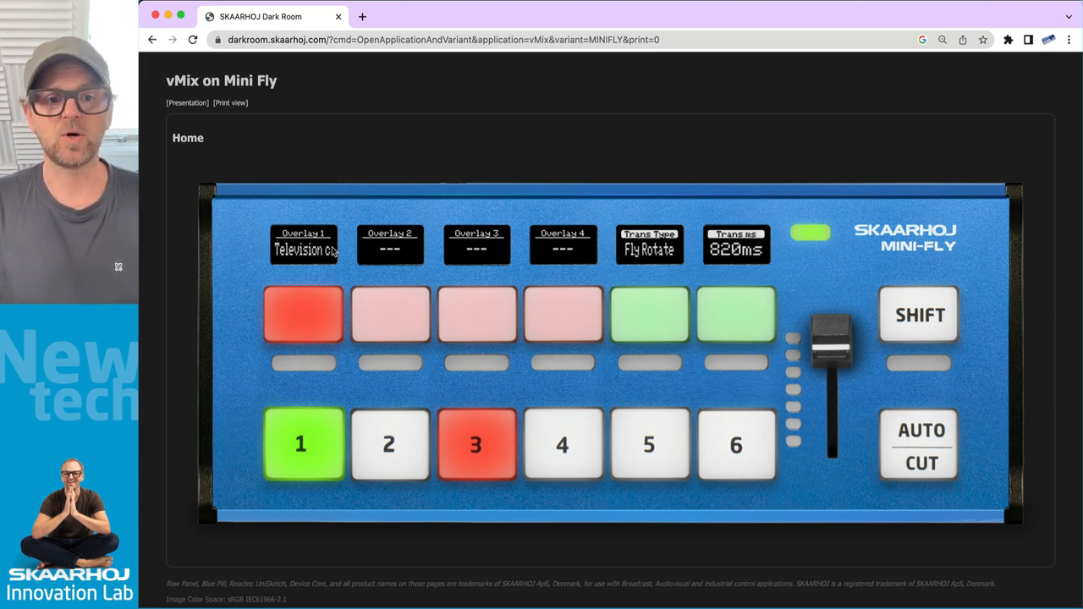
mouse_move(864, 216)
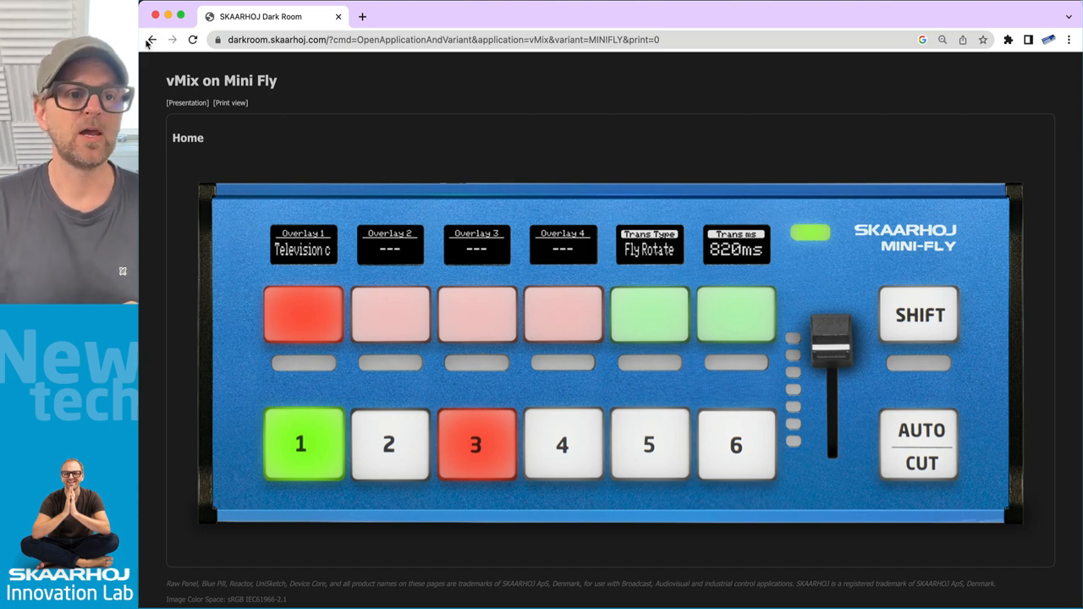
left_click(150, 39)
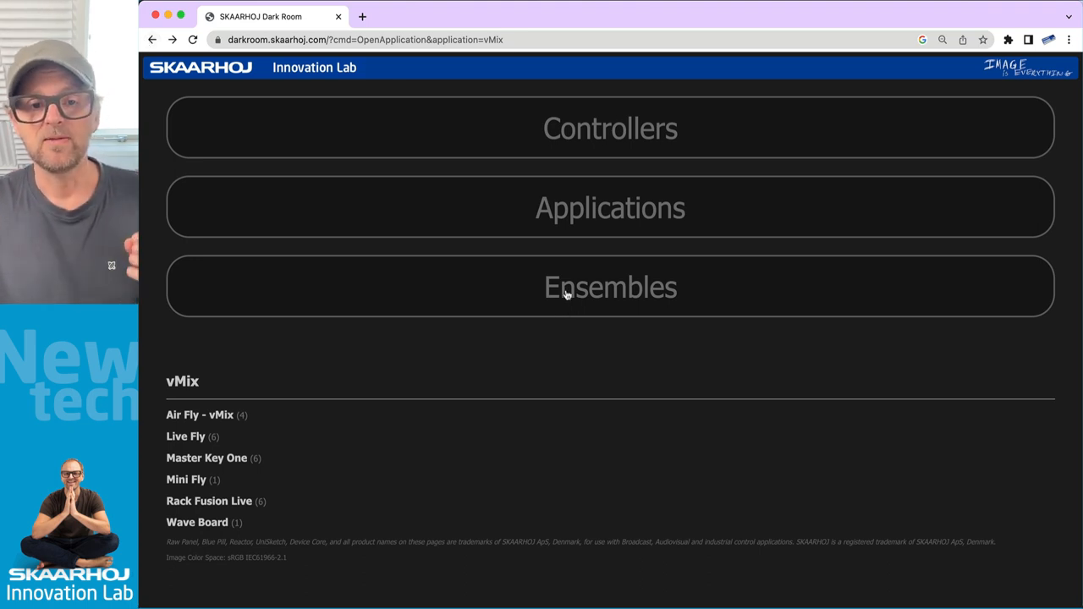
- From Ensembles, view the Air Fly Pro (NKK) + XPoint 48 Hero Images press photos
left_click(610, 287)
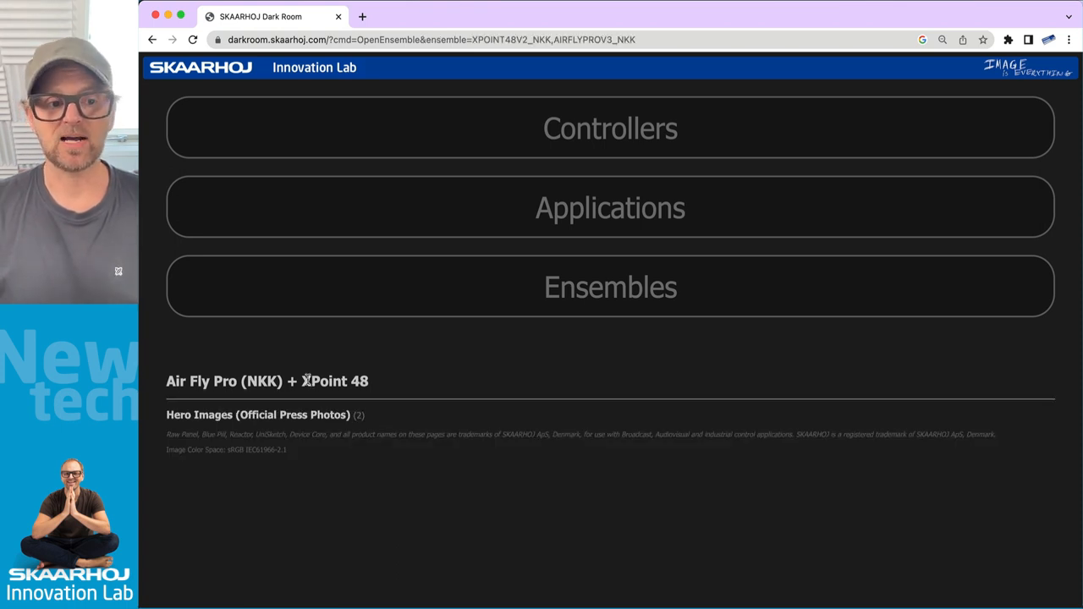
left_click(258, 414)
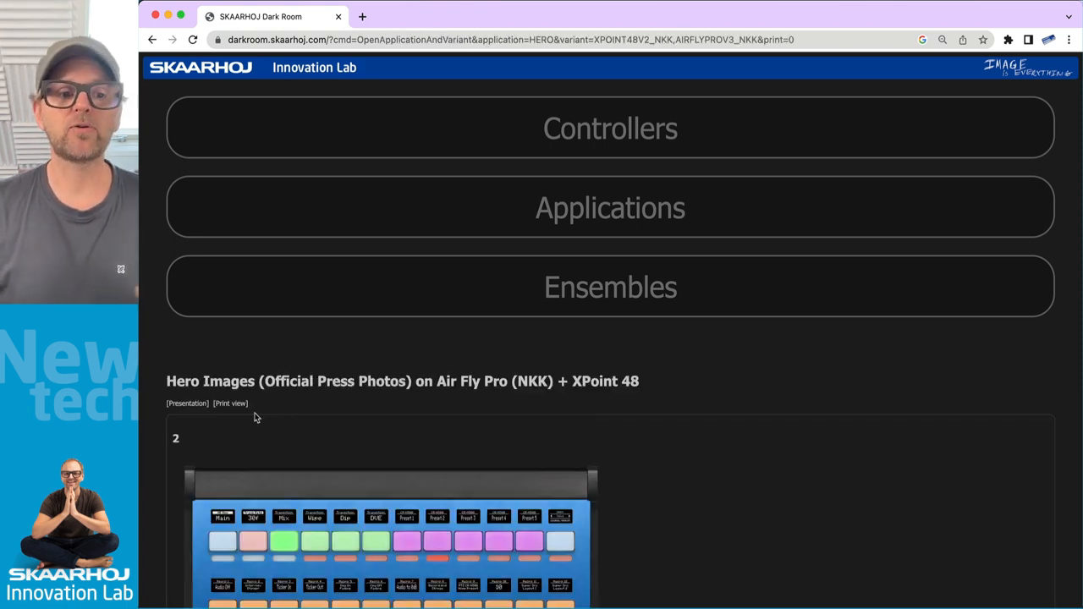
scroll("down", 3)
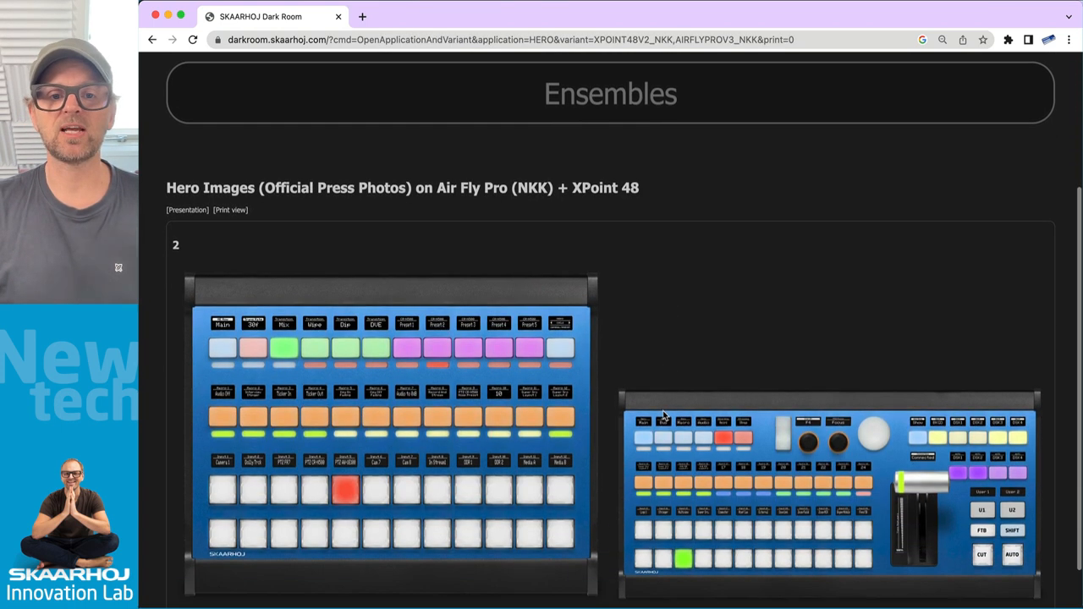
scroll("down", 3)
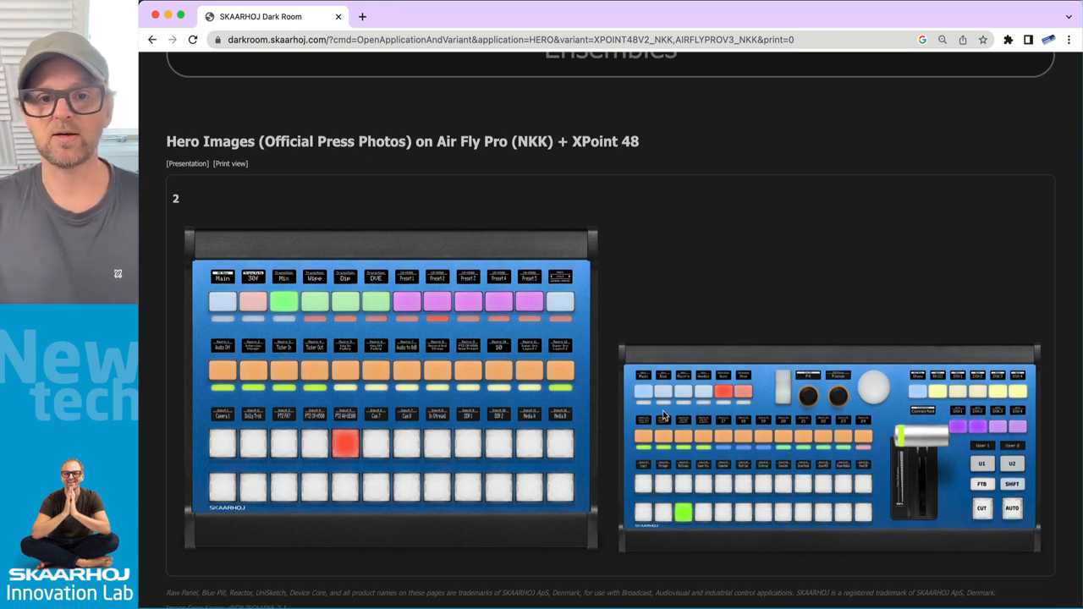
mouse_move(801, 455)
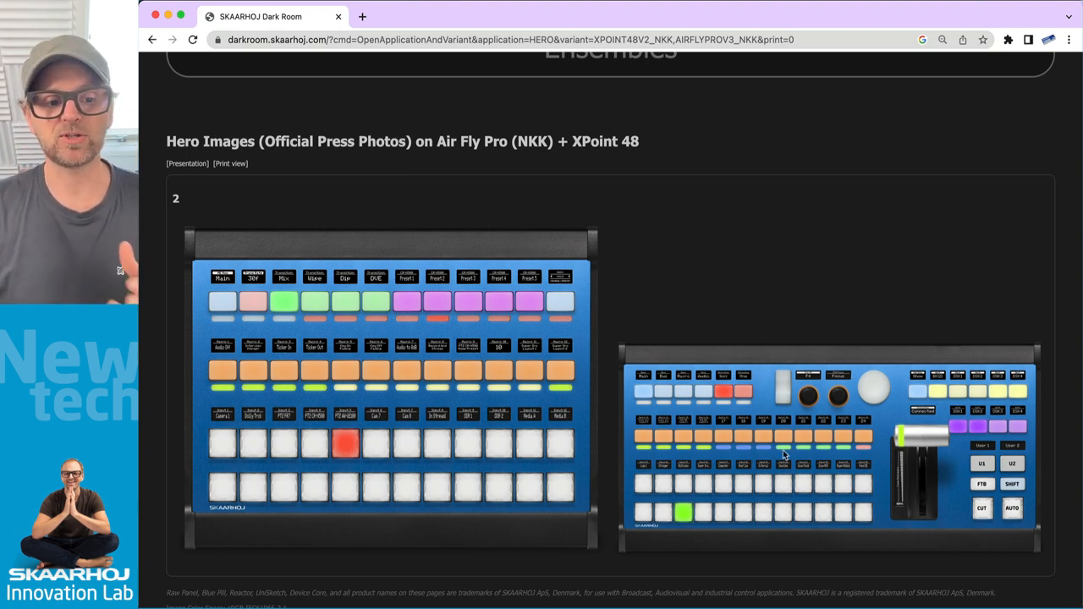
scroll("down", 3)
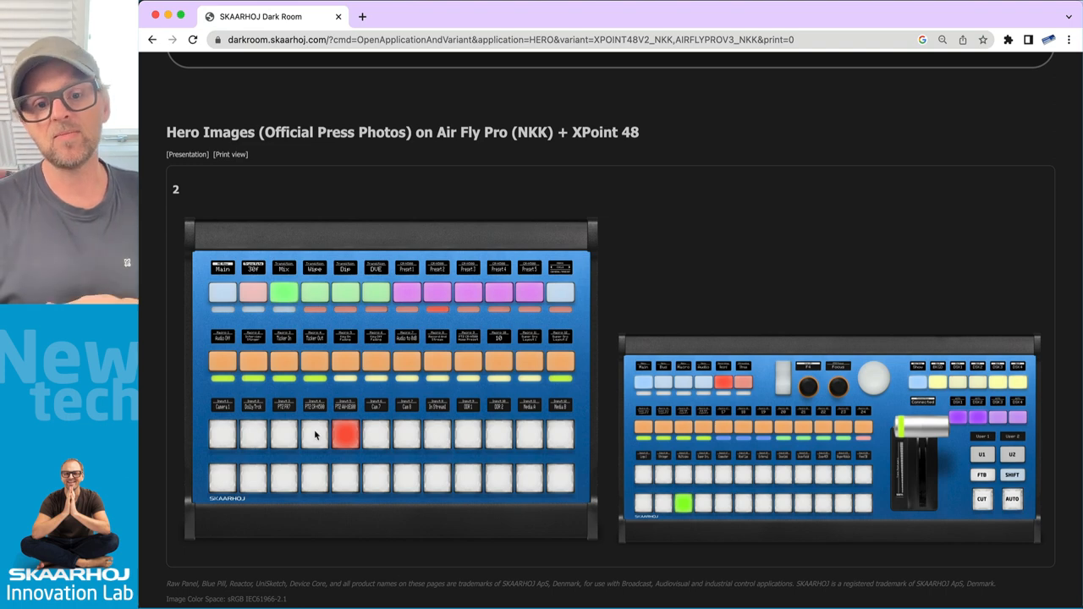
mouse_move(460, 443)
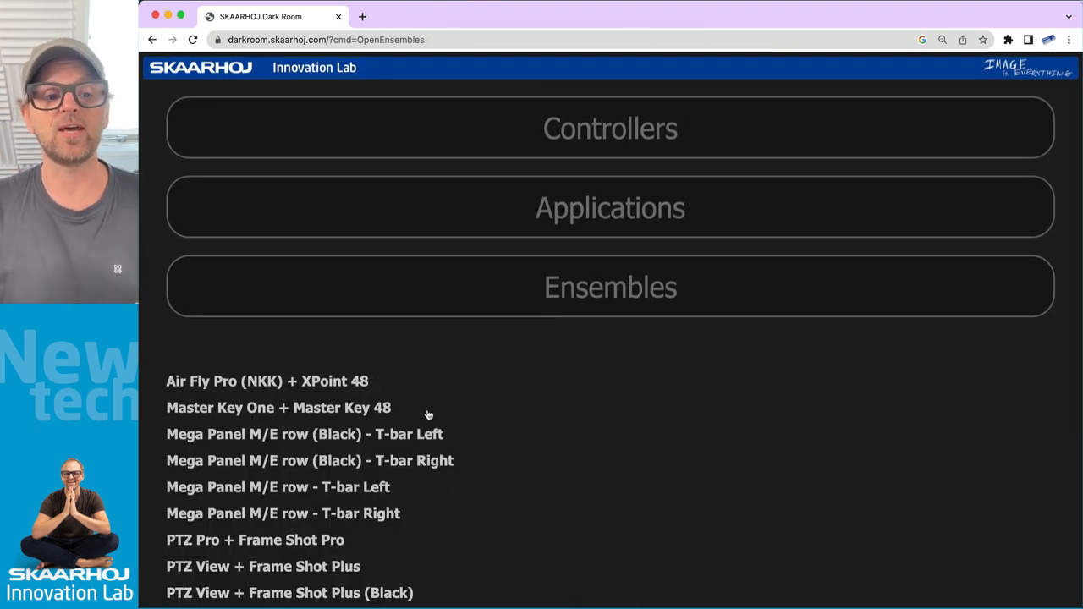
- Open ATEM Mega Panel under Mega Panel M/E row (Black) - T-bar Left and view Home and Menu
left_click(305, 434)
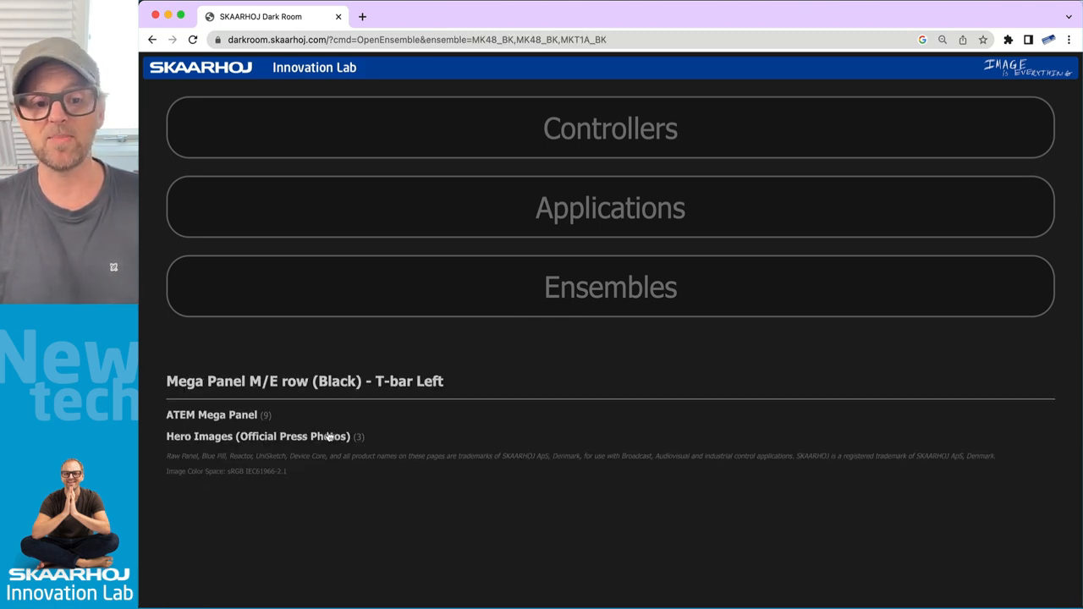
left_click(212, 415)
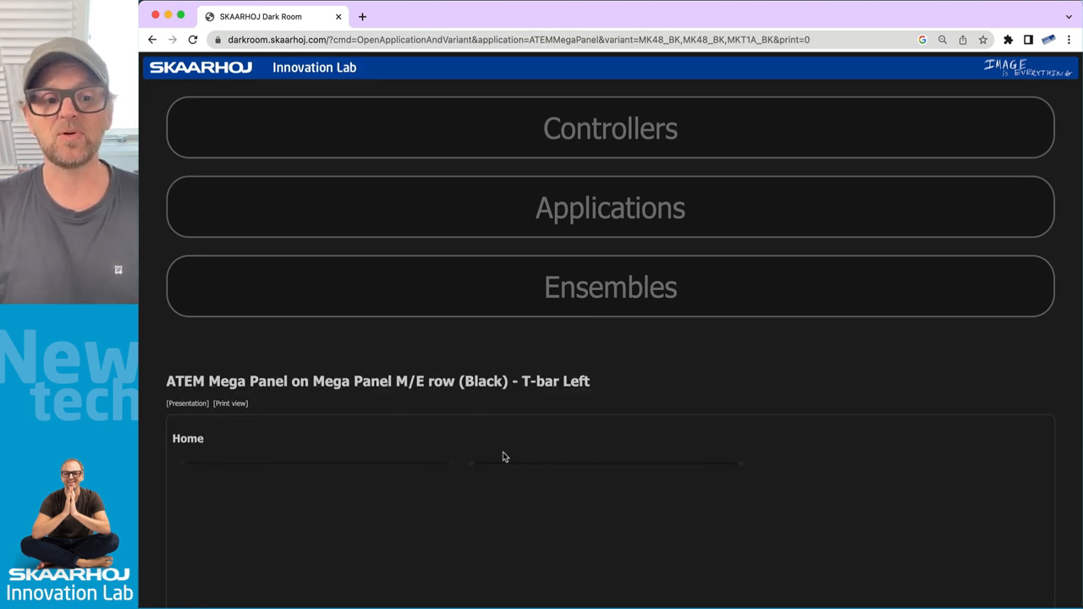
scroll("down", 3)
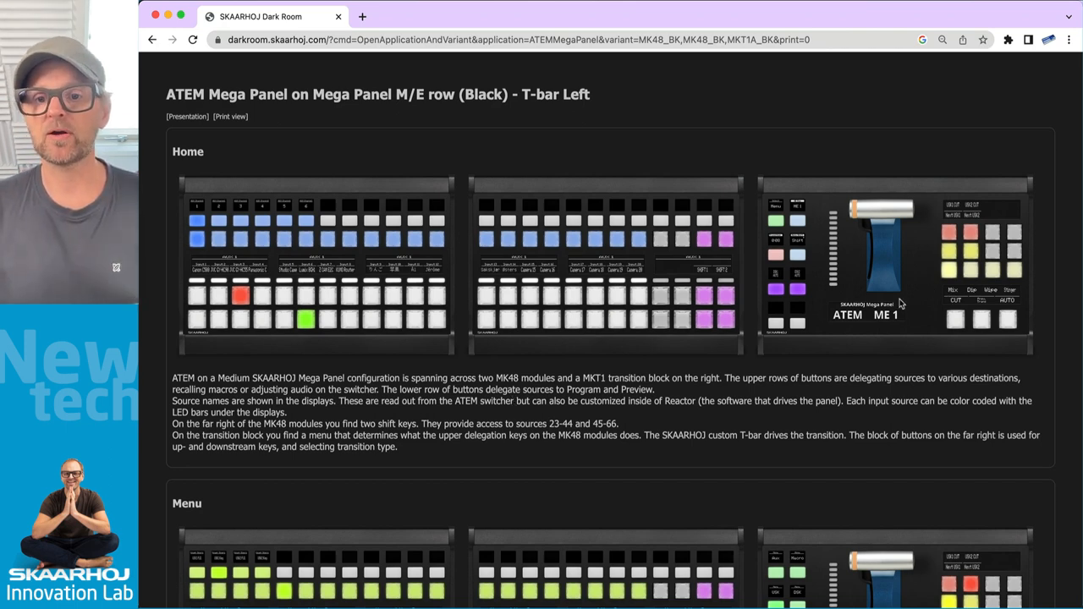
scroll("down", 3)
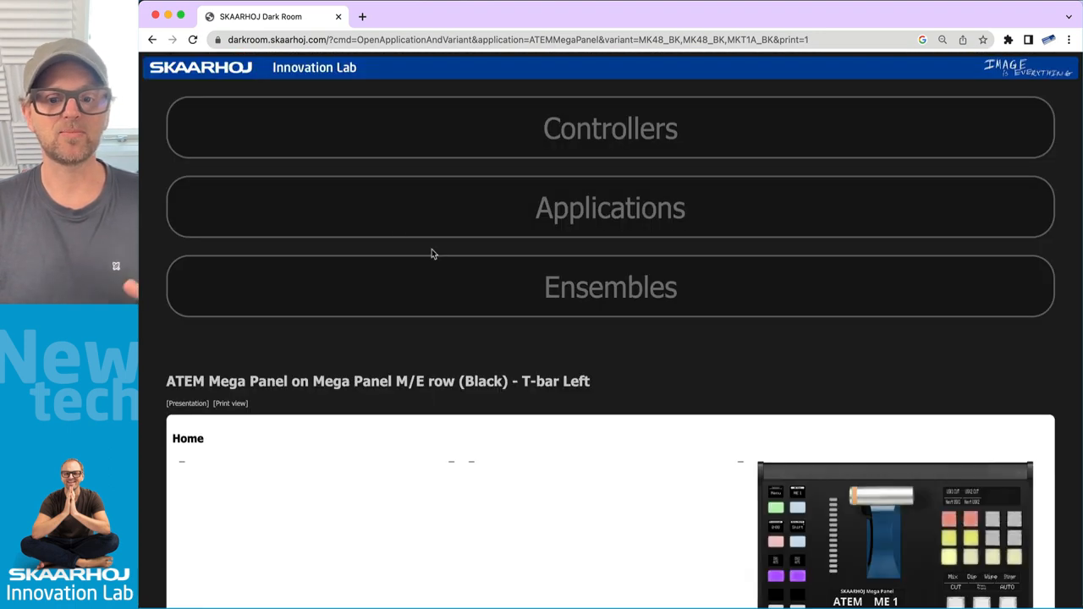
scroll("down", 3)
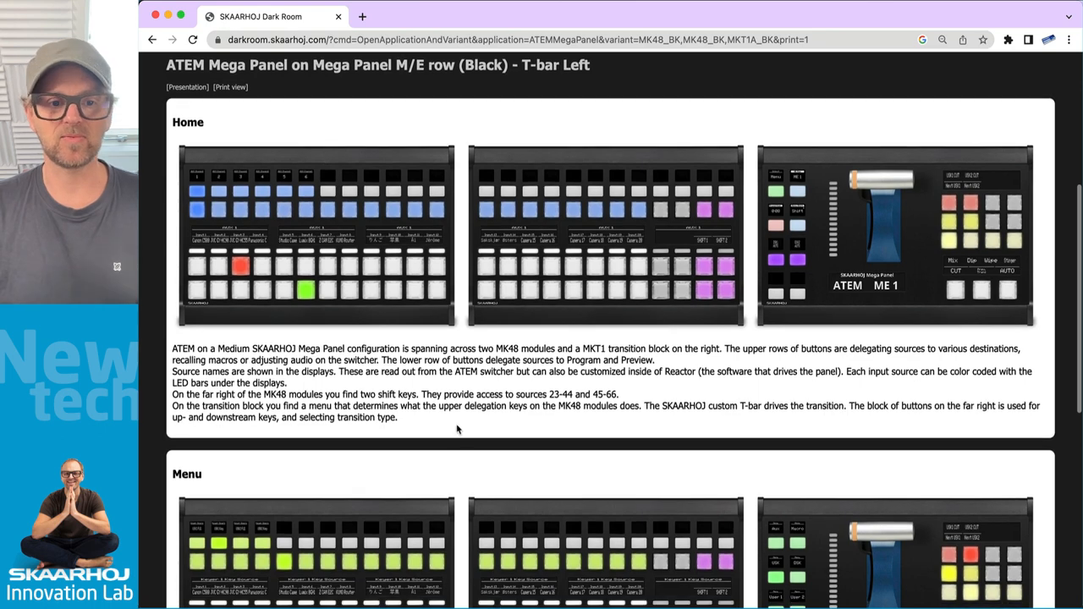
scroll("down", 3)
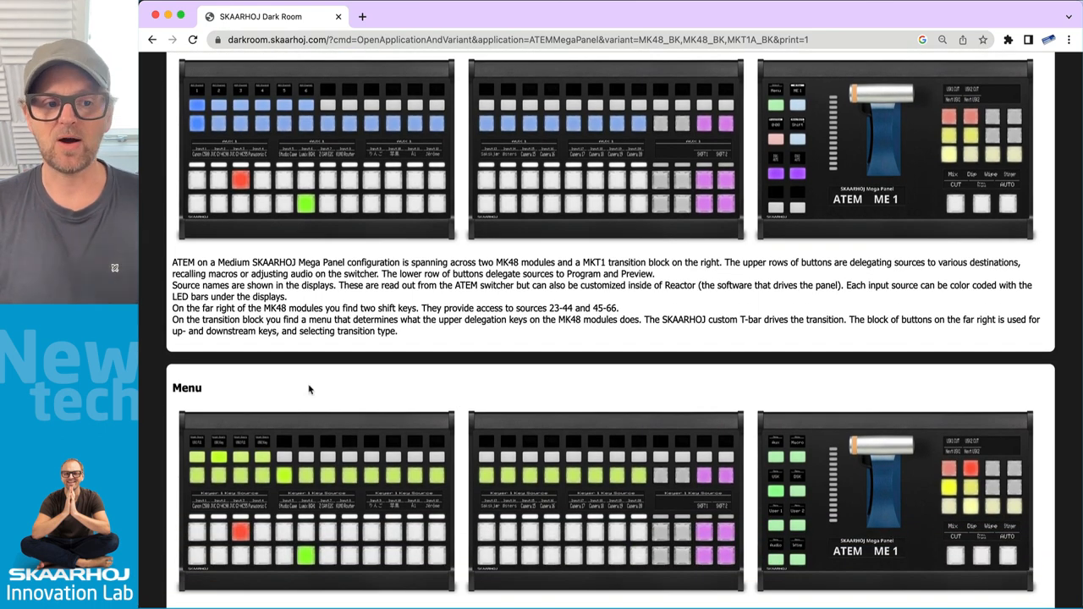
scroll("down", 3)
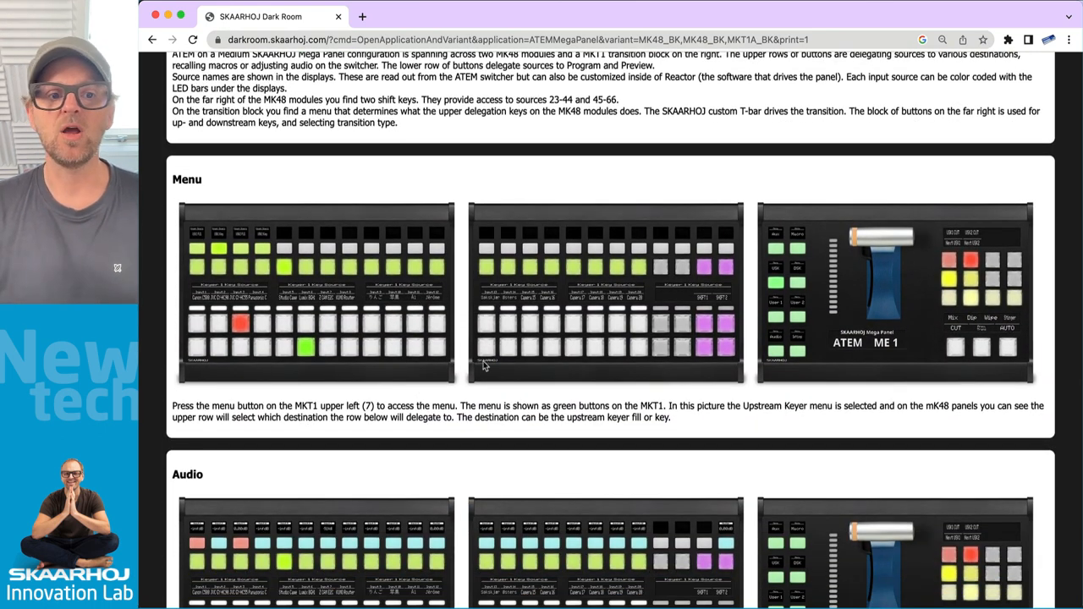
scroll("down", 3)
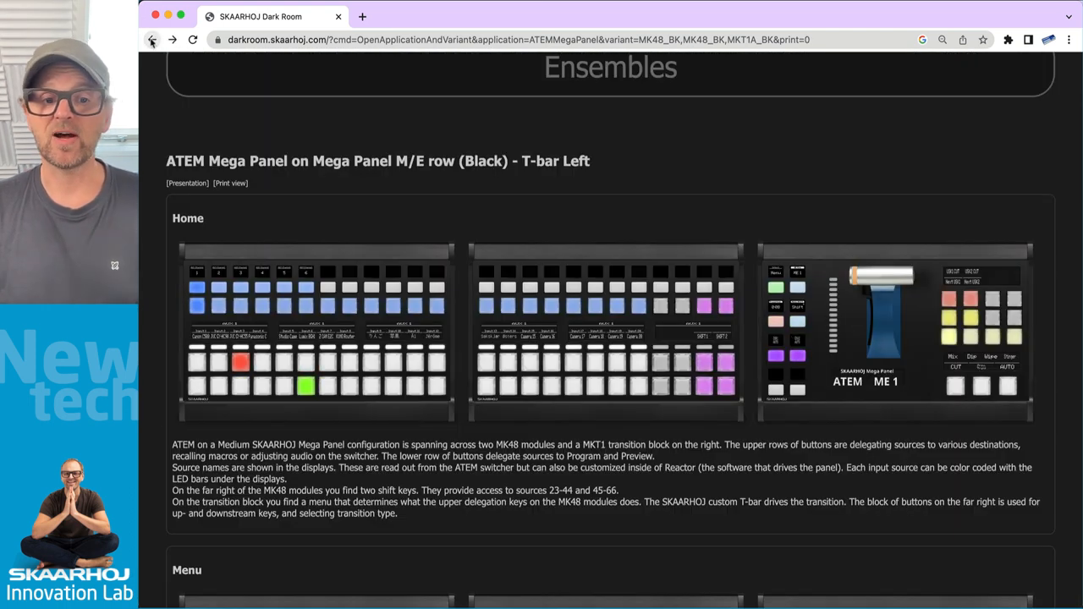
- Return to Ensembles and open the Panasonic AW-UE70 layout under PTZ Pro + Frame Shot Pro
left_click(152, 40)
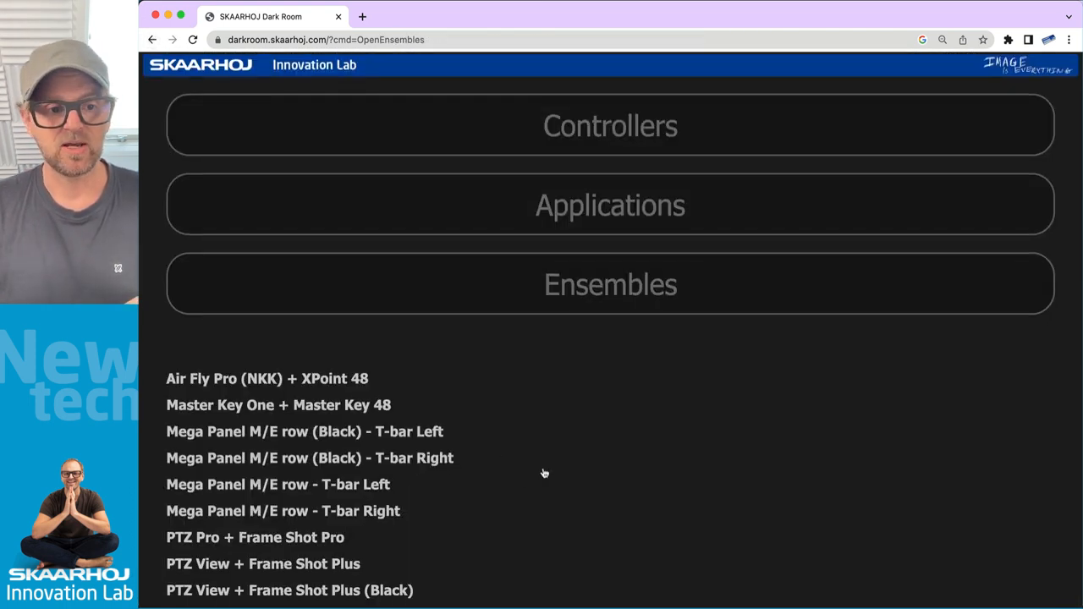
scroll("down", 3)
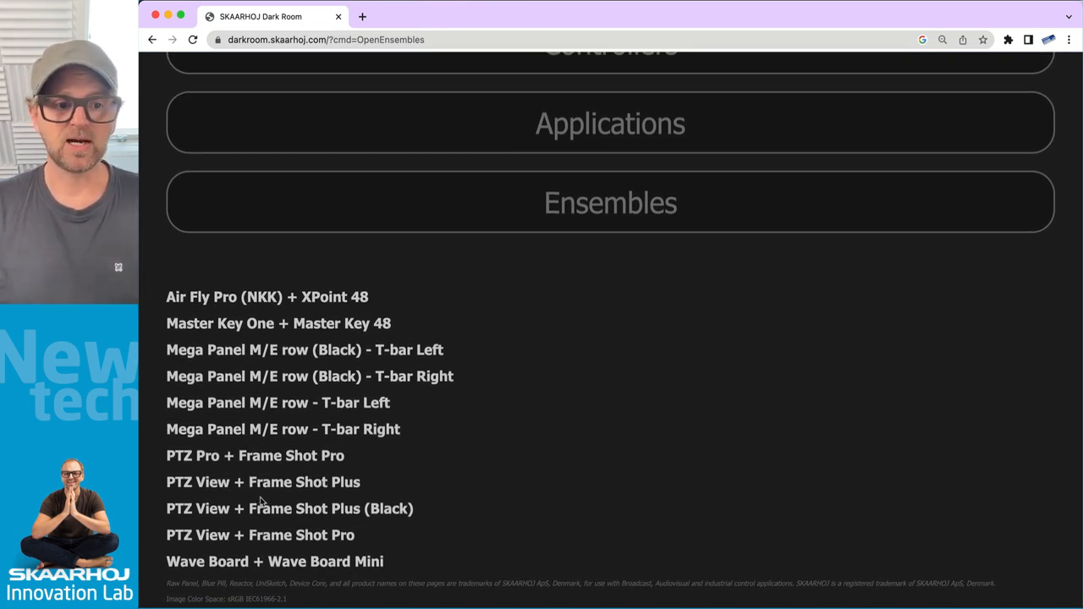
mouse_move(271, 461)
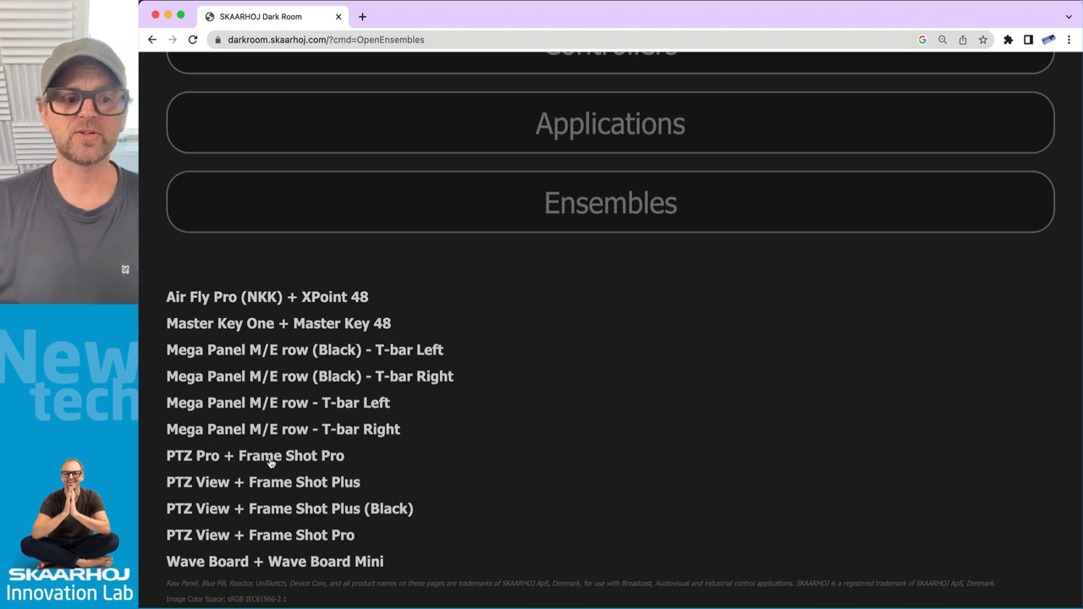
left_click(255, 455)
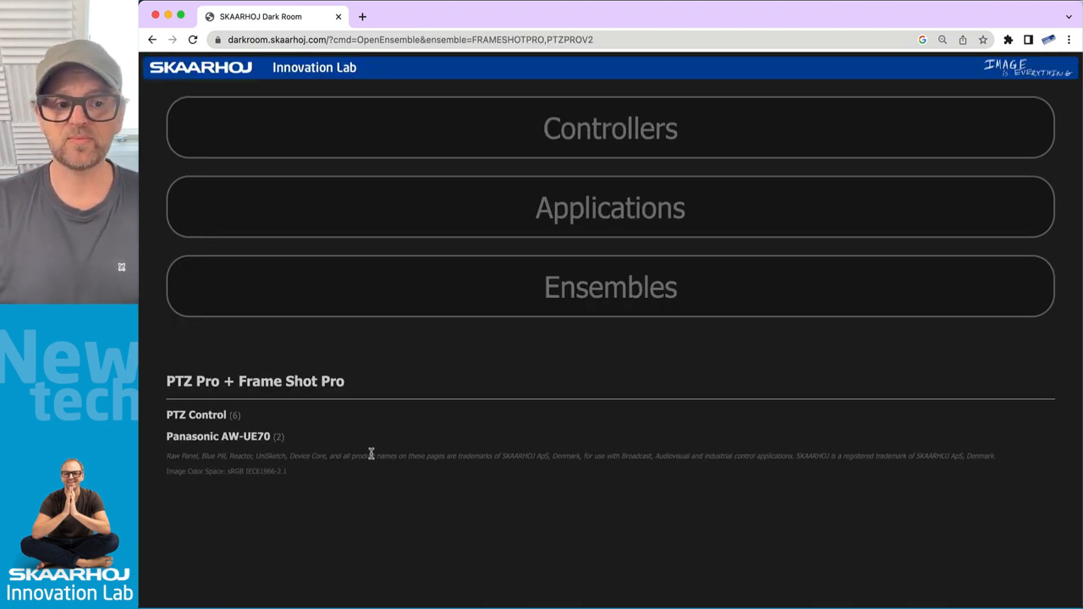
left_click(218, 436)
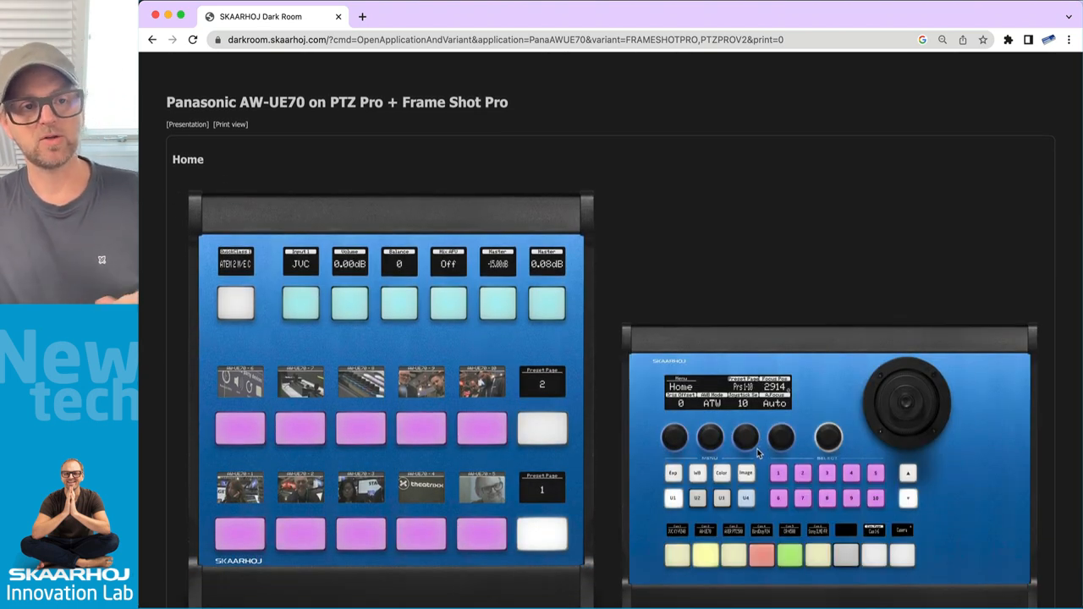
scroll("down", 3)
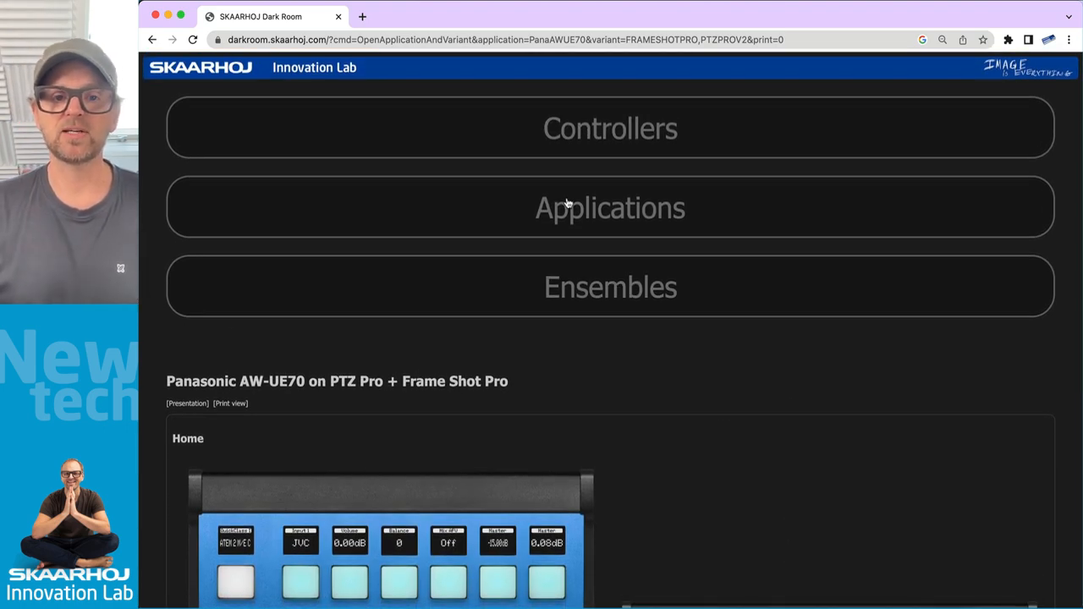
- From Applications, open Hero Images (Official Press Photos) and scroll through the press photo list
left_click(609, 208)
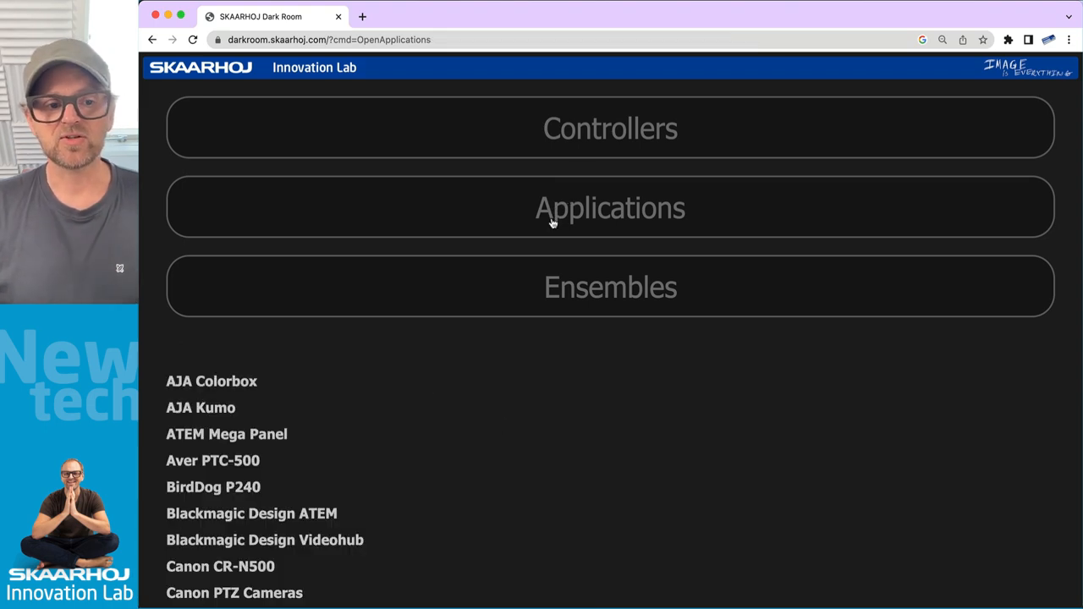
scroll("down", 3)
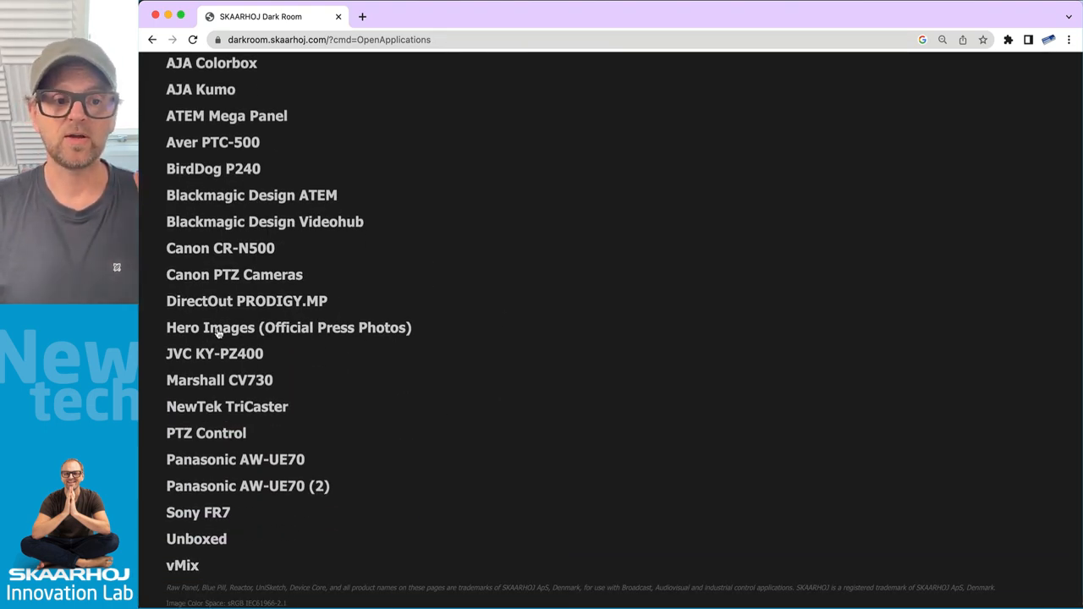
left_click(289, 328)
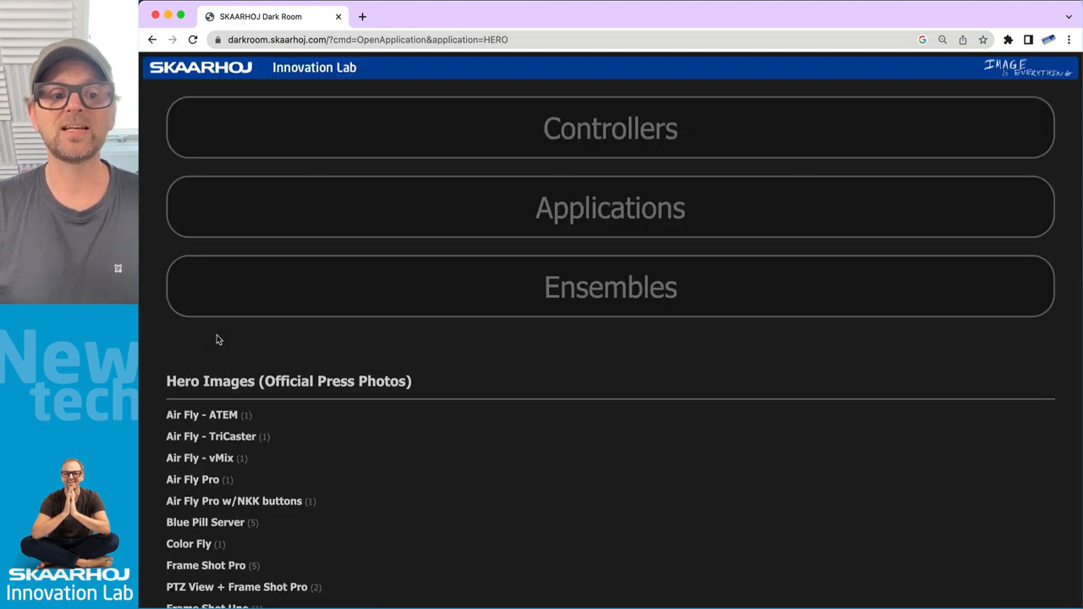
scroll("down", 3)
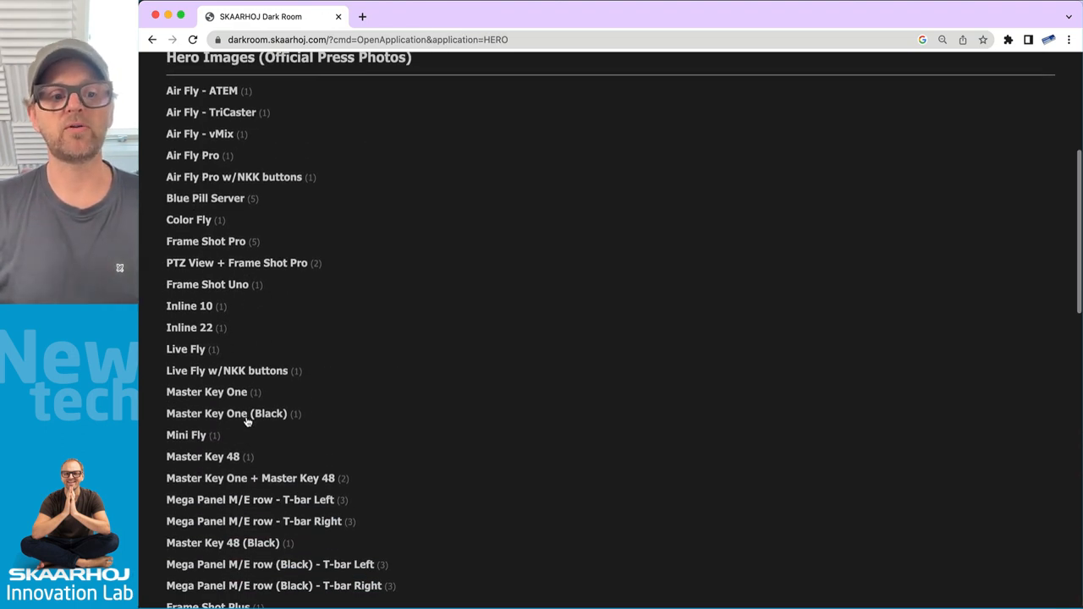
scroll("up", 3)
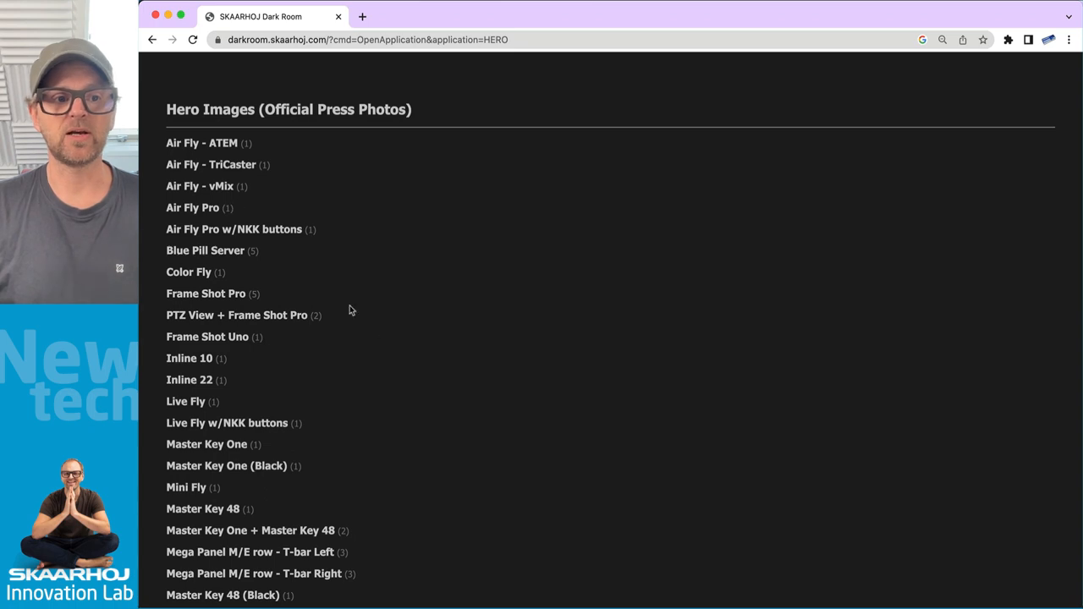
scroll("down", 3)
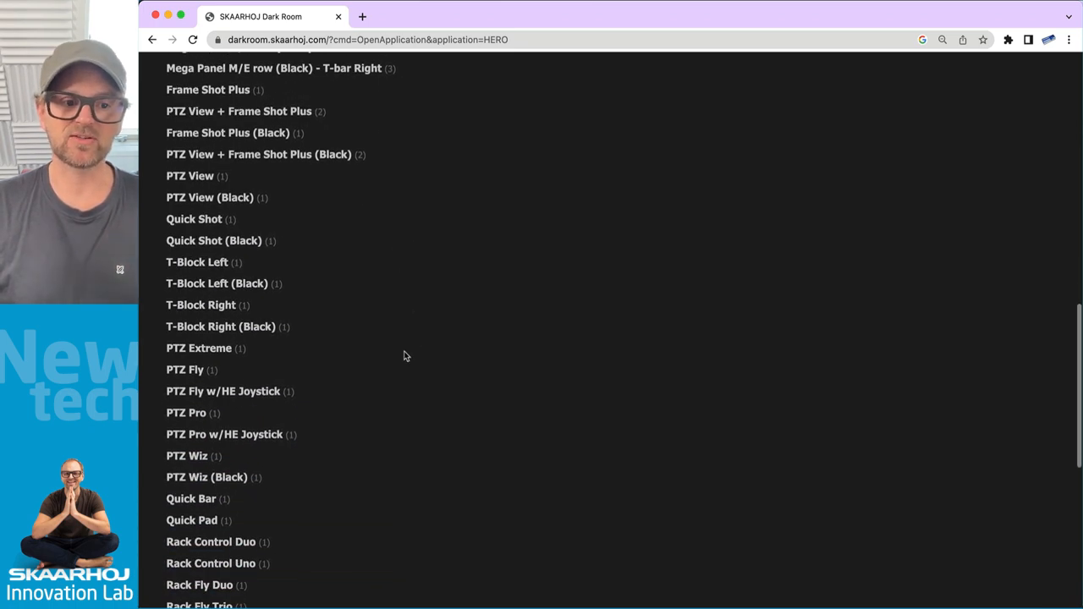
scroll("down", 3)
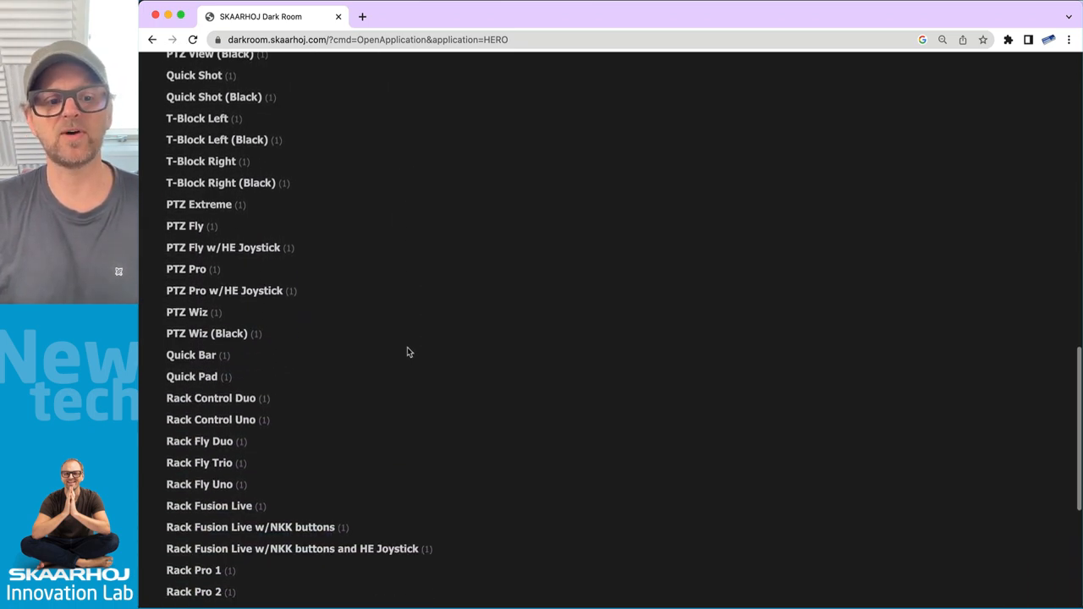
scroll("down", 3)
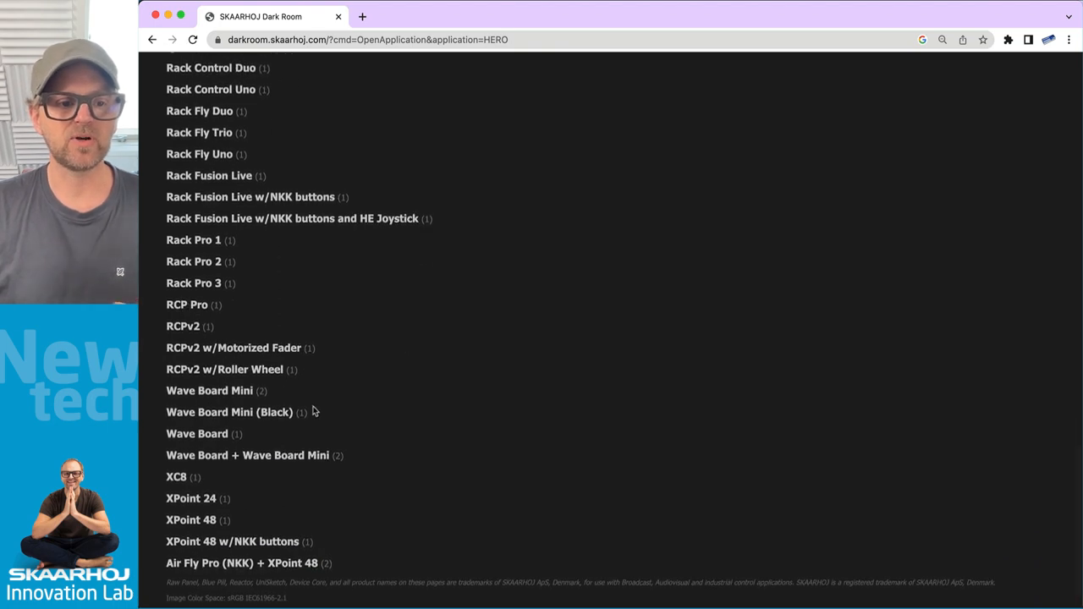
scroll("up", 3)
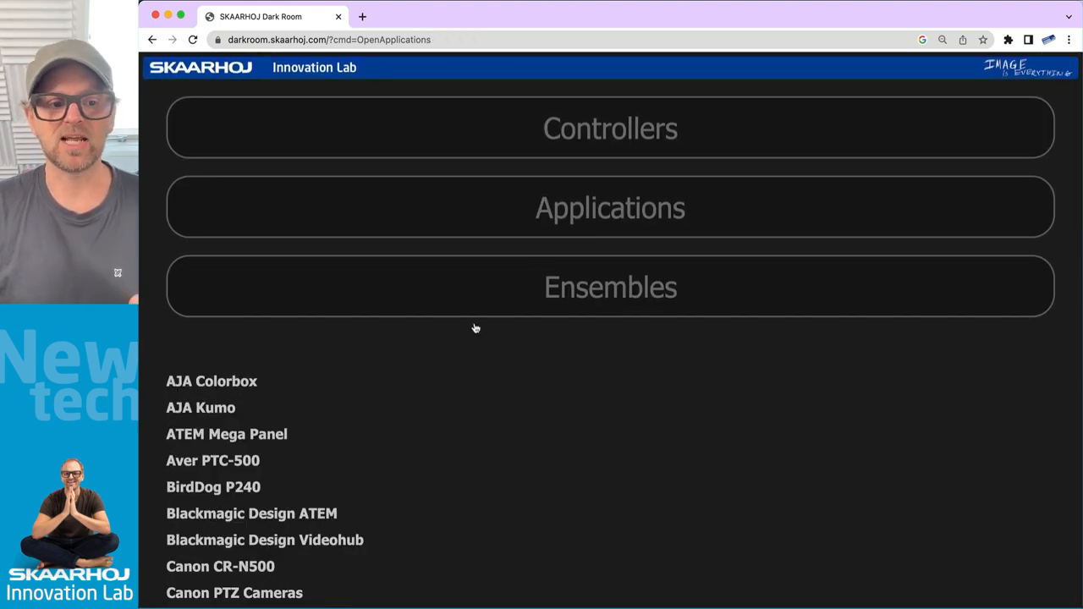
scroll("down", 3)
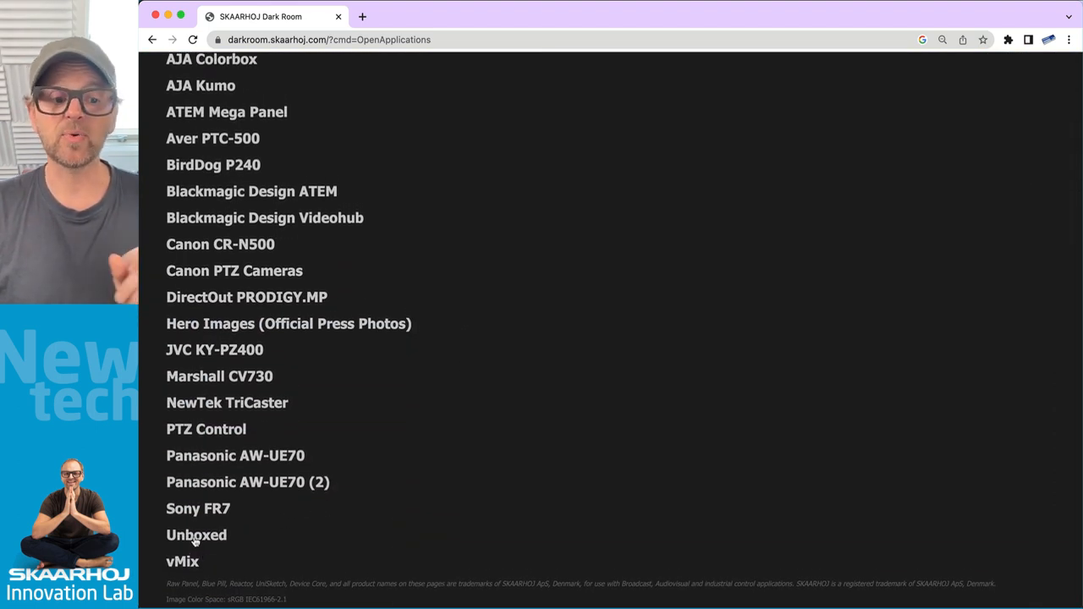
- Go to the Unboxed collection and open the Color Fly Off state panel image
left_click(196, 535)
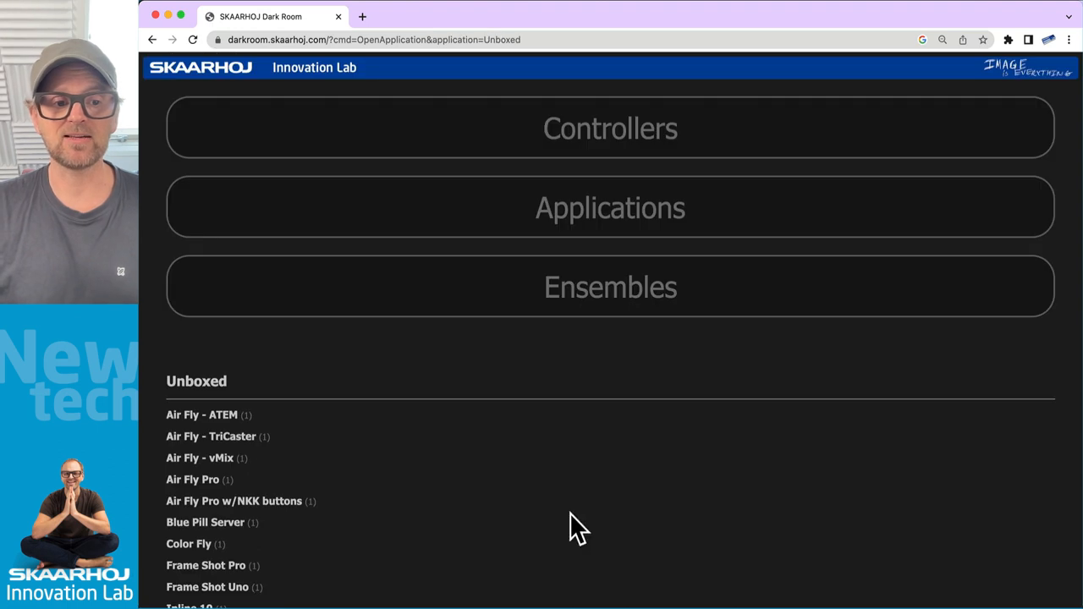
scroll("down", 3)
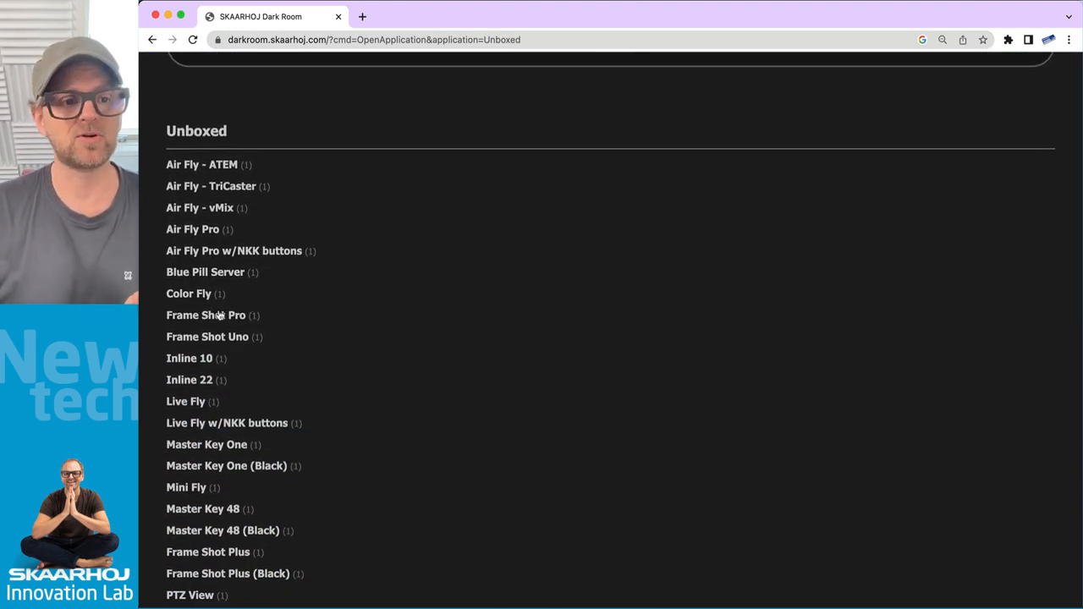
left_click(188, 293)
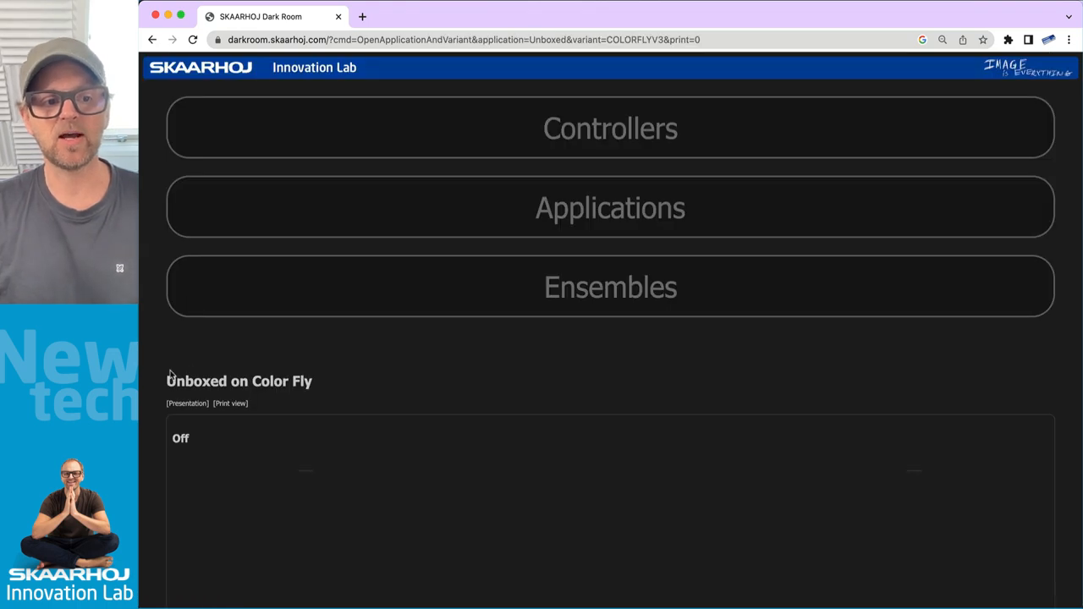
scroll("down", 3)
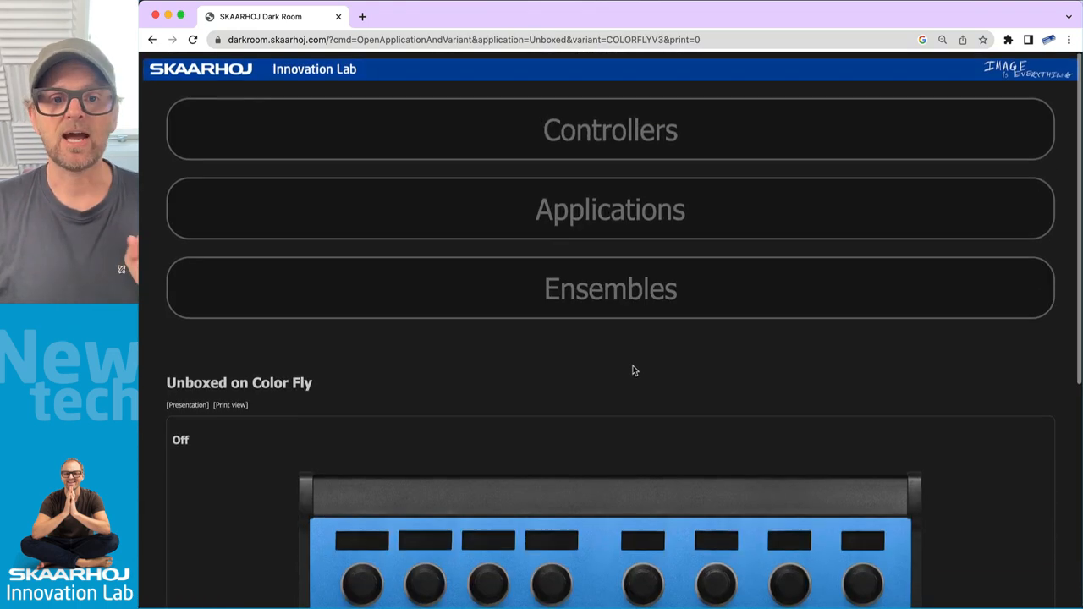
- Search Controllers for 'color' and open Color Fly's Unboxed image downloads
left_click(610, 129)
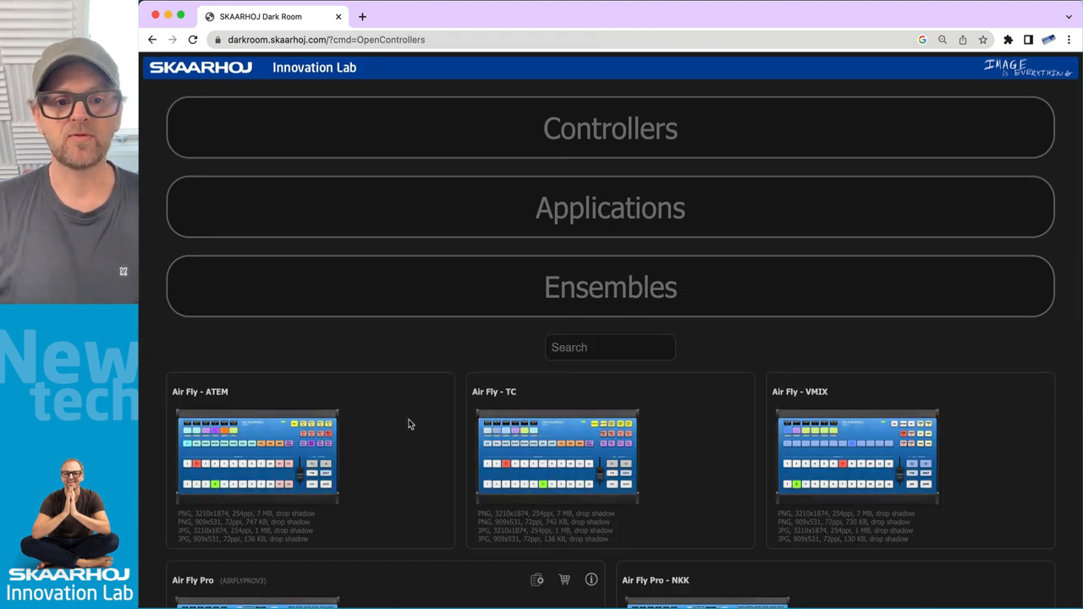
type("color")
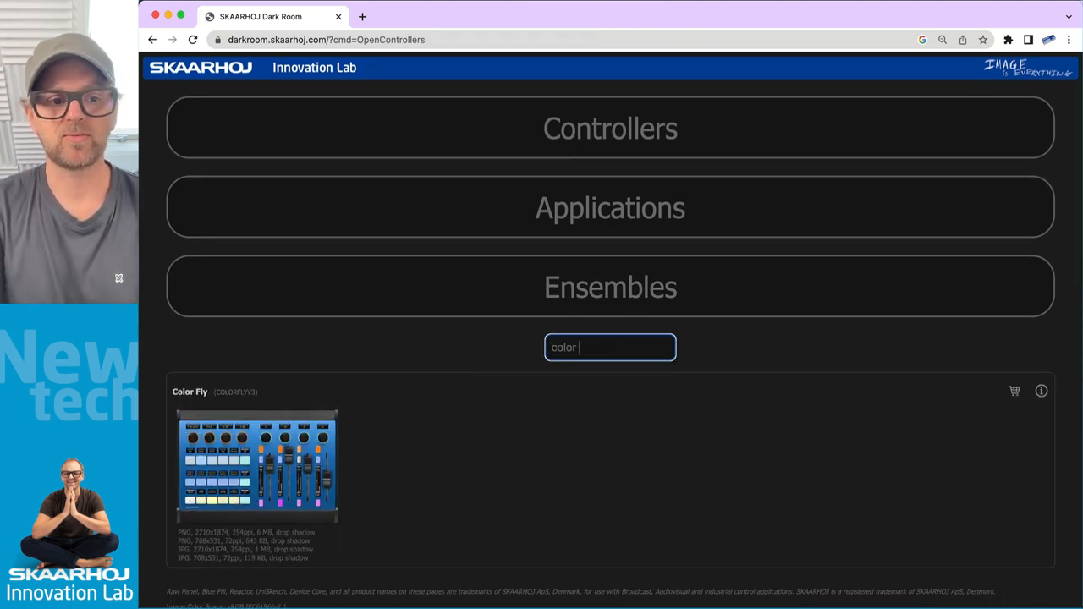
left_click(257, 465)
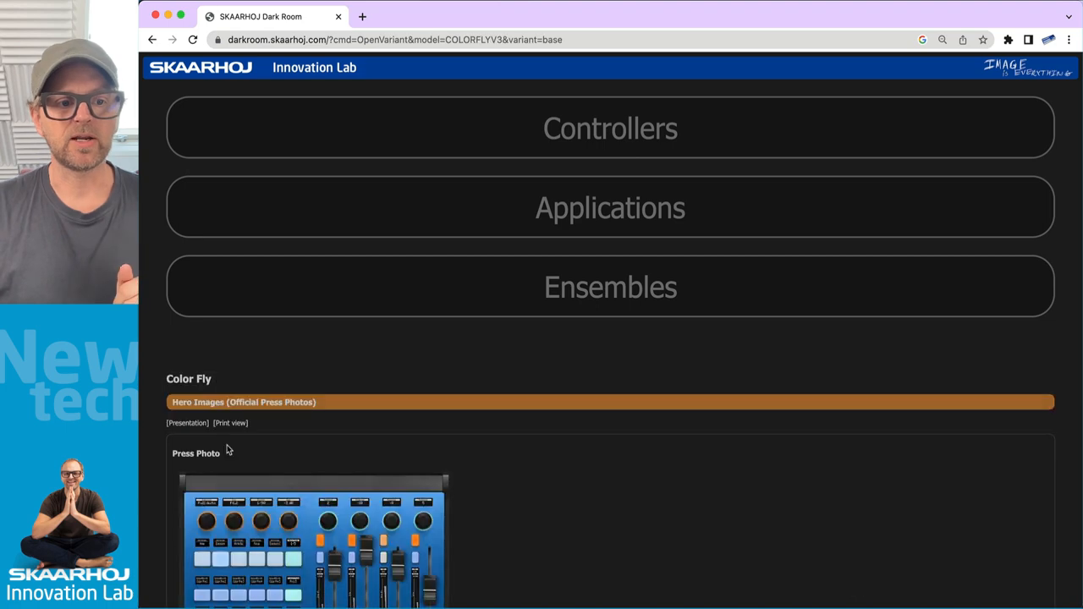
scroll("down", 3)
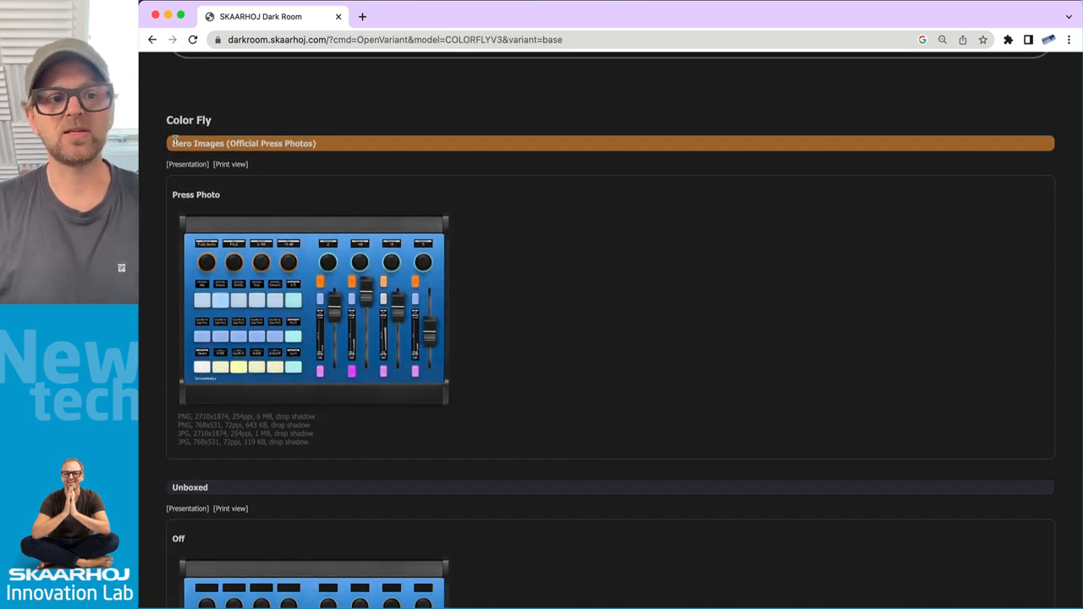
scroll("down", 3)
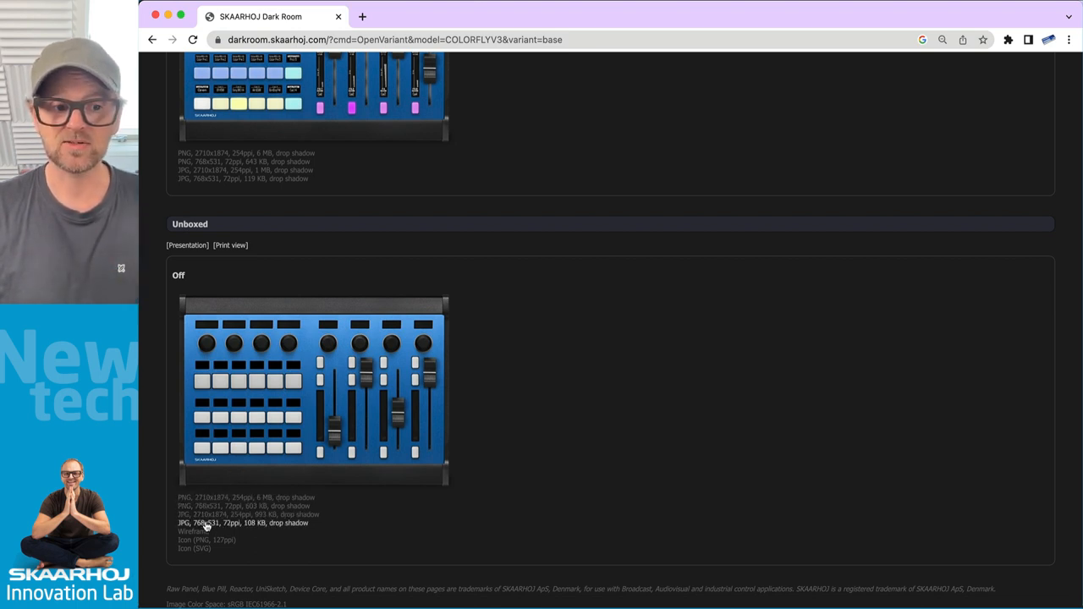
left_click(194, 532)
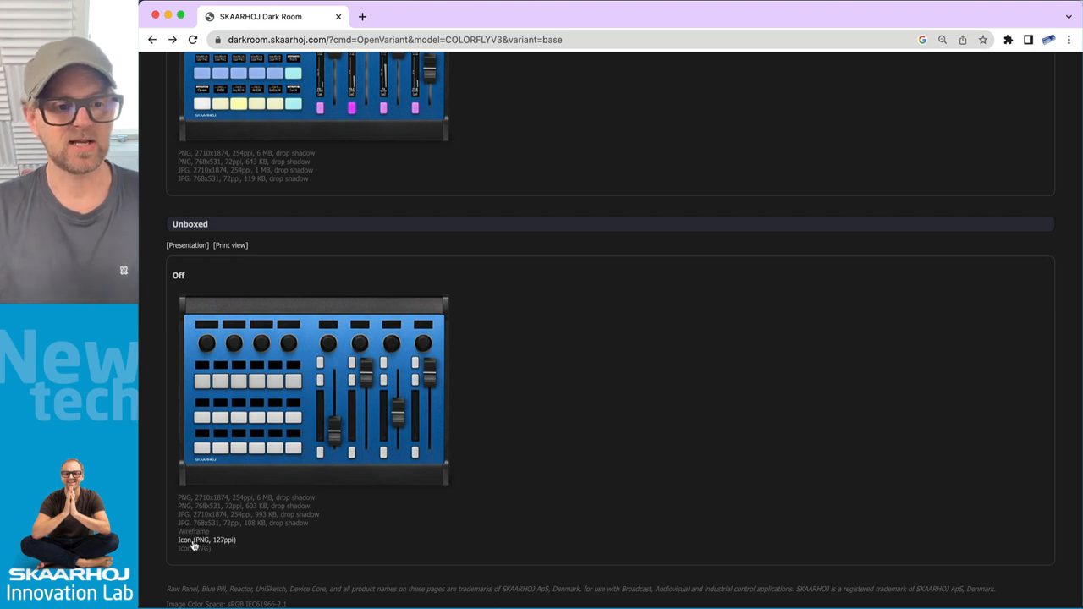
- View the unboxed Color Fly icon as a 127ppi PNG, then go back
left_click(207, 540)
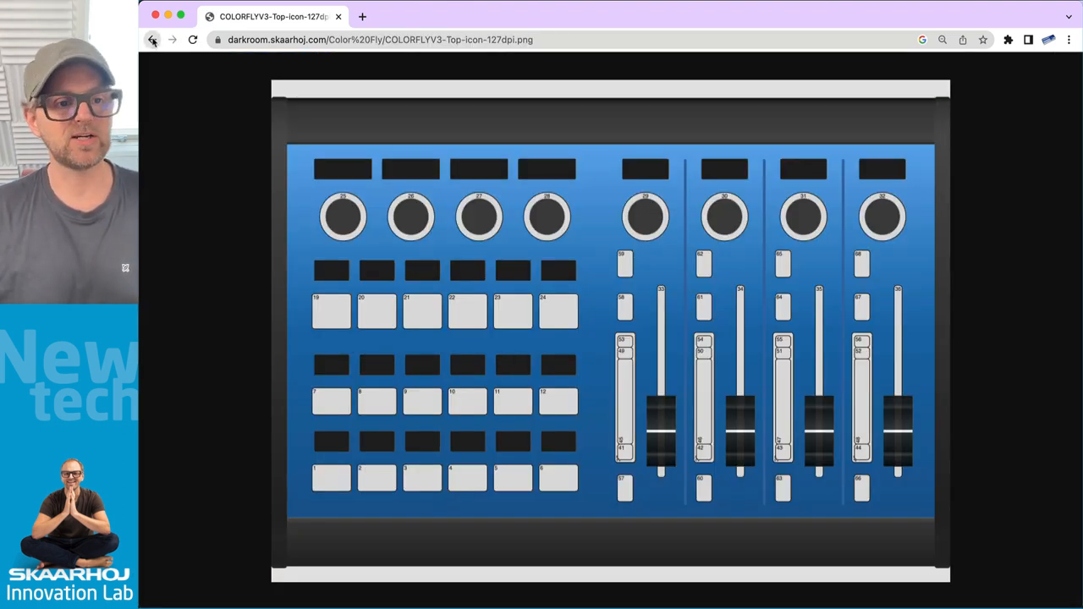
left_click(152, 40)
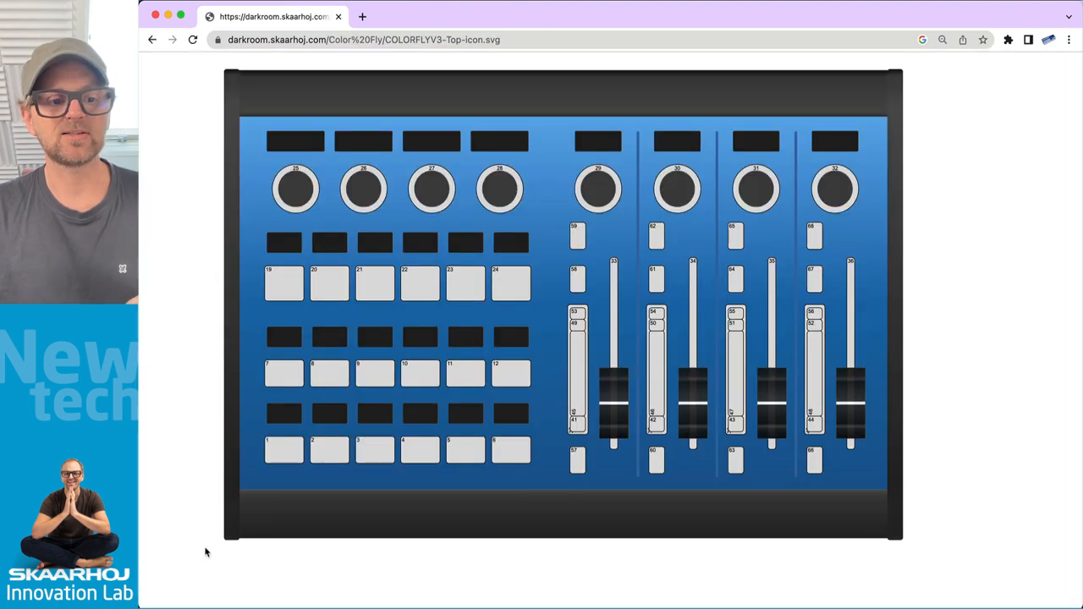
mouse_move(436, 219)
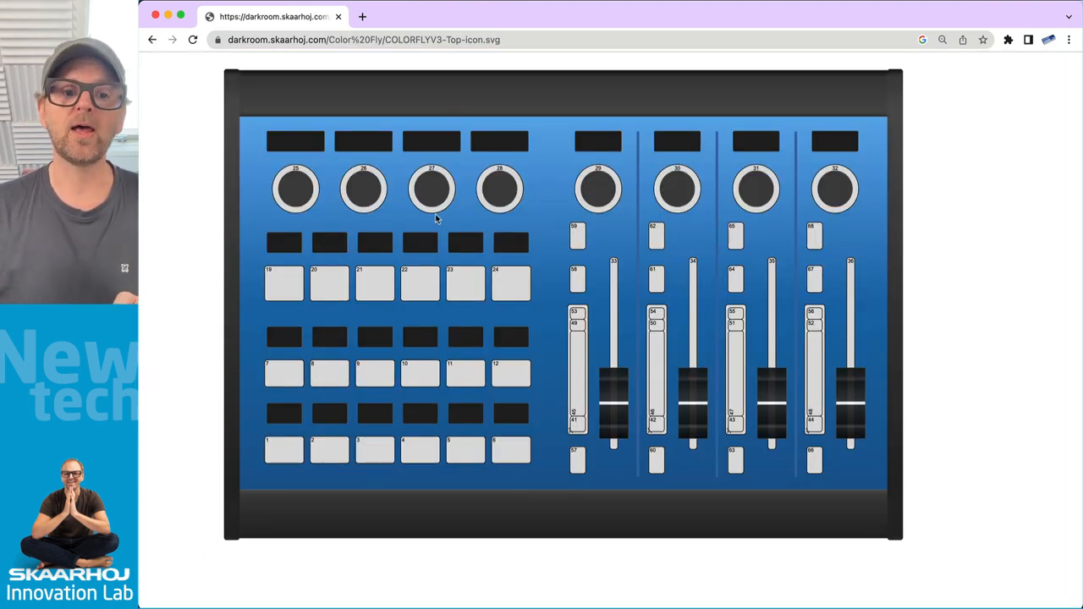